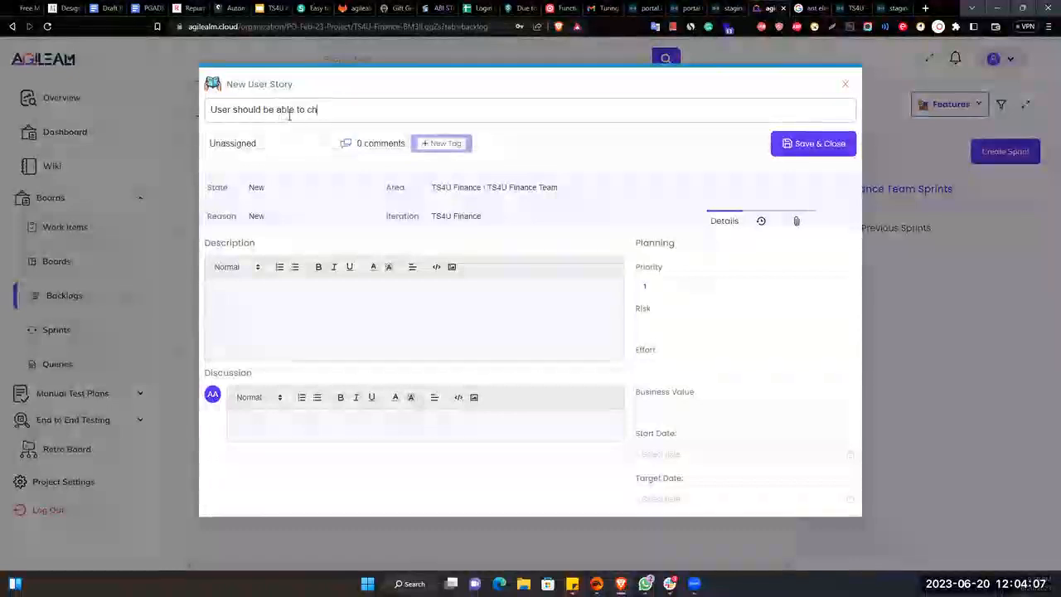
Correct the story title to "User should be able to reset the password.".
type("age")
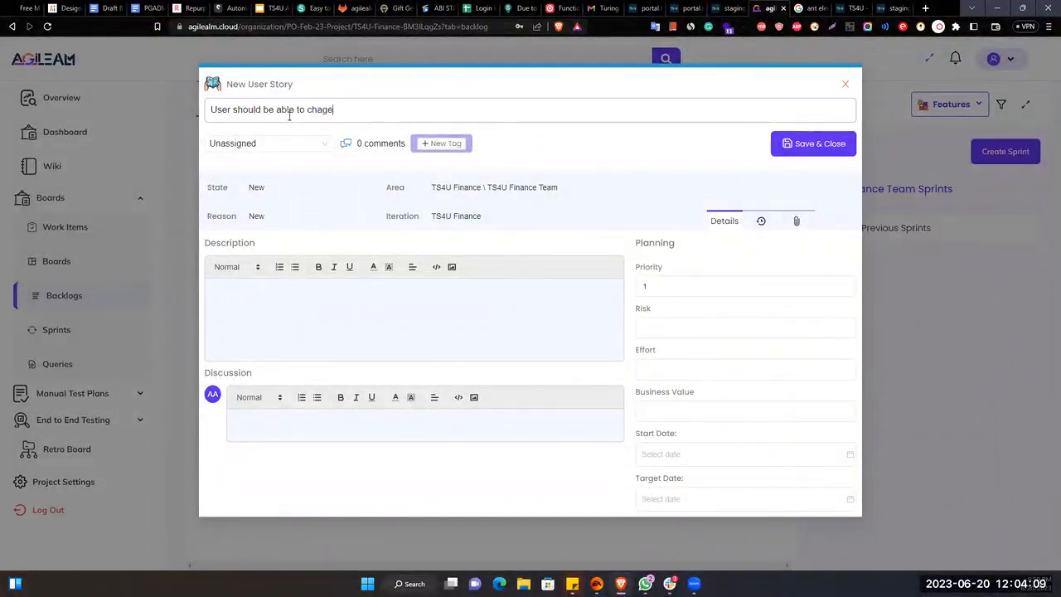
type("reset the password")
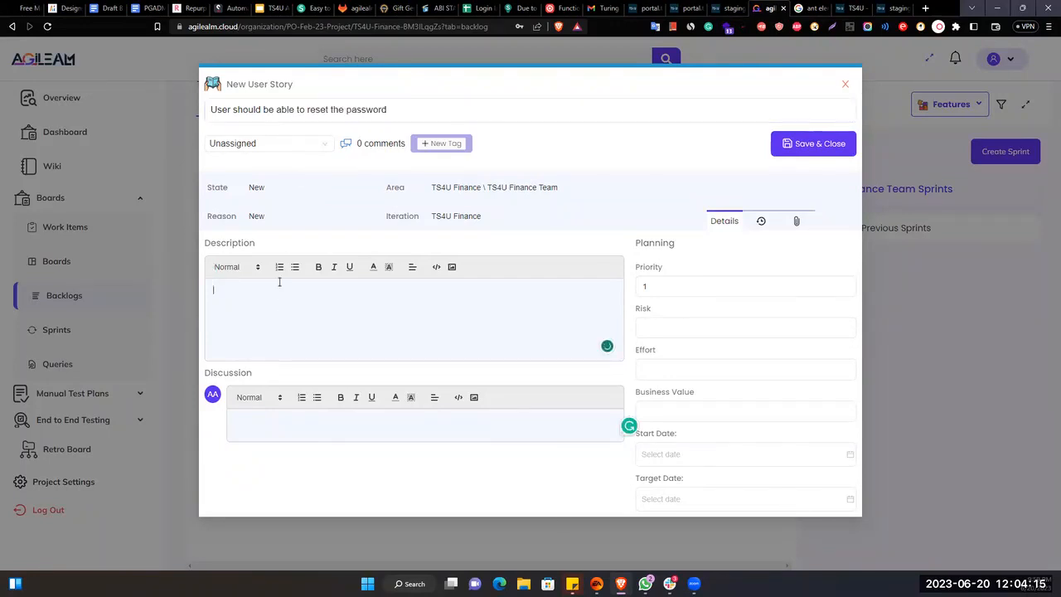
Add a bold "Objective:" heading at the top of the description.
type("Object")
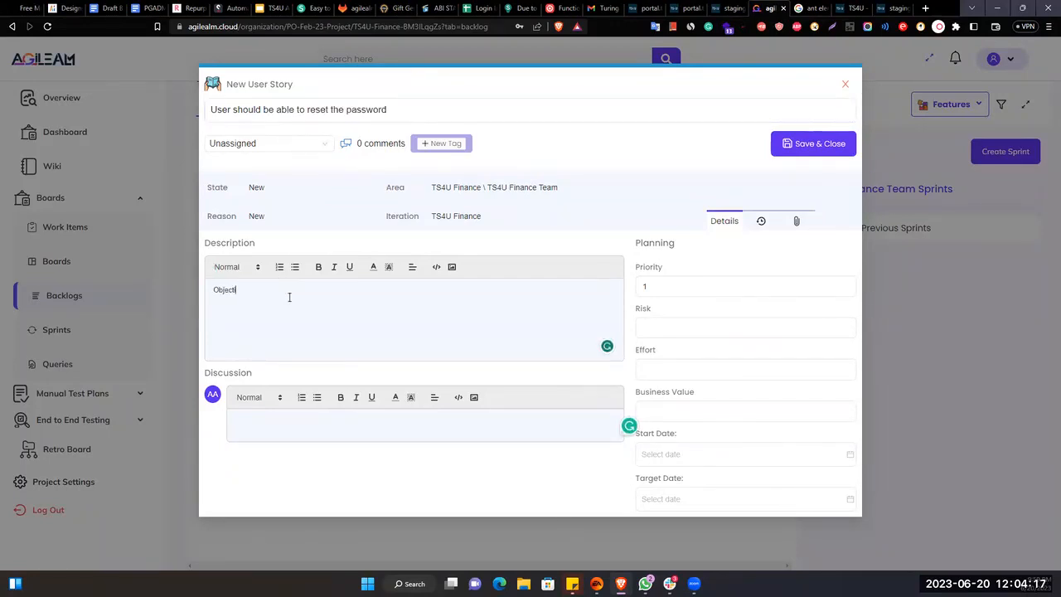
double_click(223, 289)
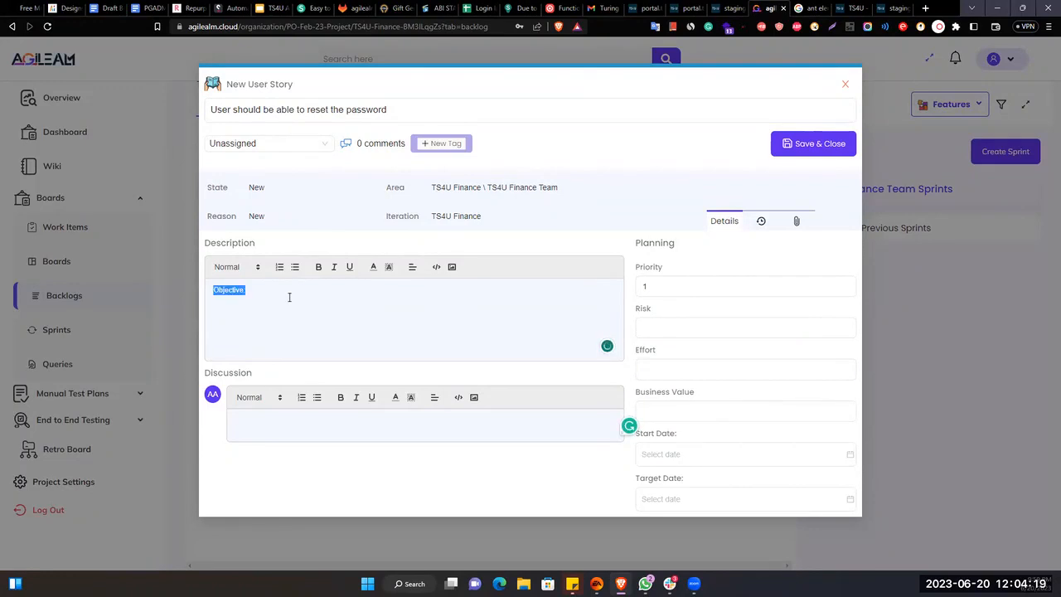
left_click(288, 295)
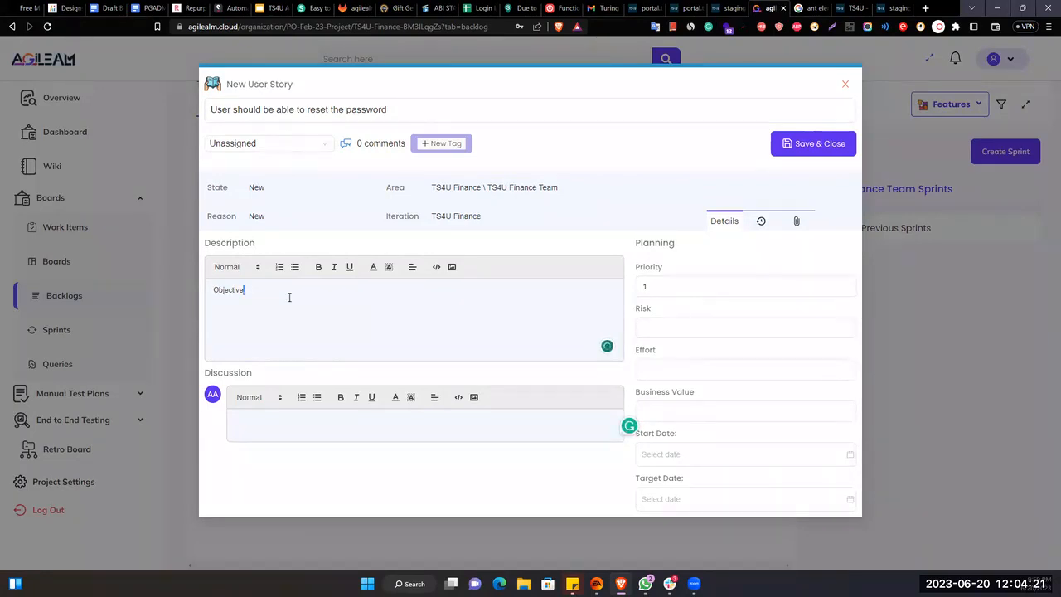
type(":")
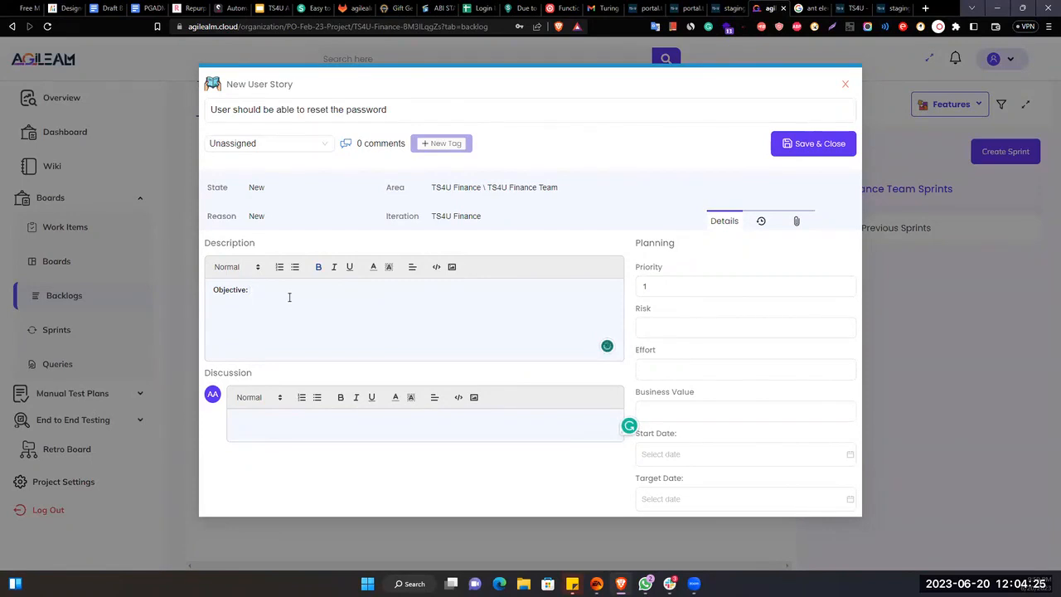
Write the objective: as a user I want to reset my password so I can change the forgotten one; start a Dependencies heading.
type("As a user.")
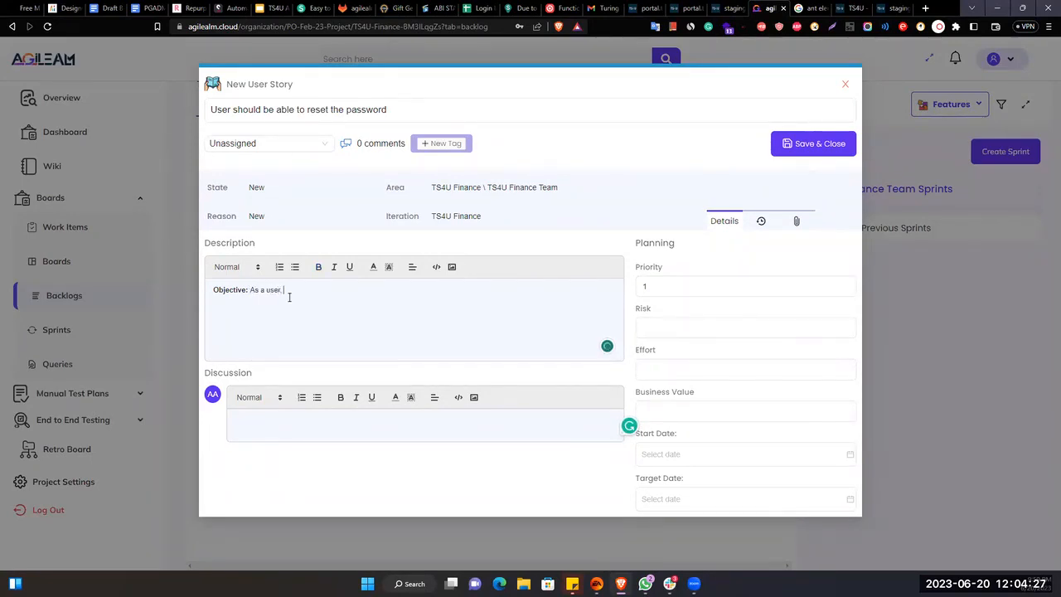
type("I want to reset my passwo")
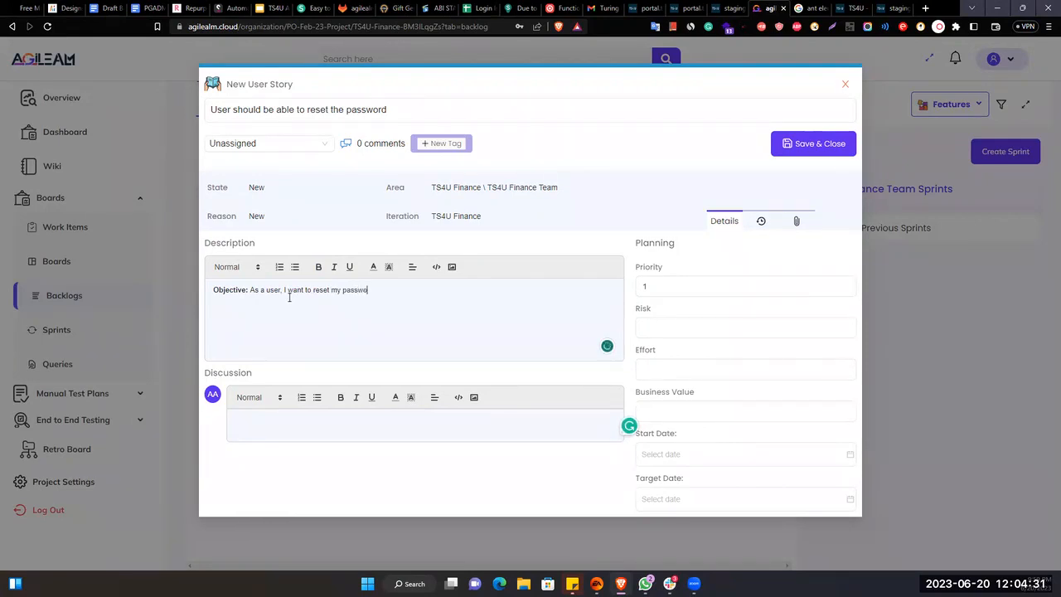
type("so that I can change")
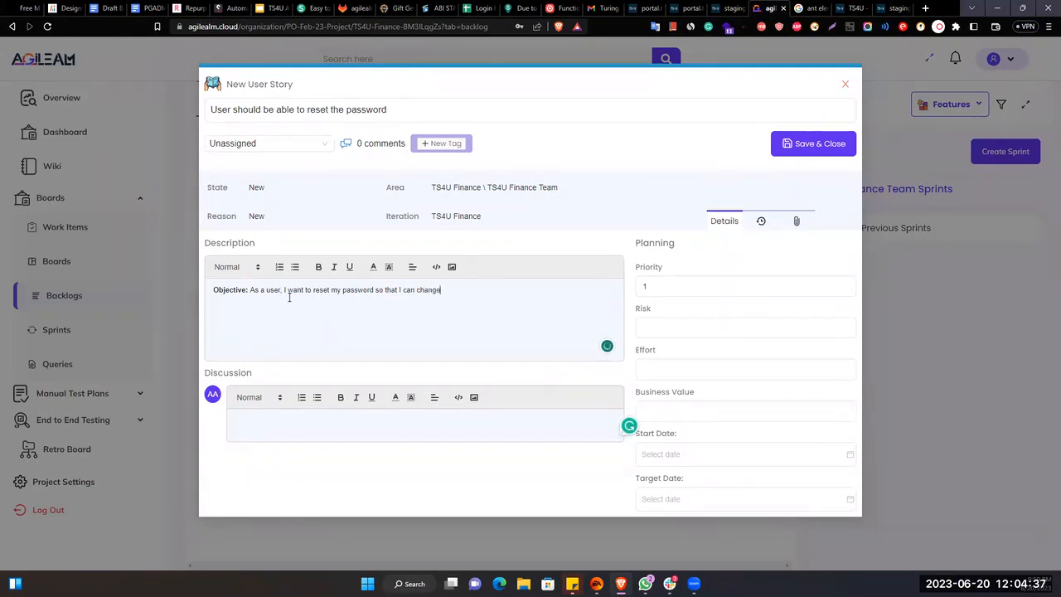
type("my for")
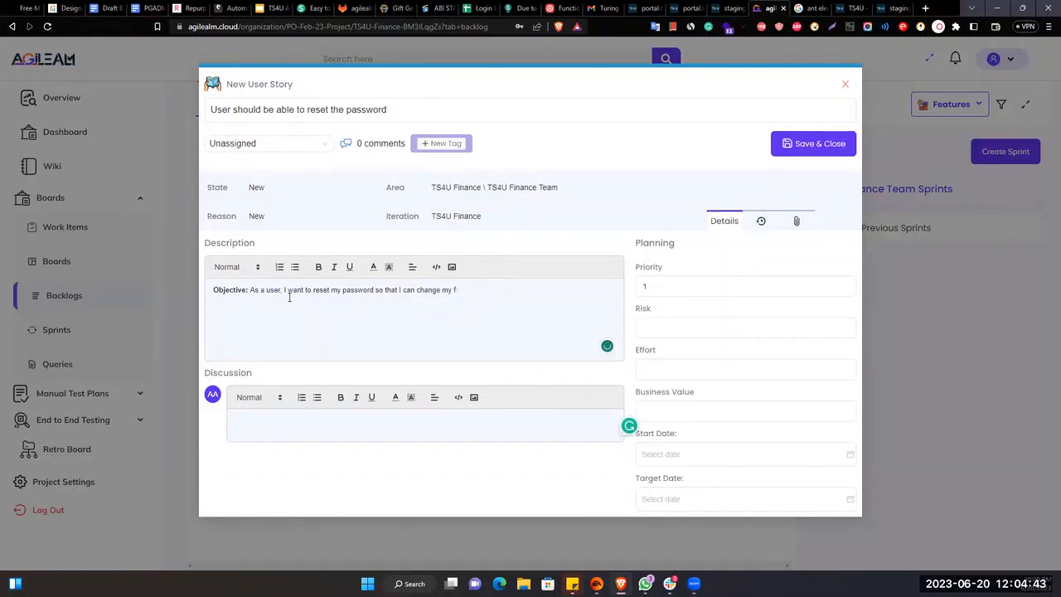
type("previous passw")
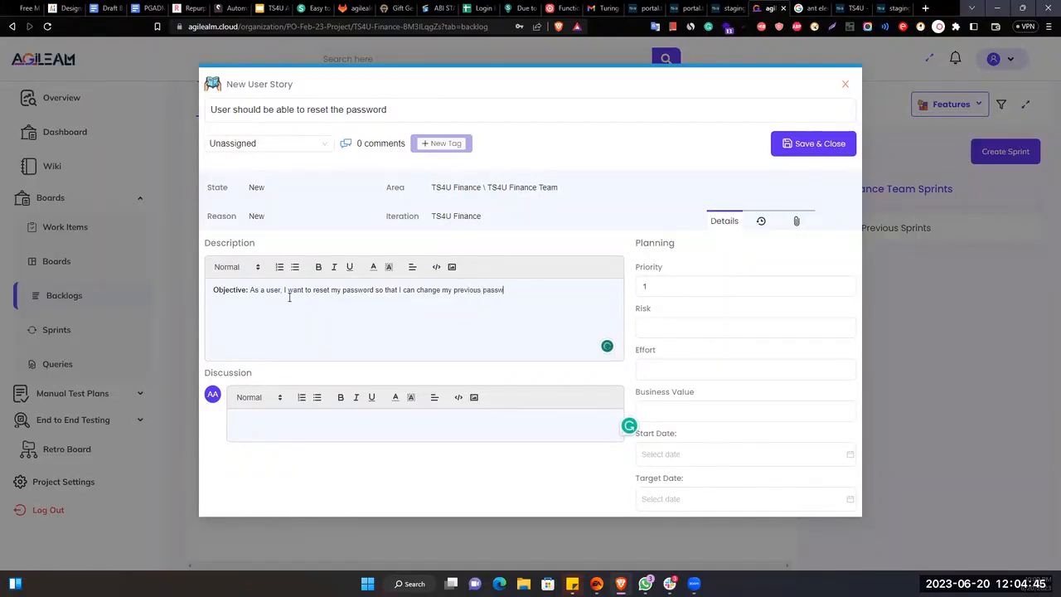
type("ord w")
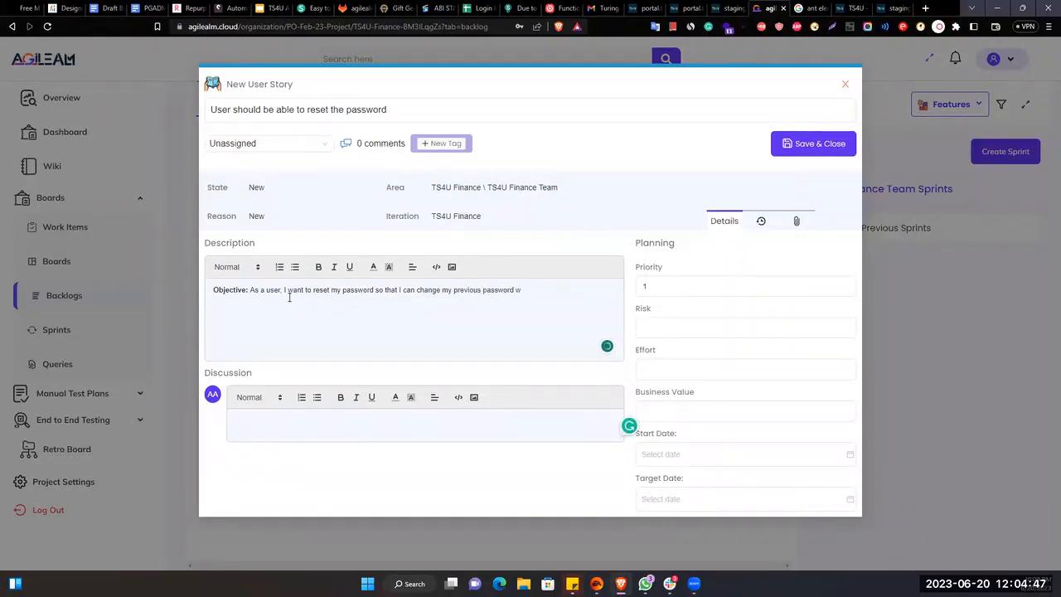
type("hich one I forgot")
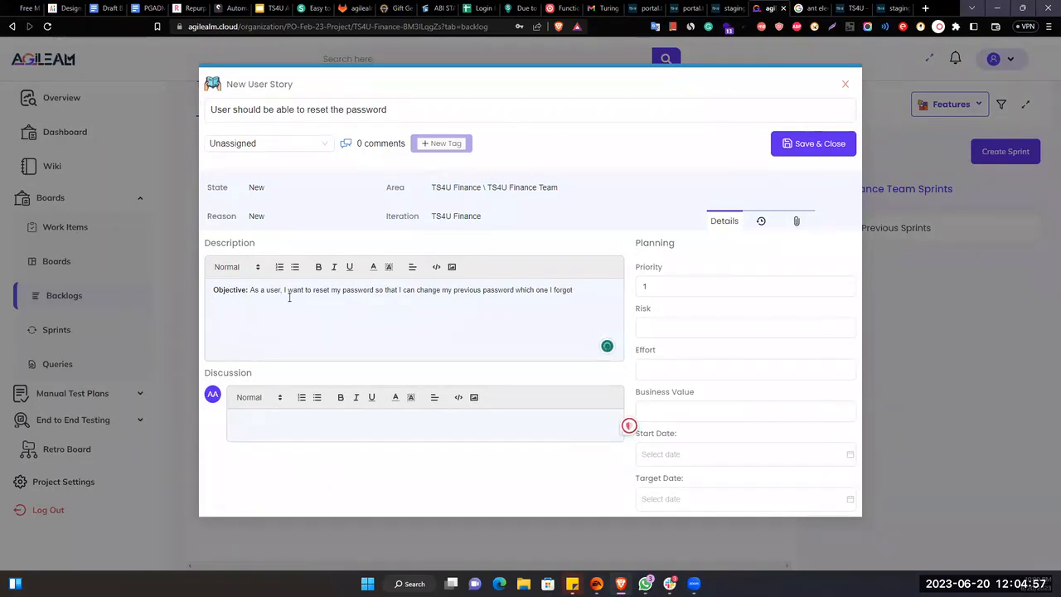
type("Dependencies:")
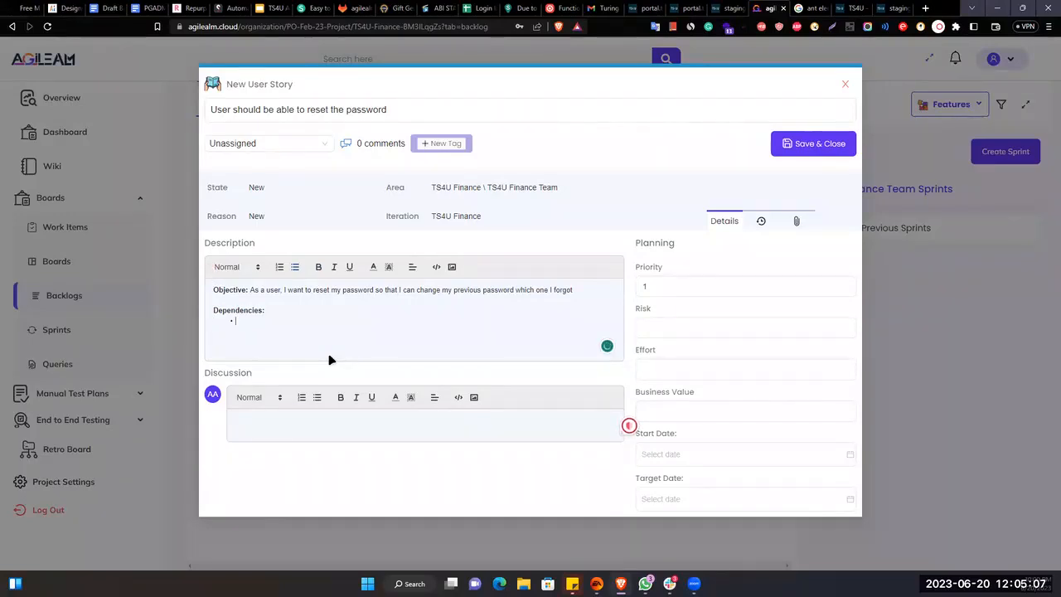
List the dependencies: the user should have a valid email and be registered; start the Acceptance Criteria heading.
type("The user should have a valid email ad")
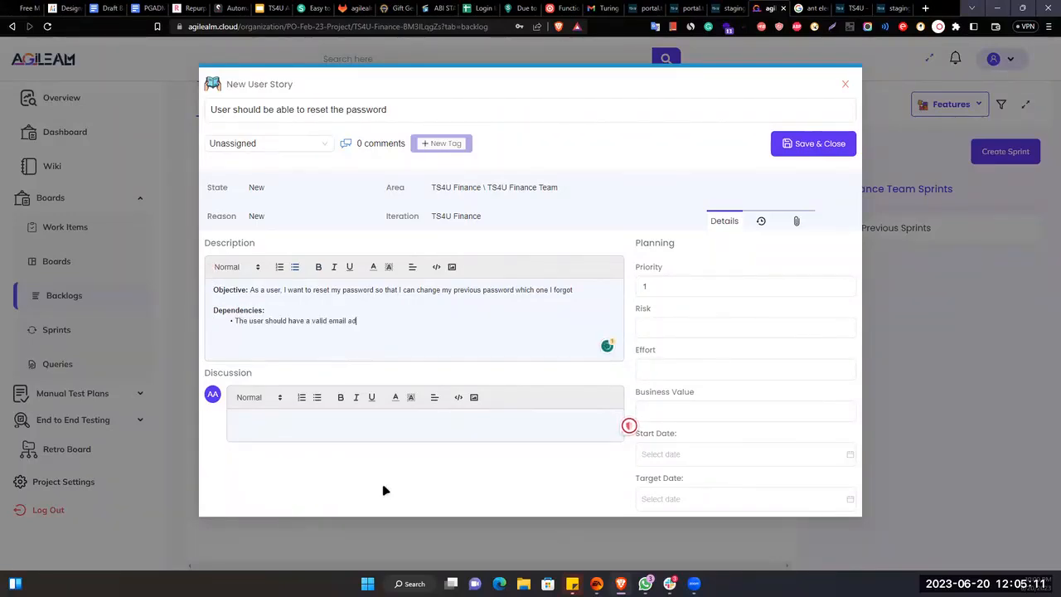
key("Enter")
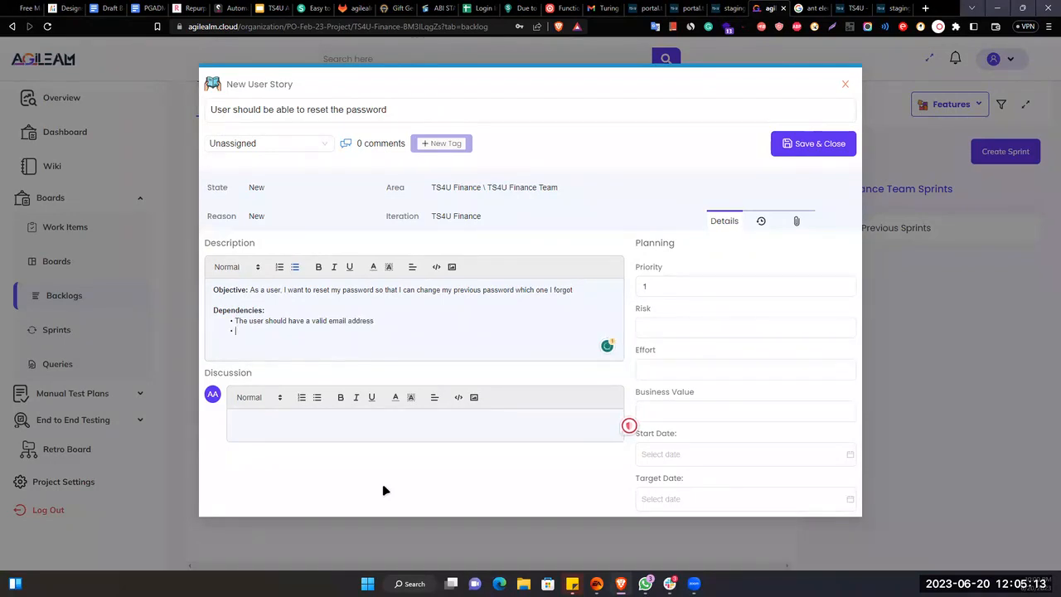
type("The user should be registered to the application")
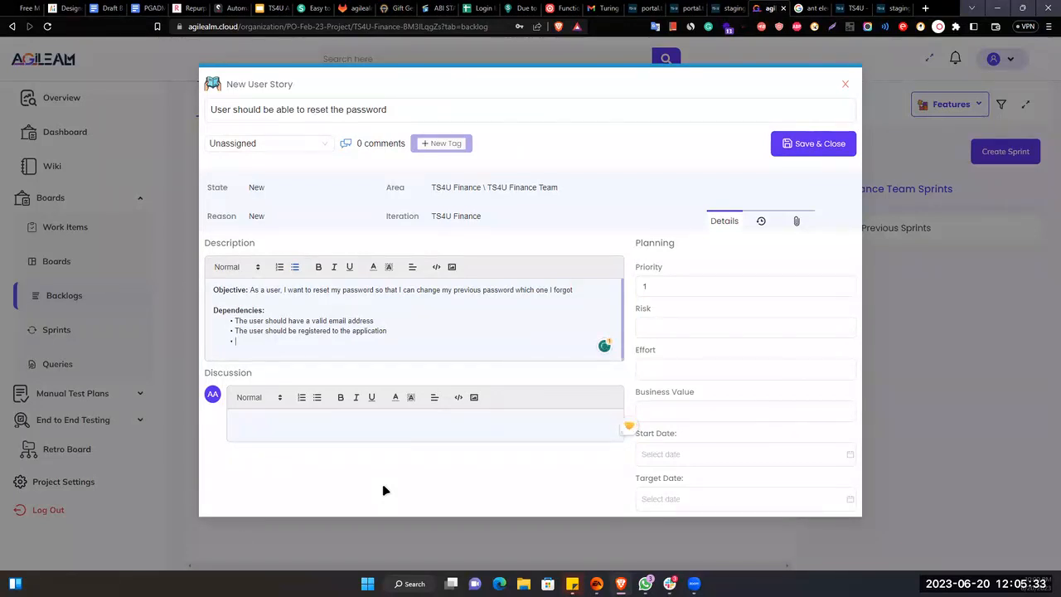
type("Acceptance Criteria")
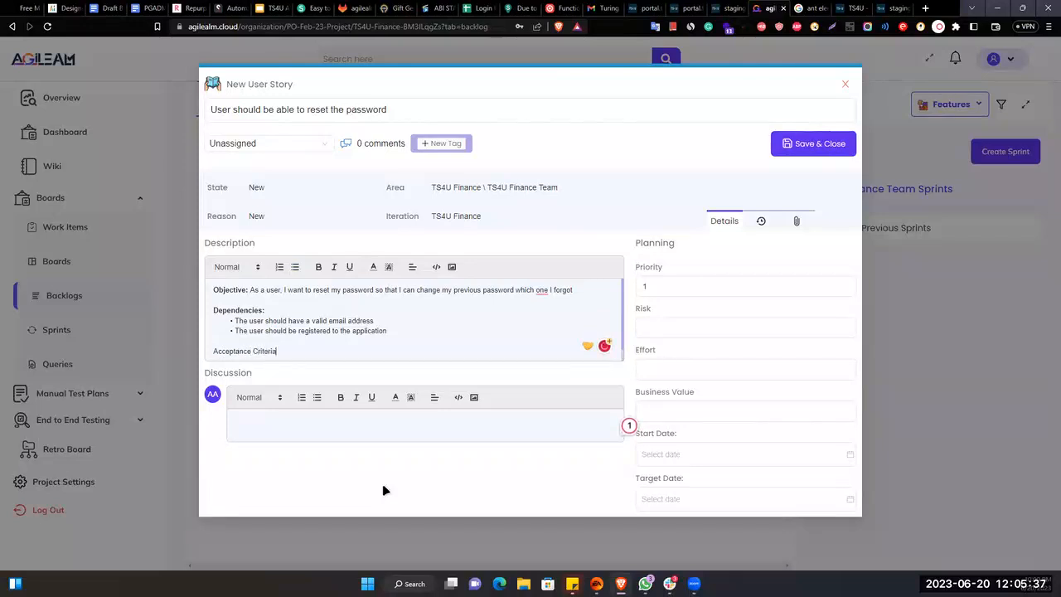
Under a bulleted Acceptance Criteria heading, write "Given I navigate to the homepage".
double_click(246, 351)
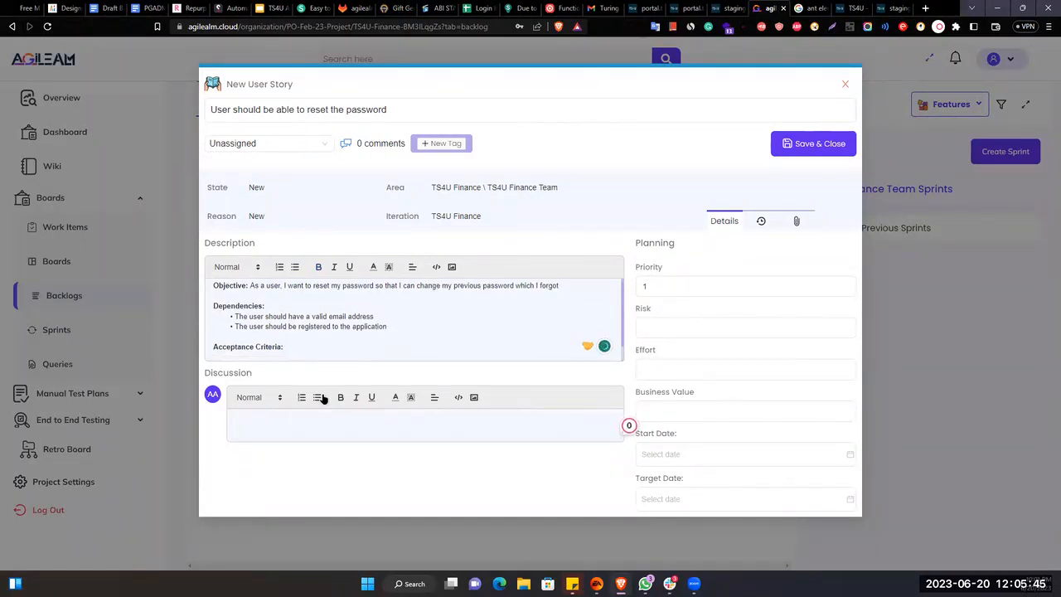
left_click(406, 423)
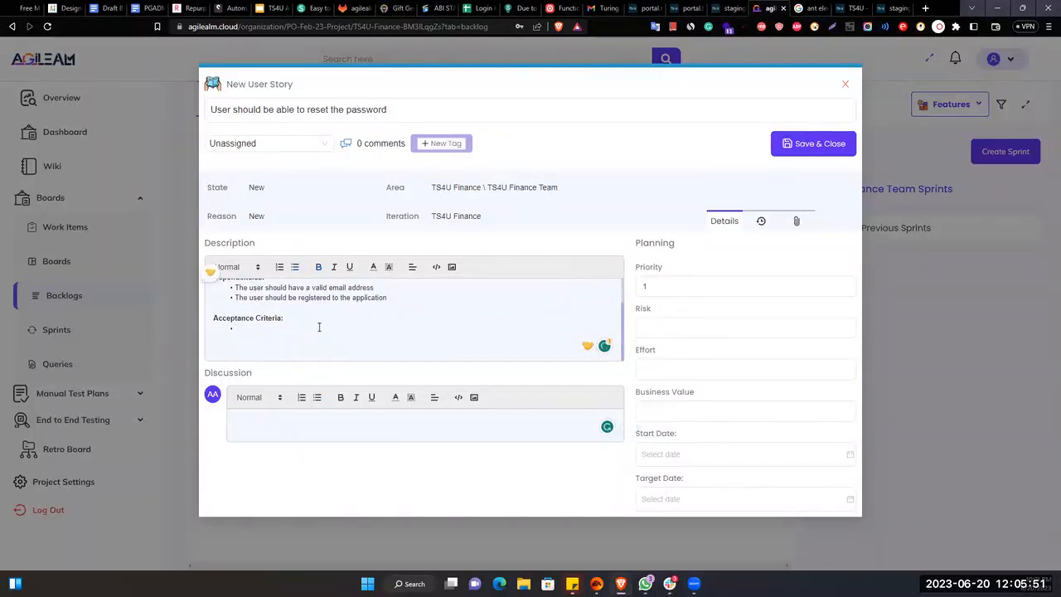
type("Giv")
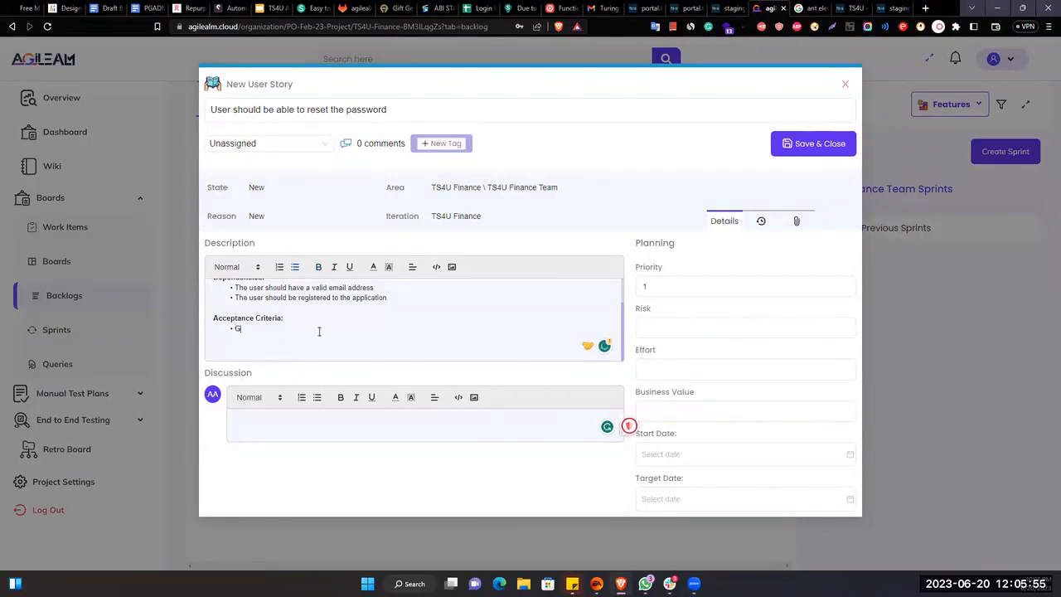
key("Backspace")
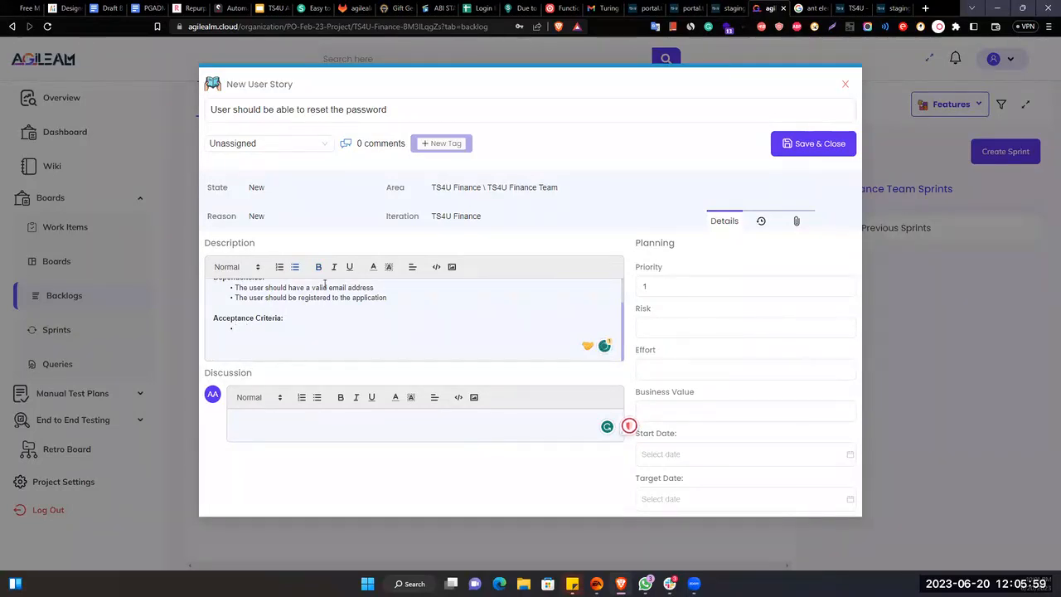
type("G")
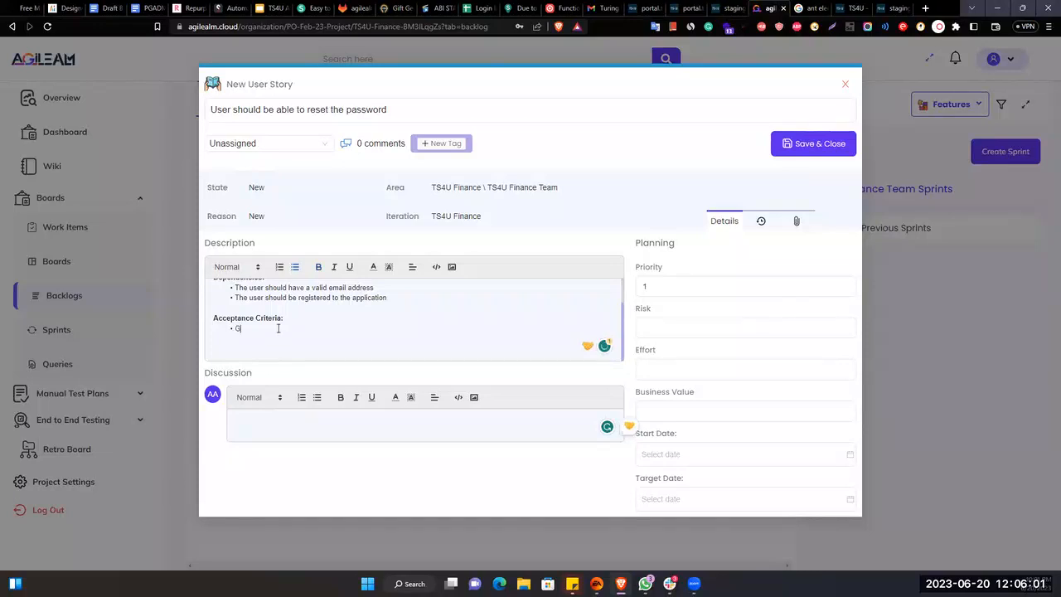
type("Given I")
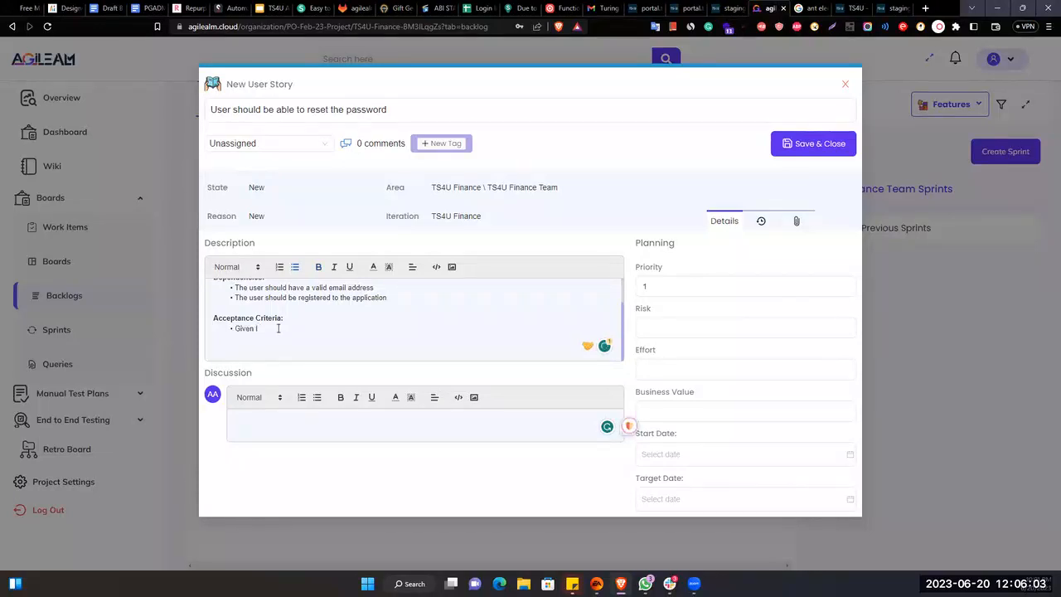
type("n")
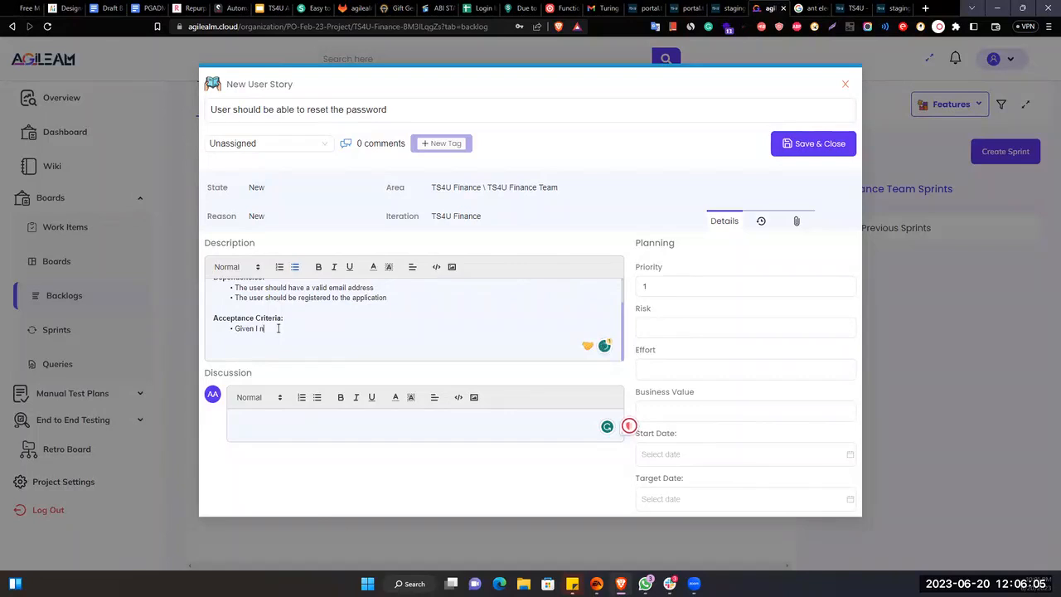
type("navigate")
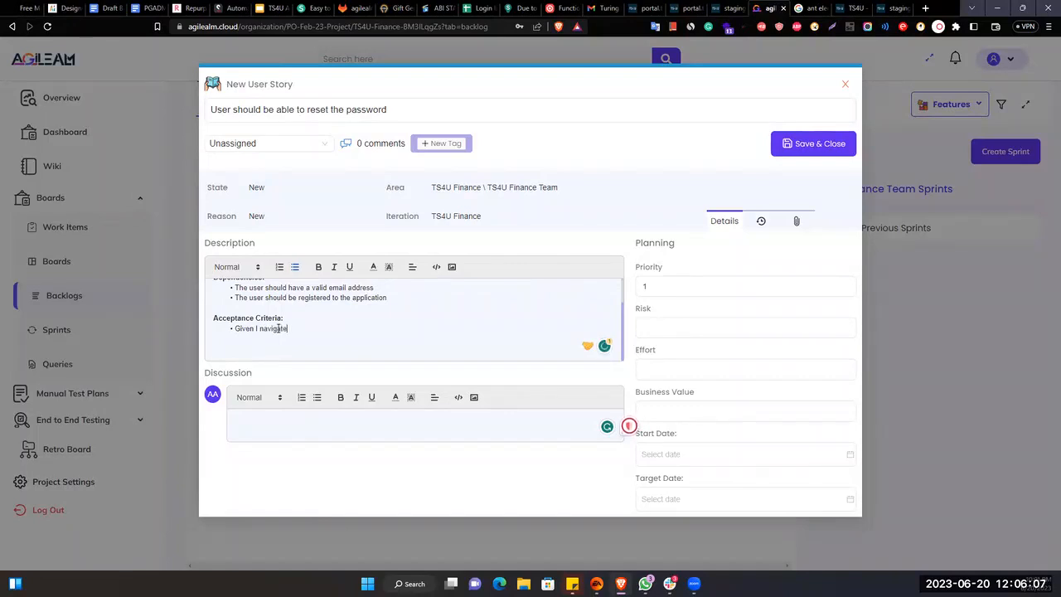
type("to the homepage")
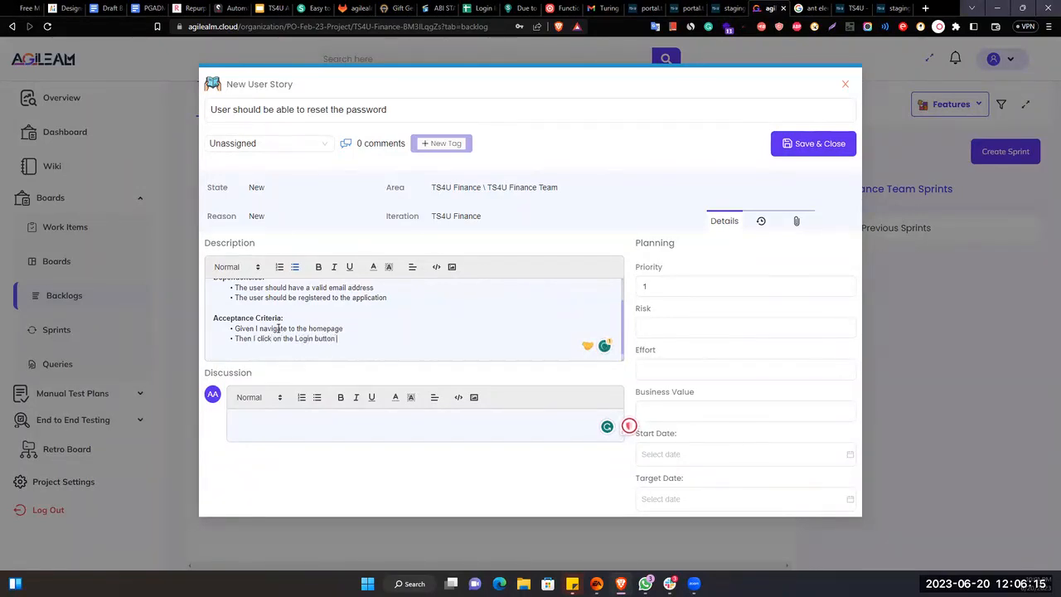
Add criteria for clicking Login at the top right and then the "Forgot Password?" link.
type("from the right top corner")
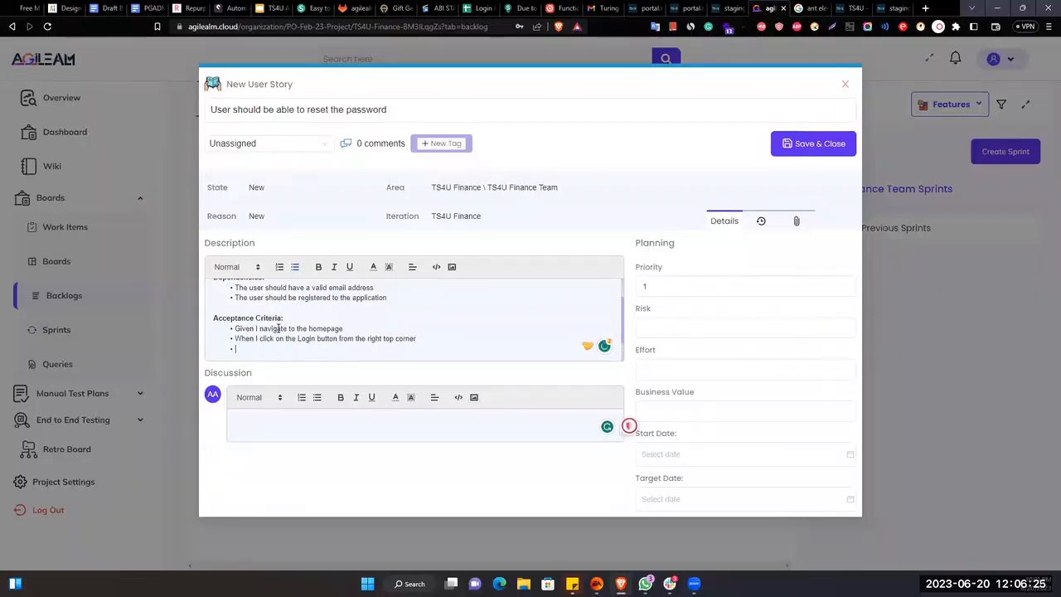
type("When I click on the Forgot Pass")
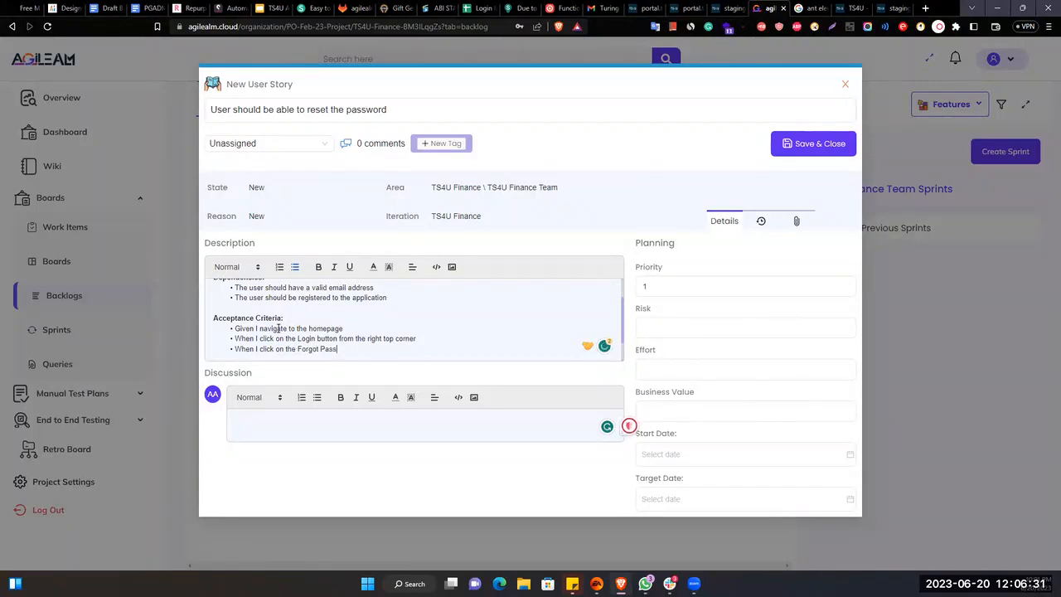
type("word")
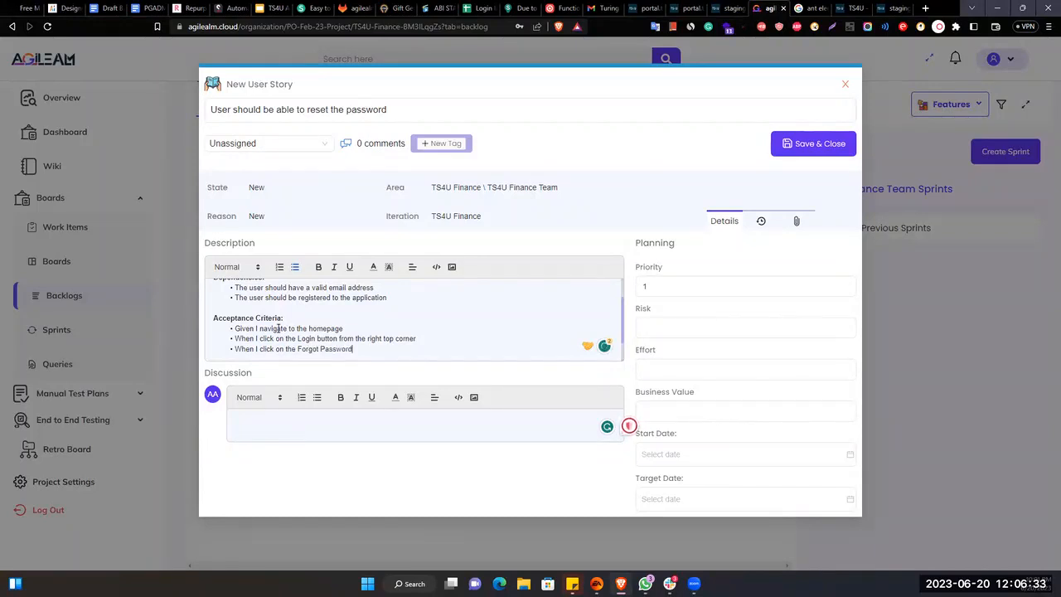
type("\"")
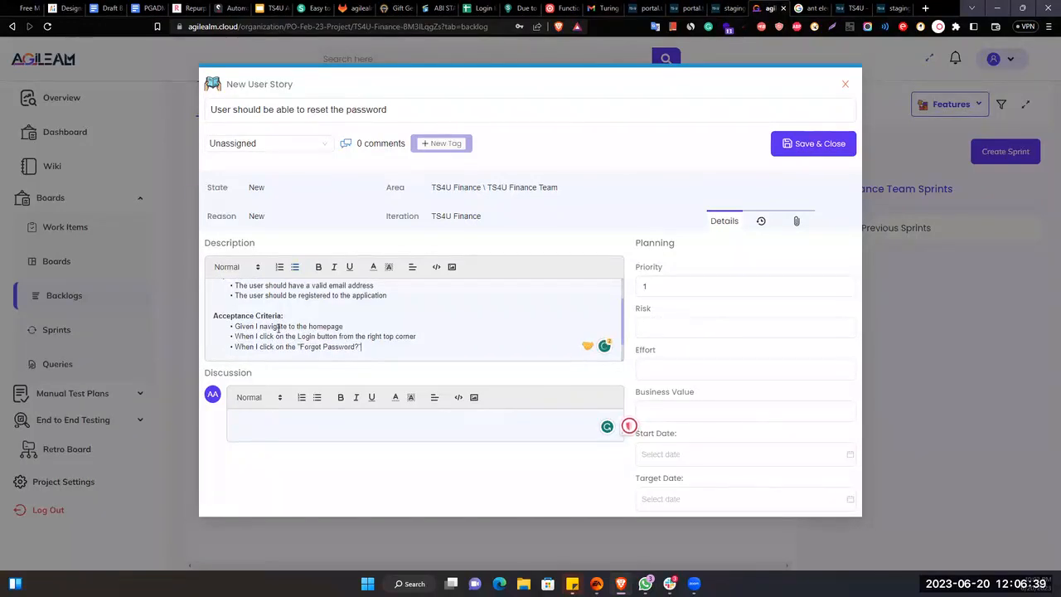
type("link")
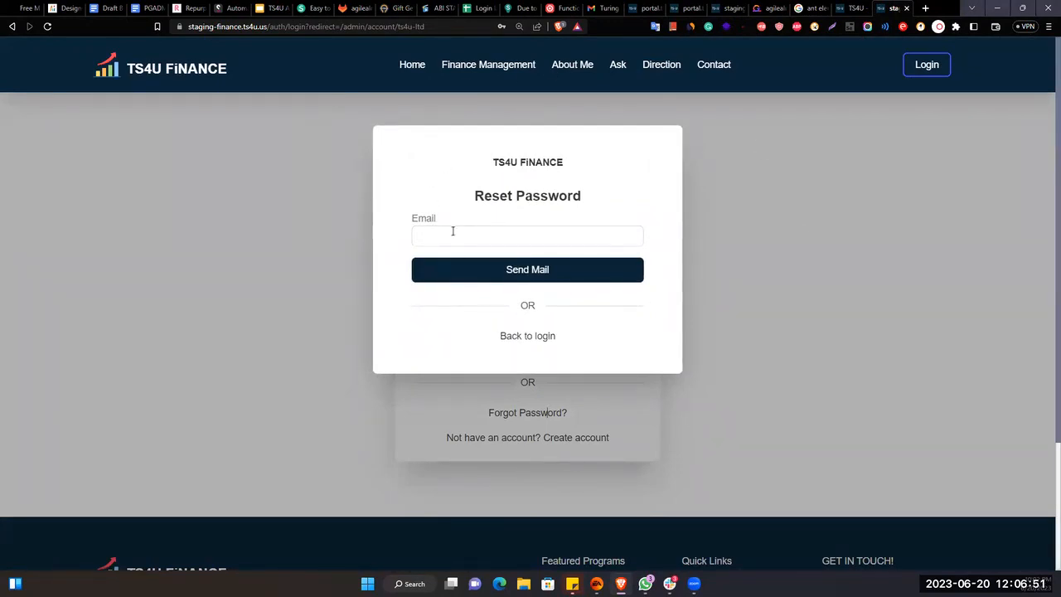
mouse_move(462, 231)
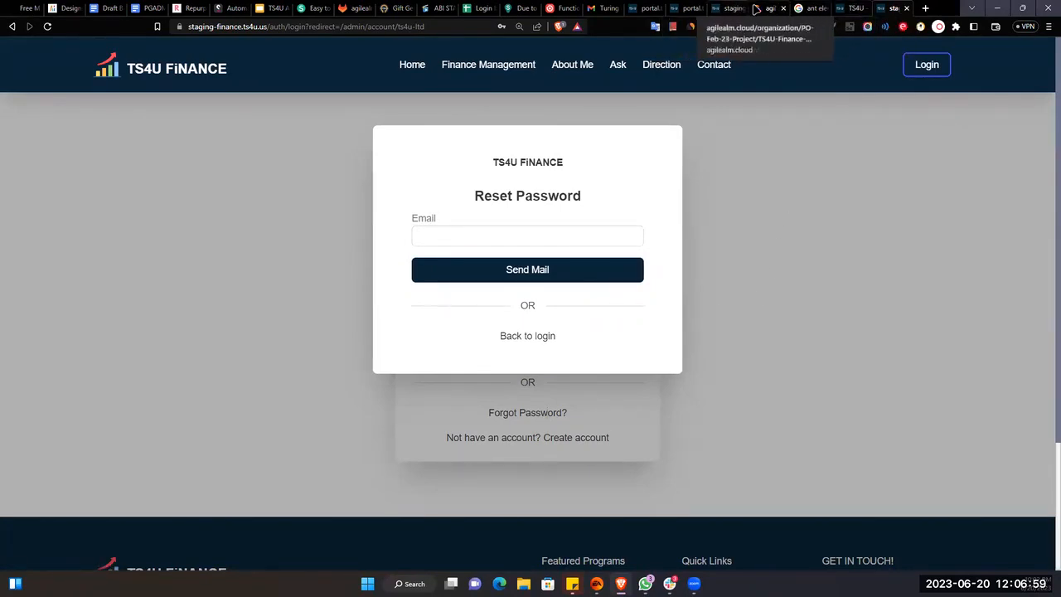
Back in the story, add "Then it should pop up with an input field".
left_click(769, 10)
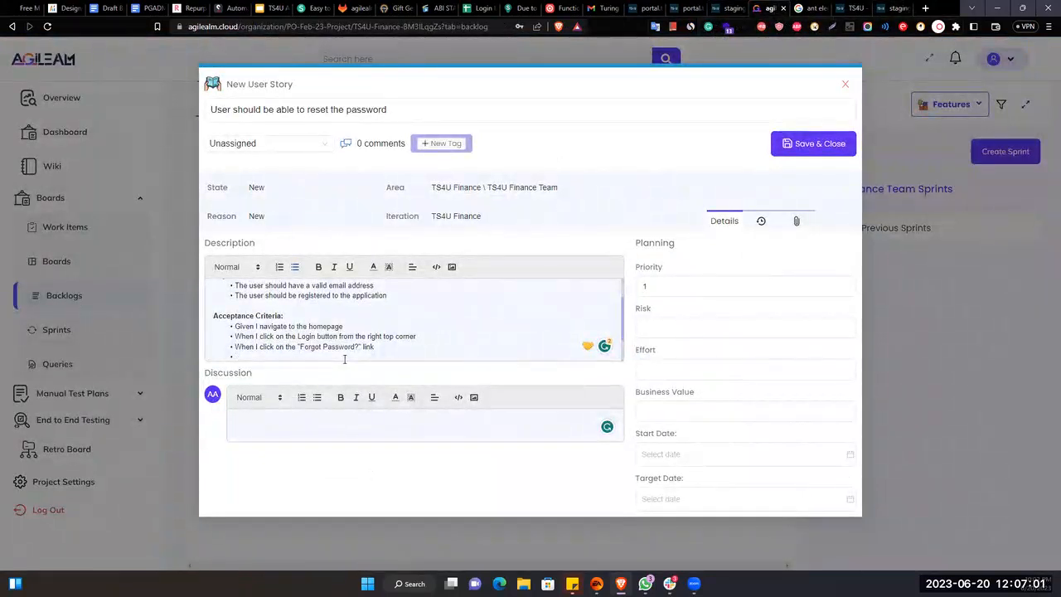
type("Then")
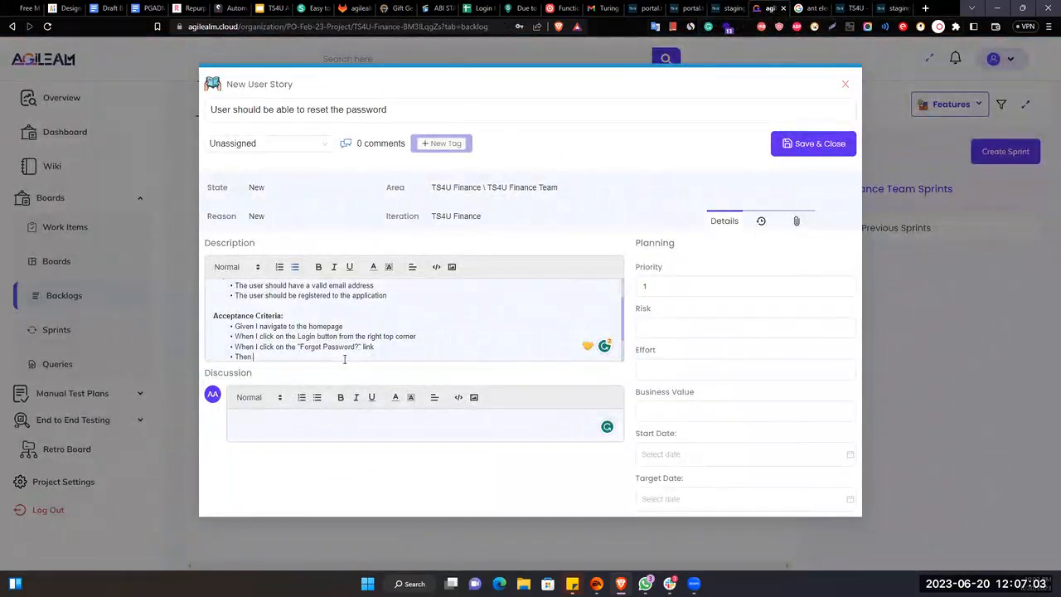
type("it should pop up")
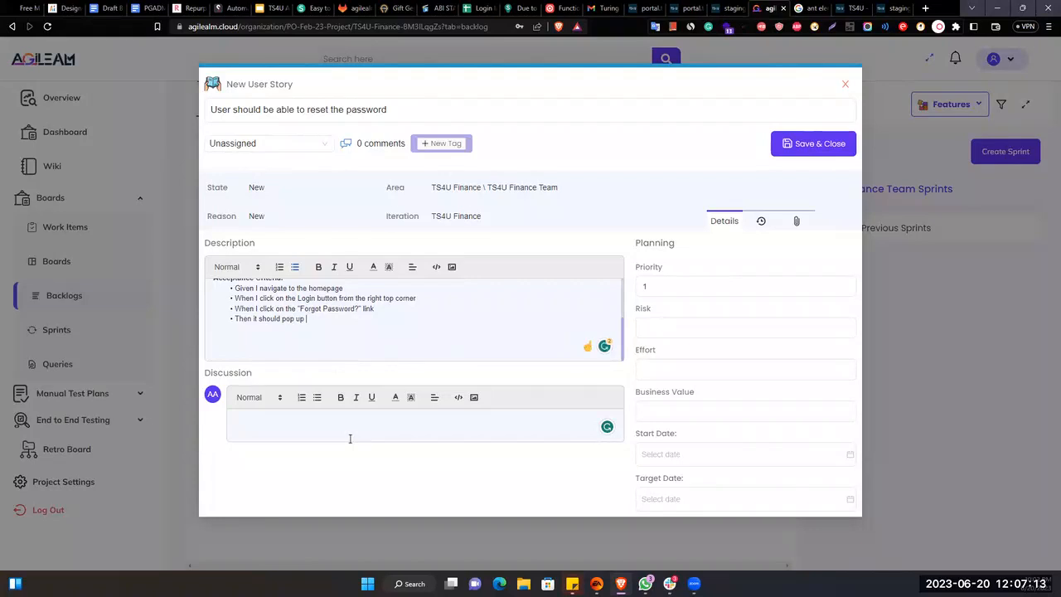
type("with an")
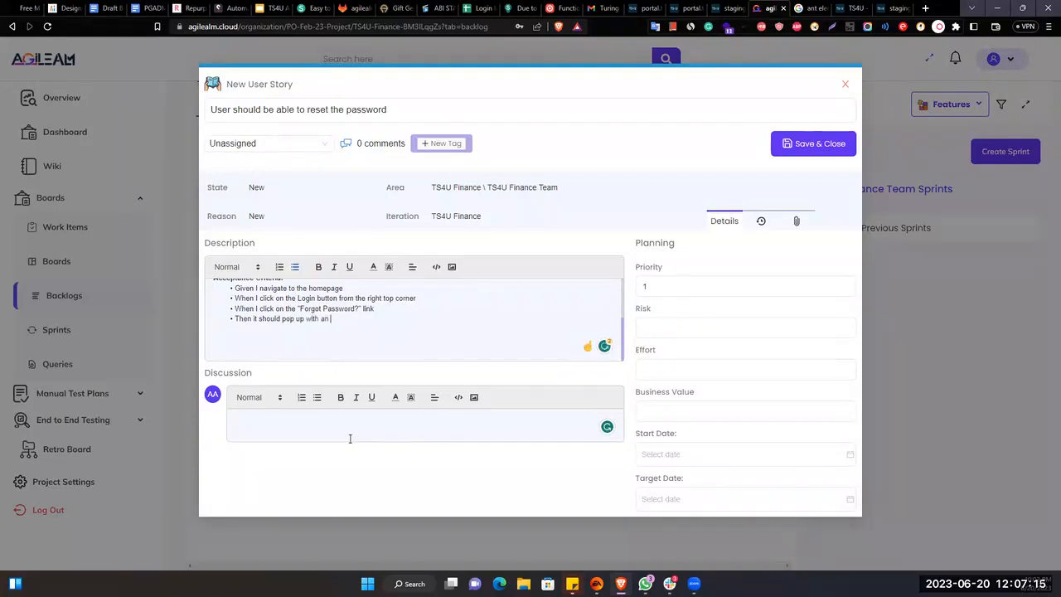
type("input fiel")
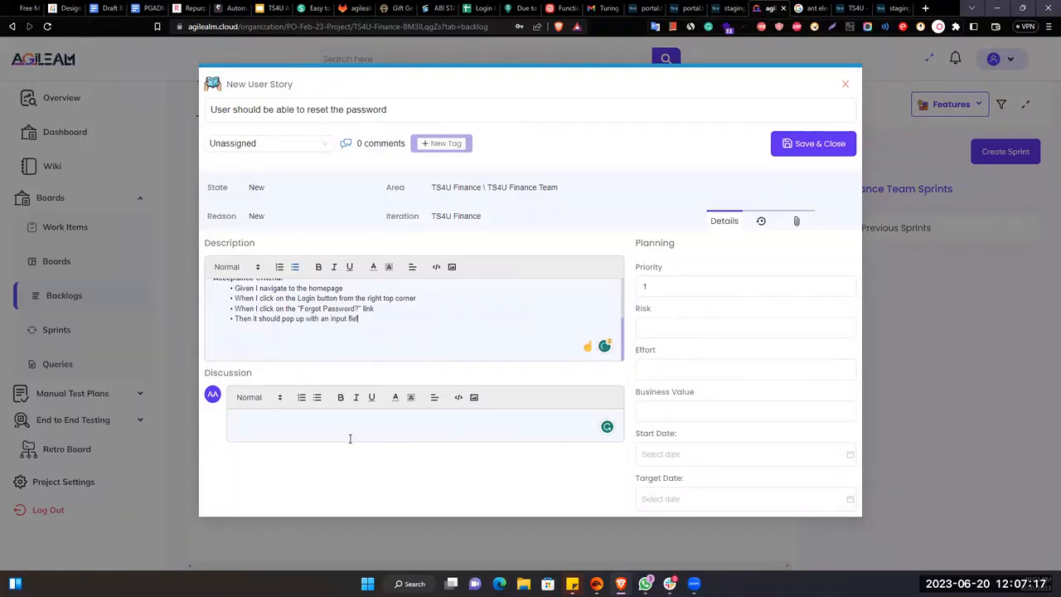
key("Enter")
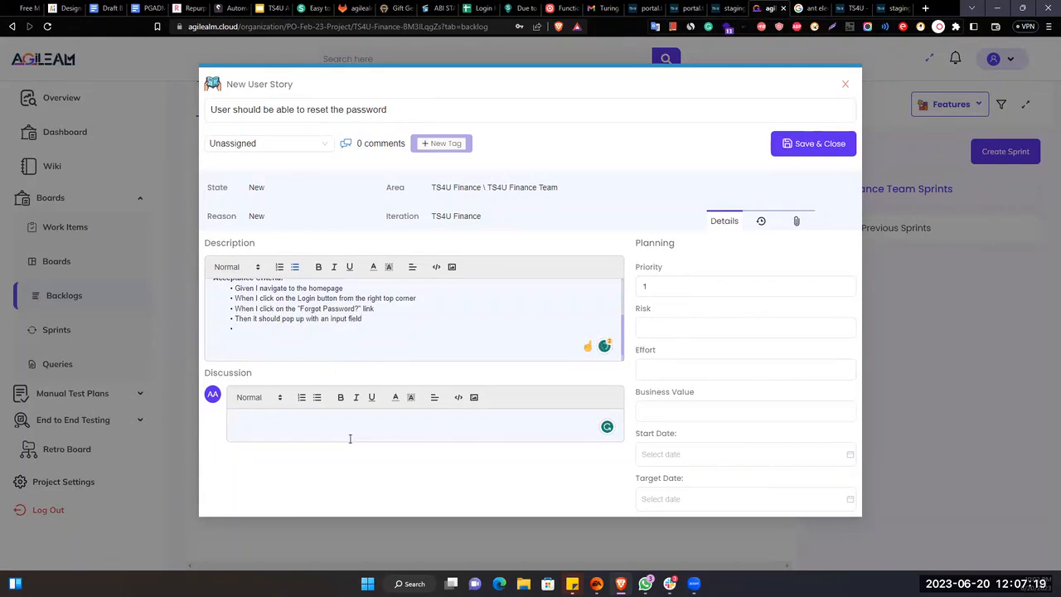
Add "When I input the registered email address" and "Then it should send an OTP".
type("When I")
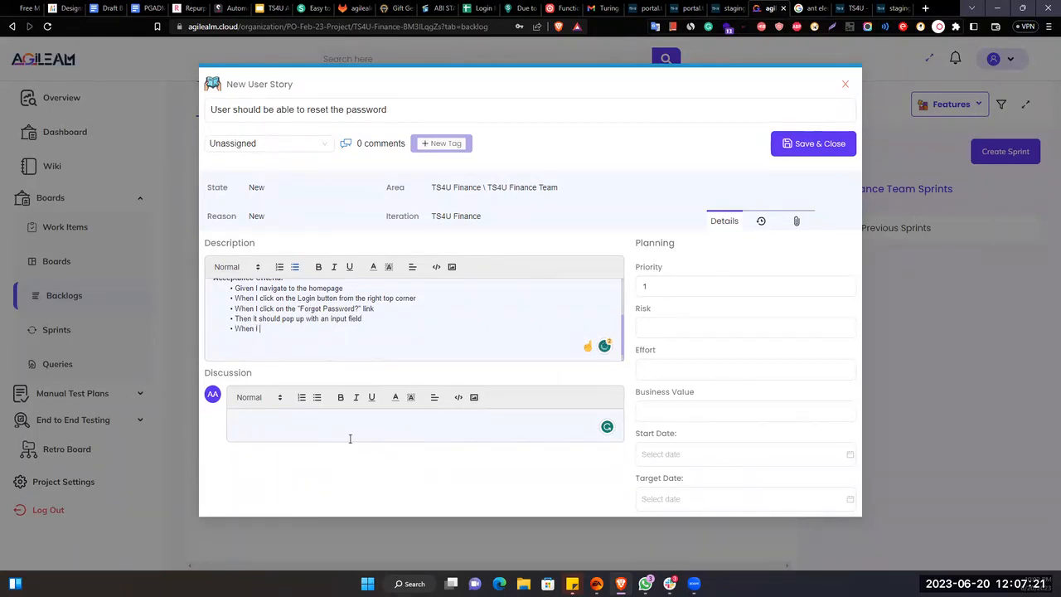
type("input the registered")
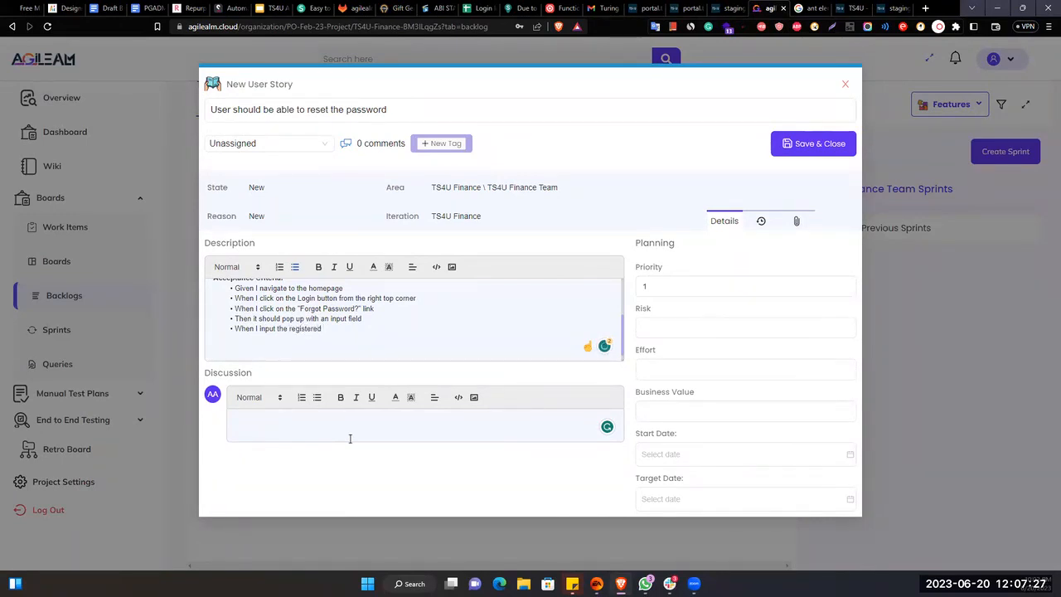
type("email a")
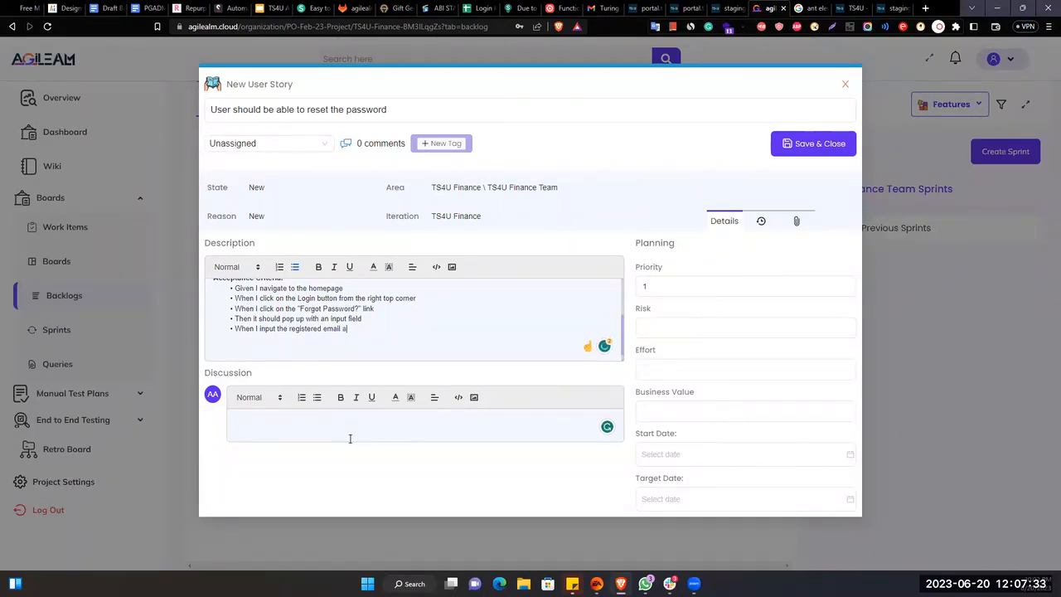
type("ddress")
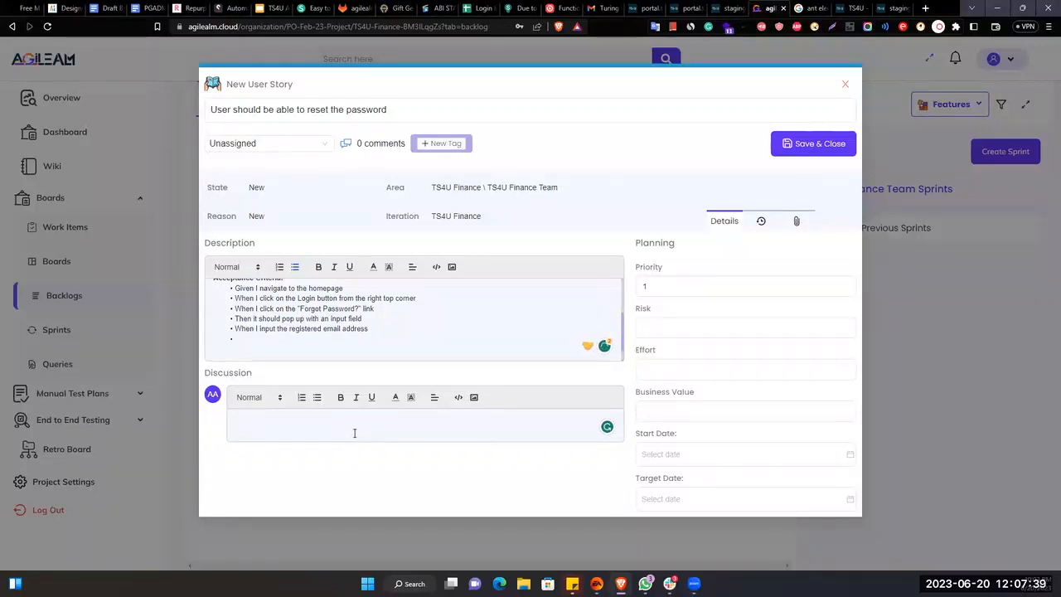
type("Then it should")
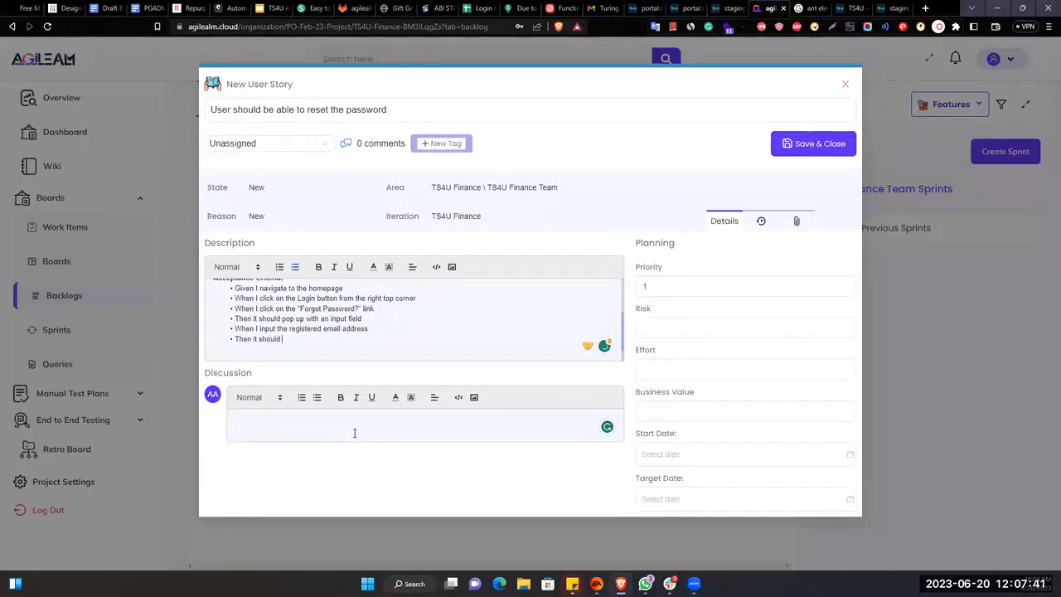
type("send a")
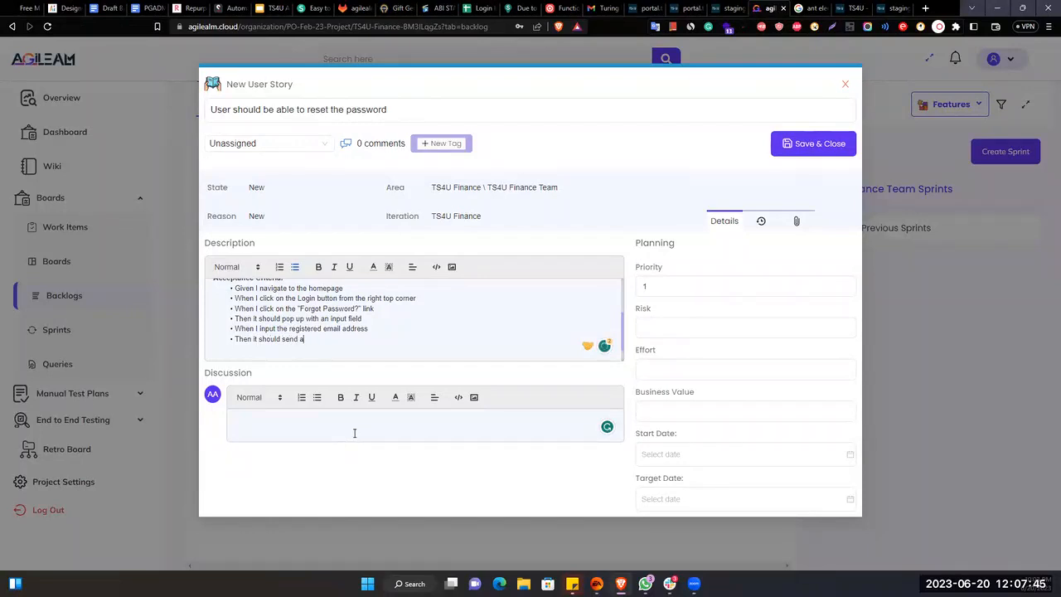
type("n OTP")
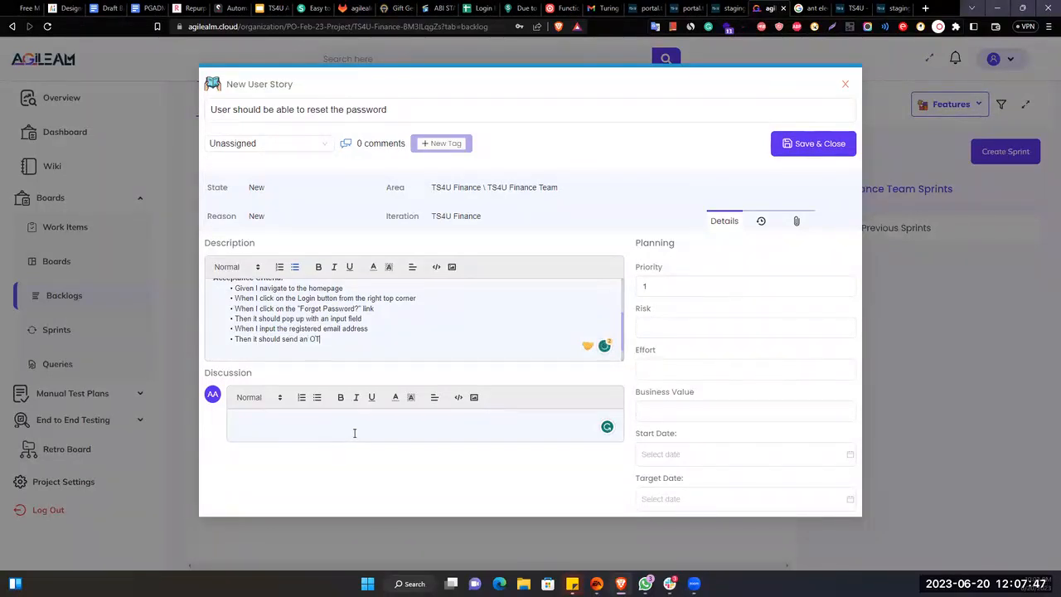
type("P")
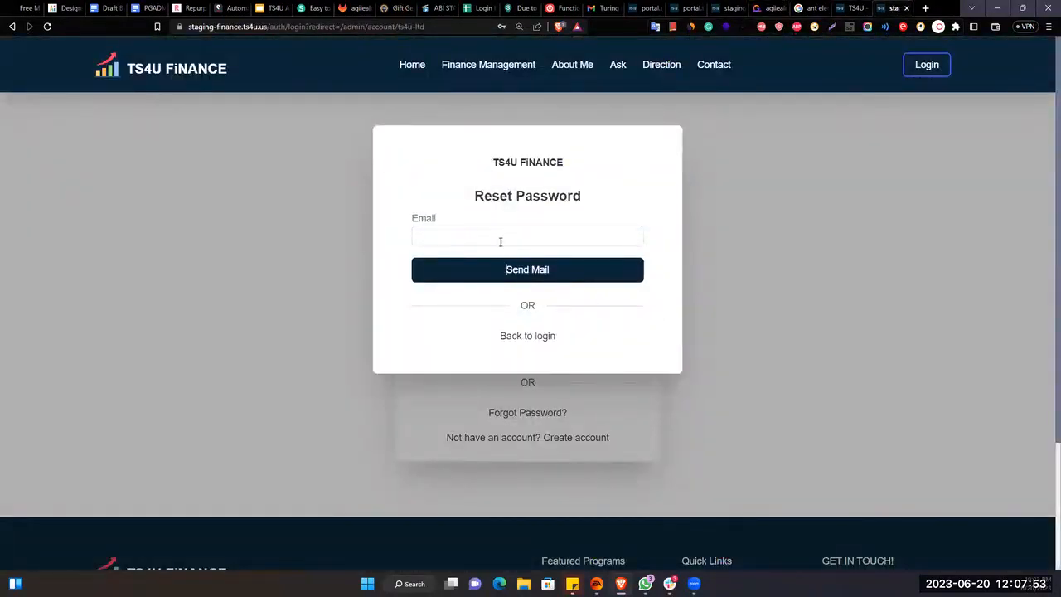
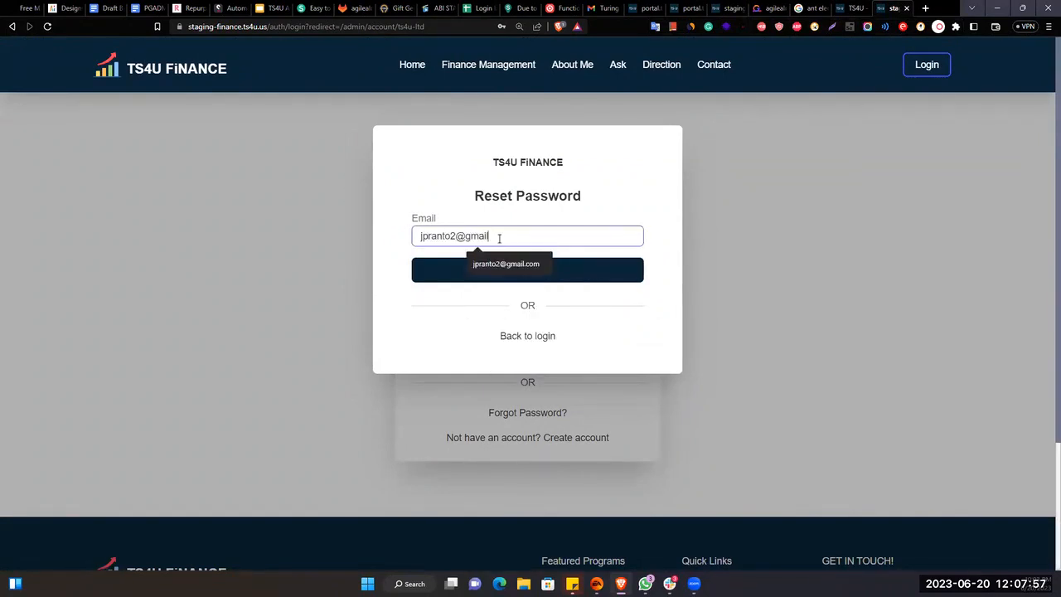
left_click(506, 264)
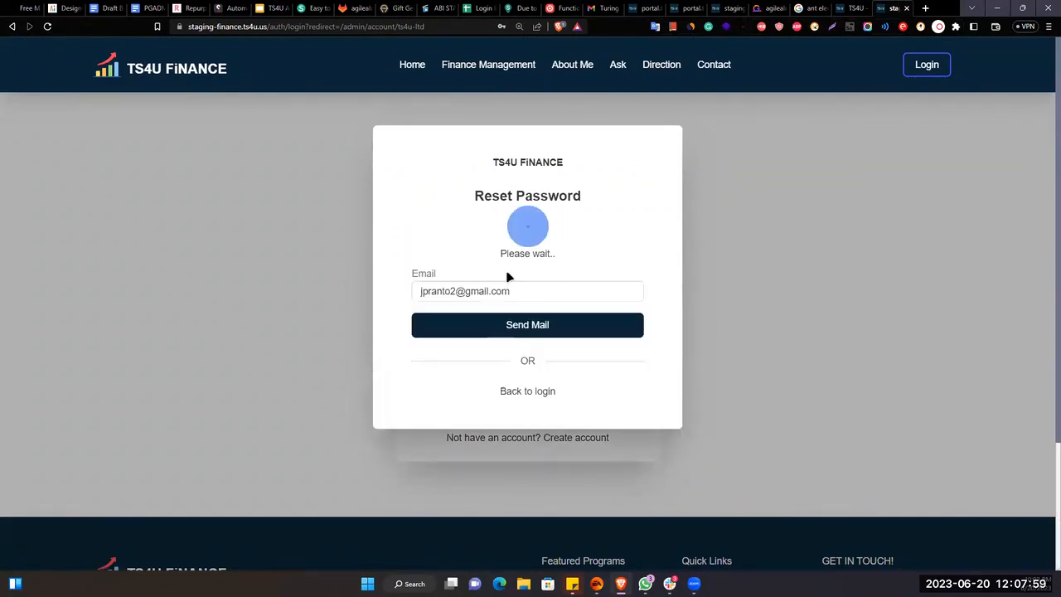
left_click(528, 325)
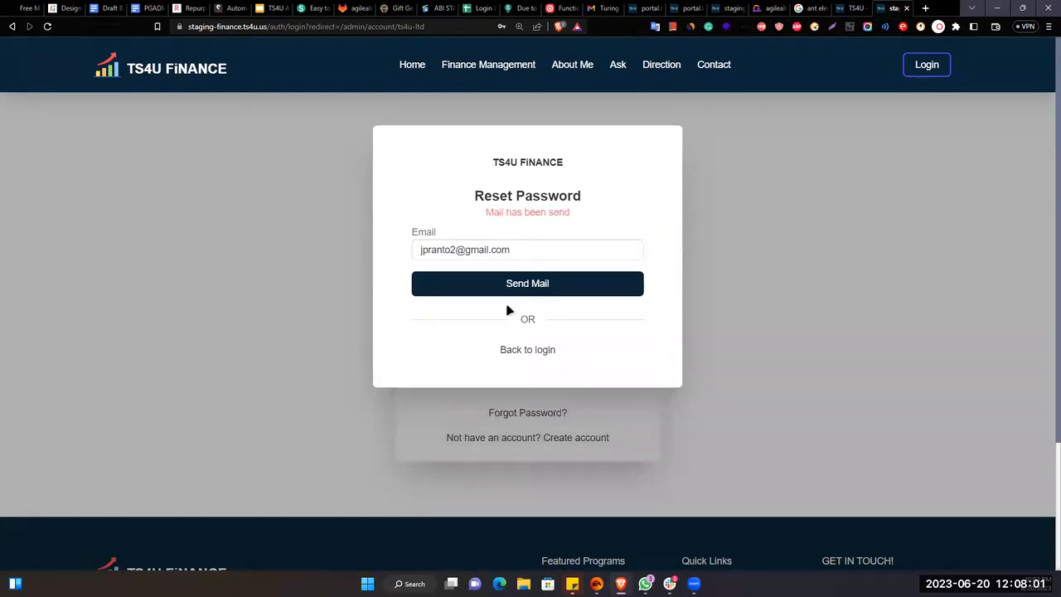
mouse_move(504, 315)
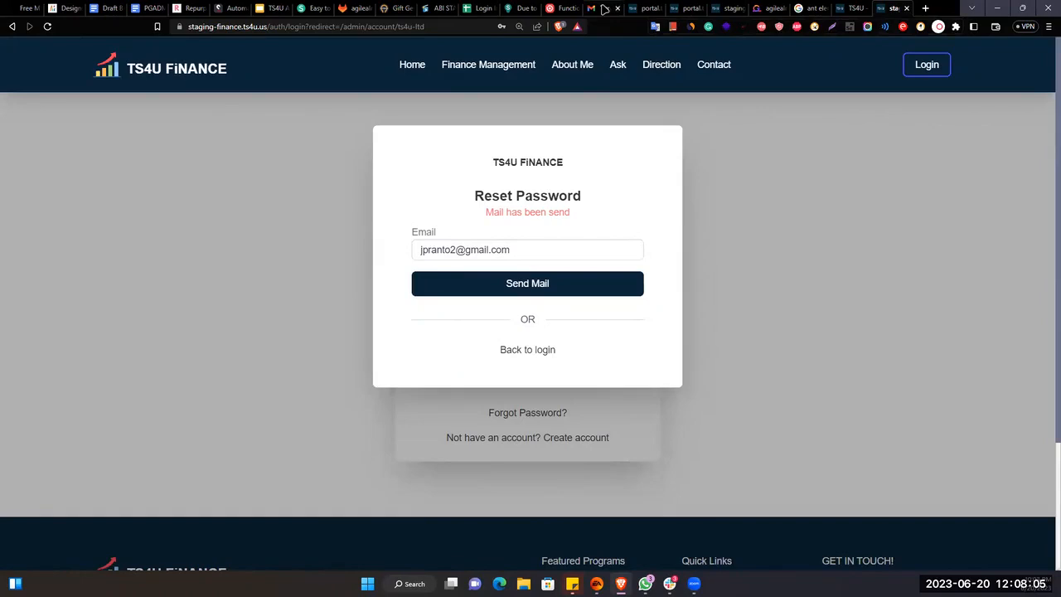
left_click(592, 9)
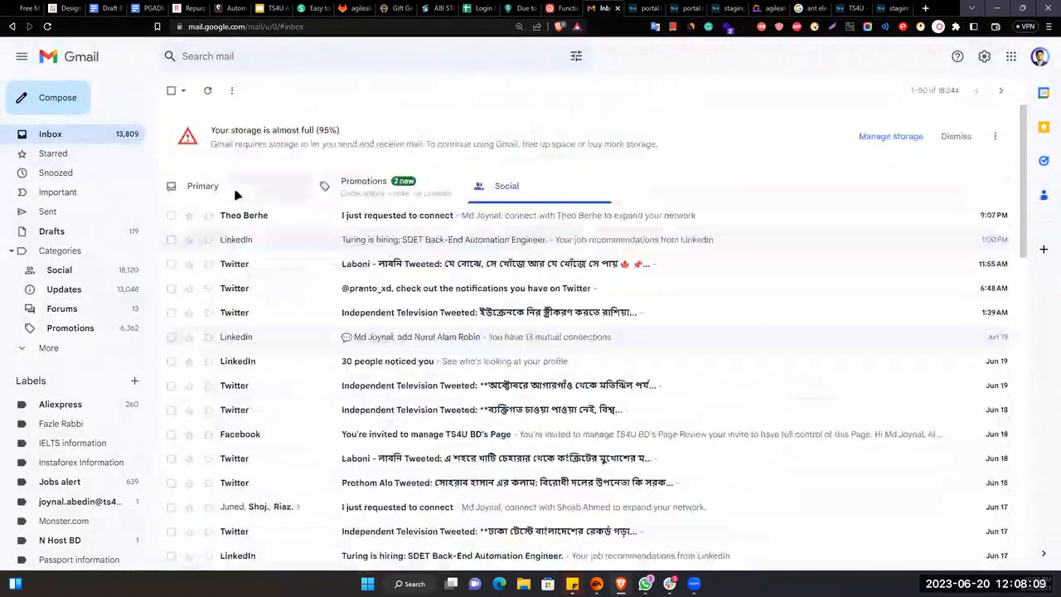
Check the Promotions and Primary inbox categories for the reset mail.
left_click(363, 186)
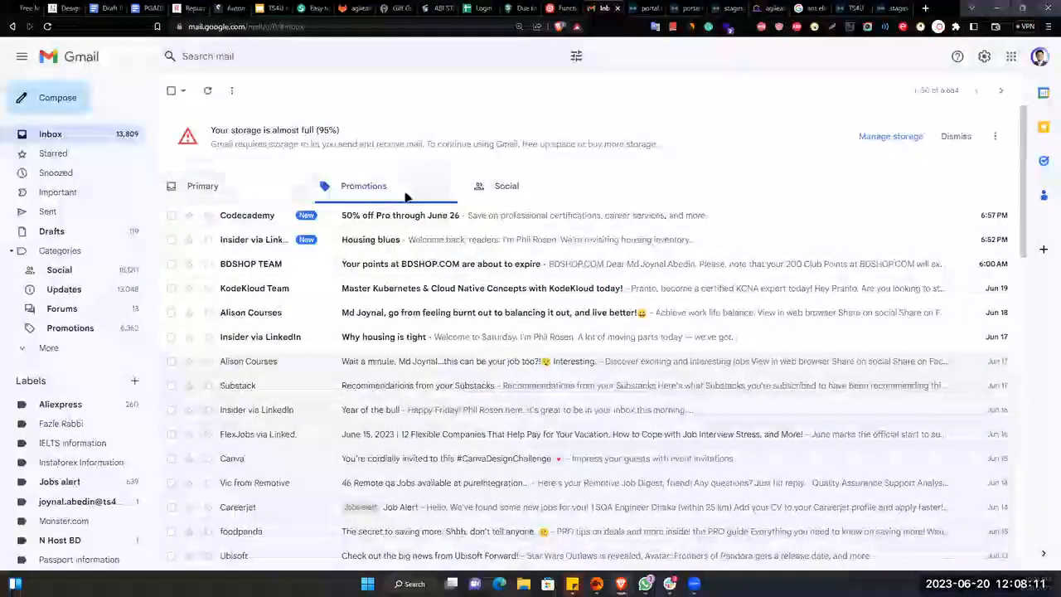
left_click(202, 186)
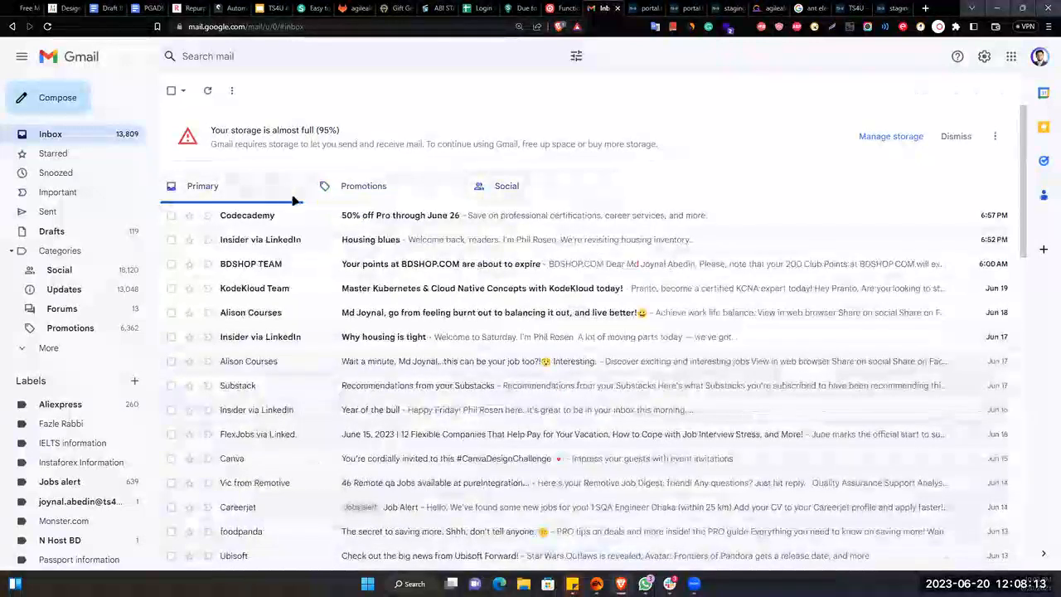
left_click(363, 186)
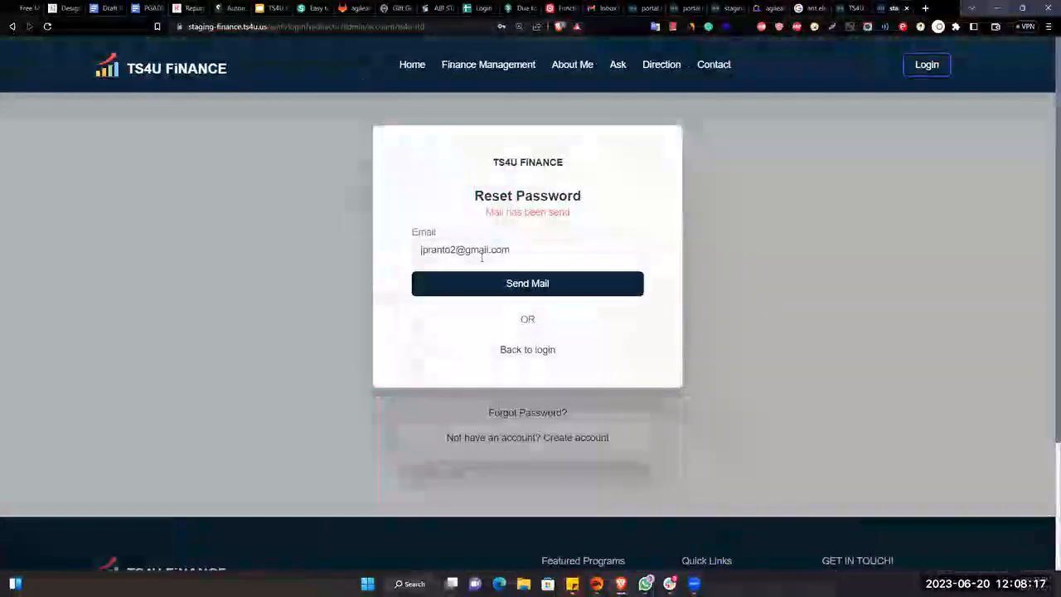
left_click(527, 249)
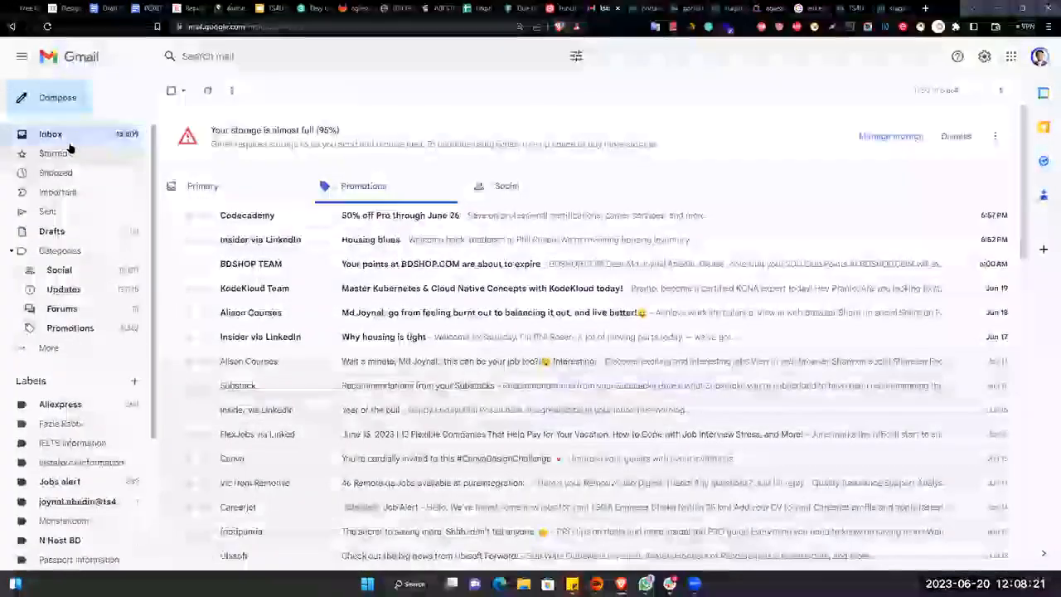
left_click(203, 186)
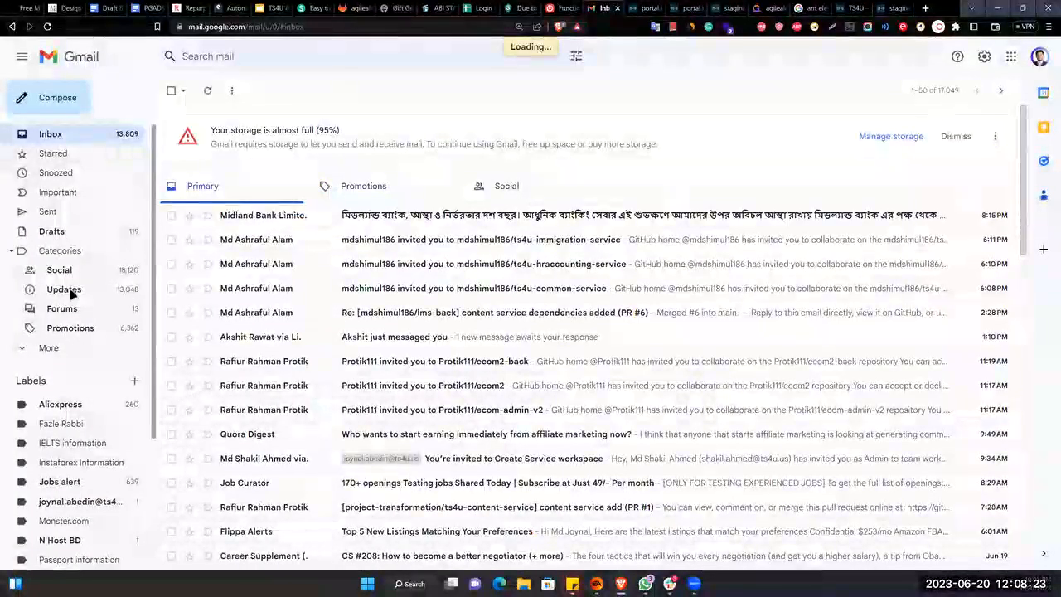
Expand More folders, check Spam, then return to the inbox and its Promotions category.
left_click(48, 348)
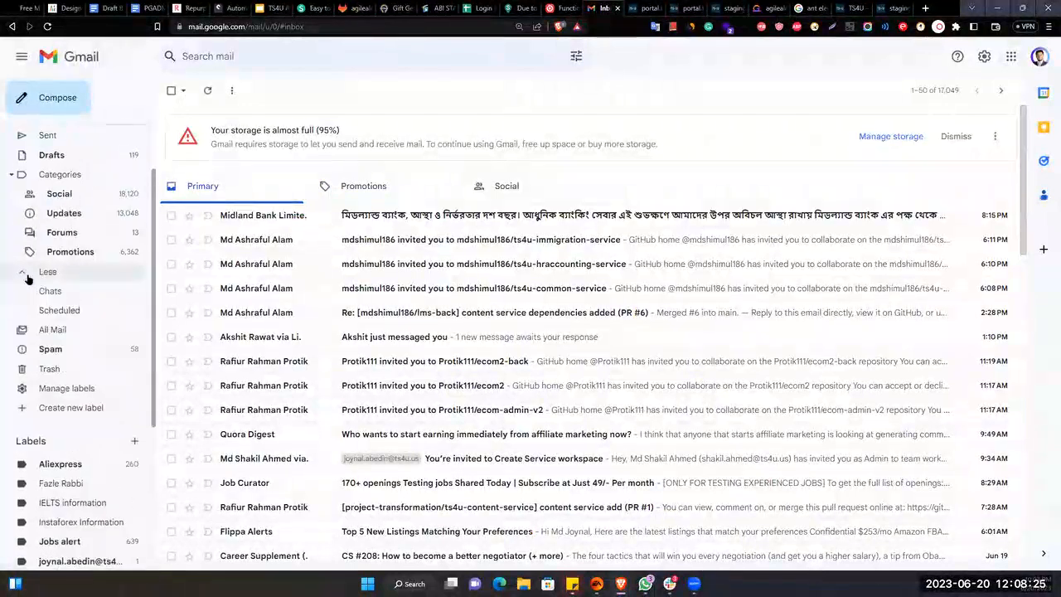
left_click(50, 348)
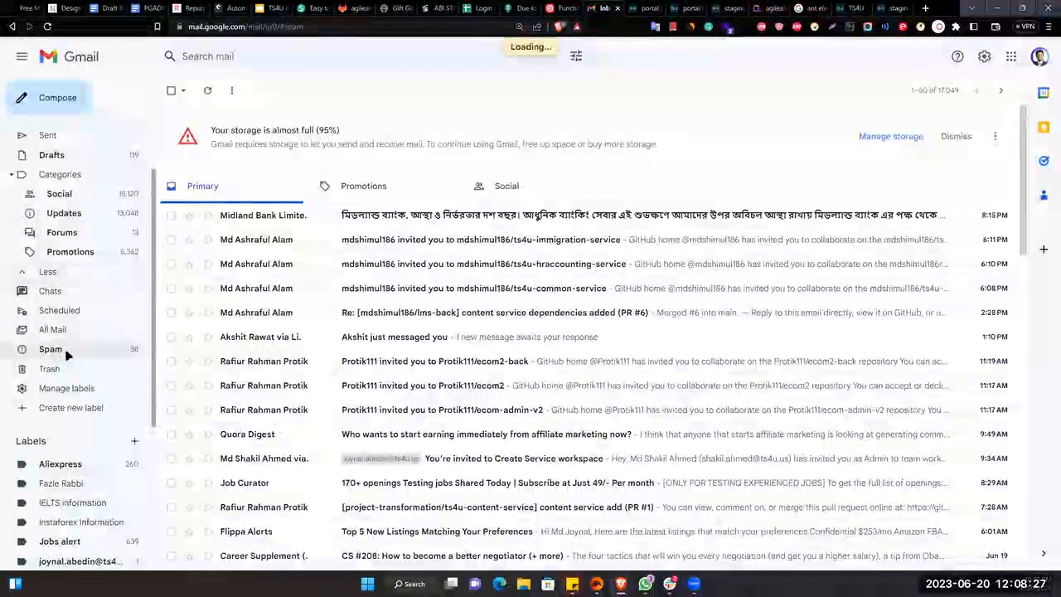
left_click(50, 348)
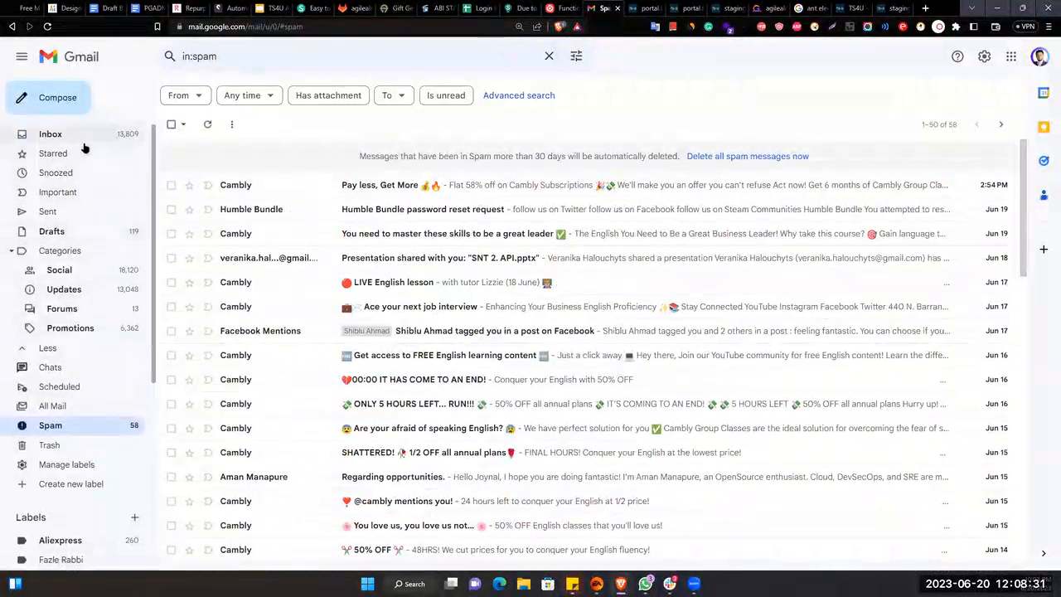
left_click(49, 133)
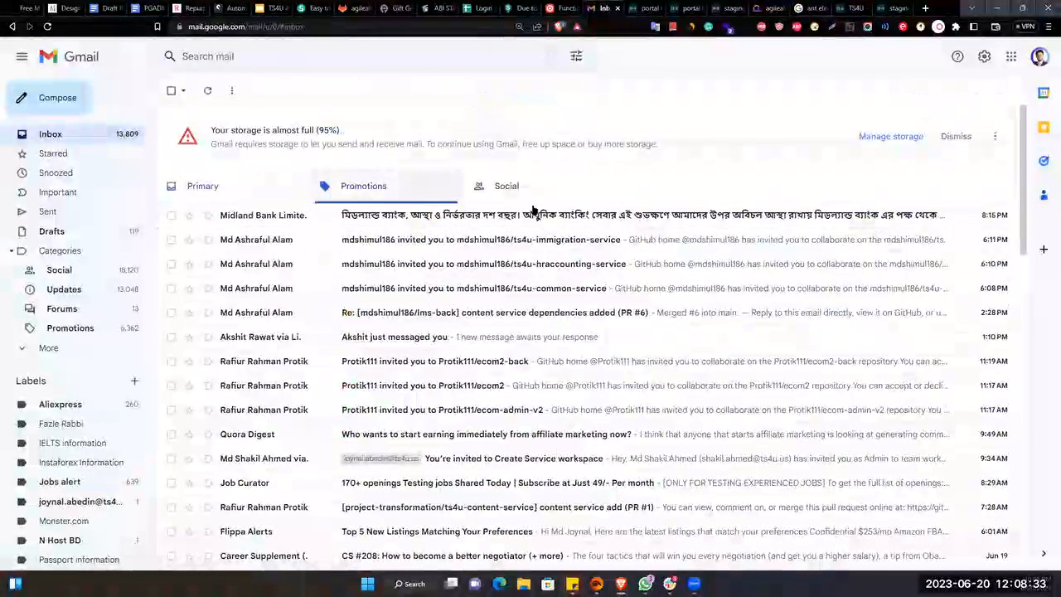
left_click(203, 186)
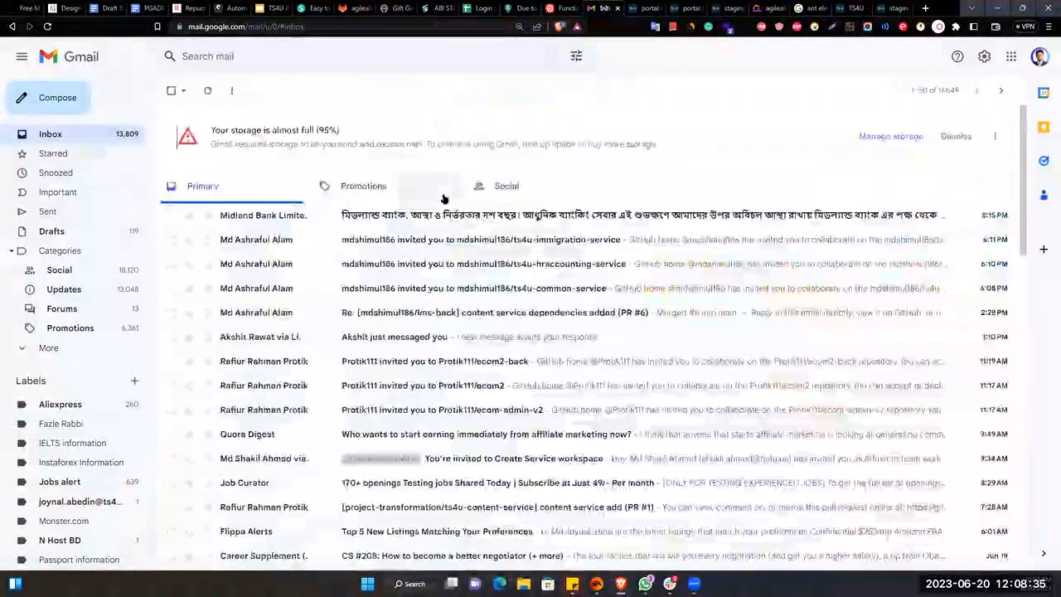
left_click(362, 186)
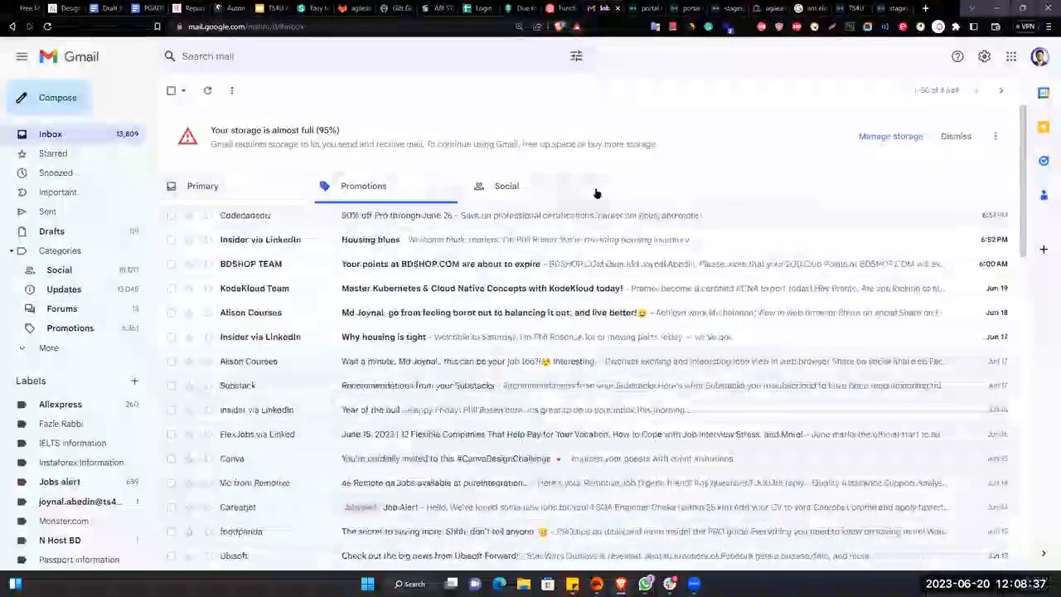
left_click(507, 186)
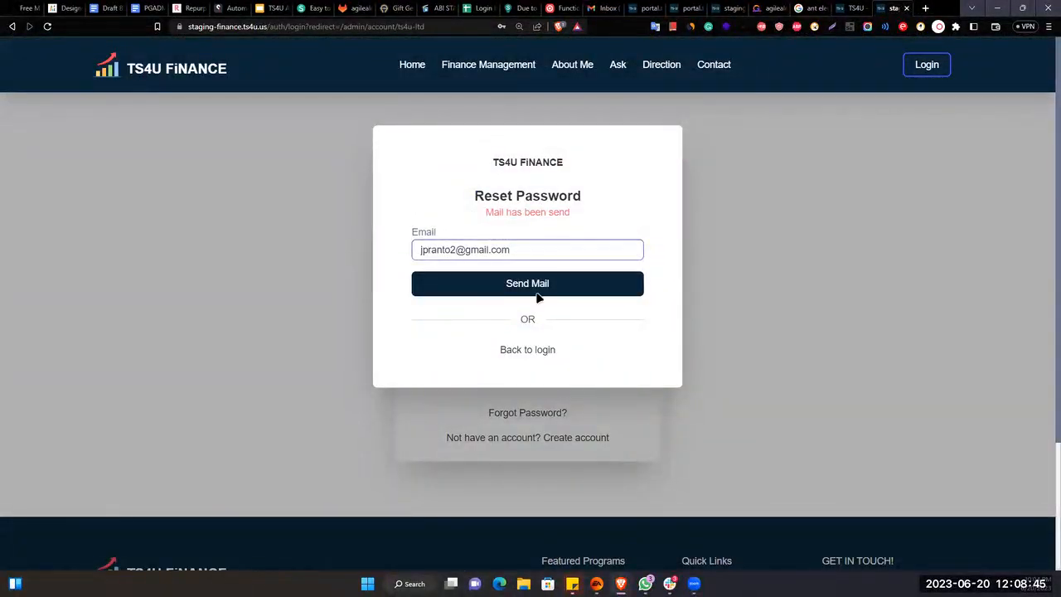
mouse_move(617, 537)
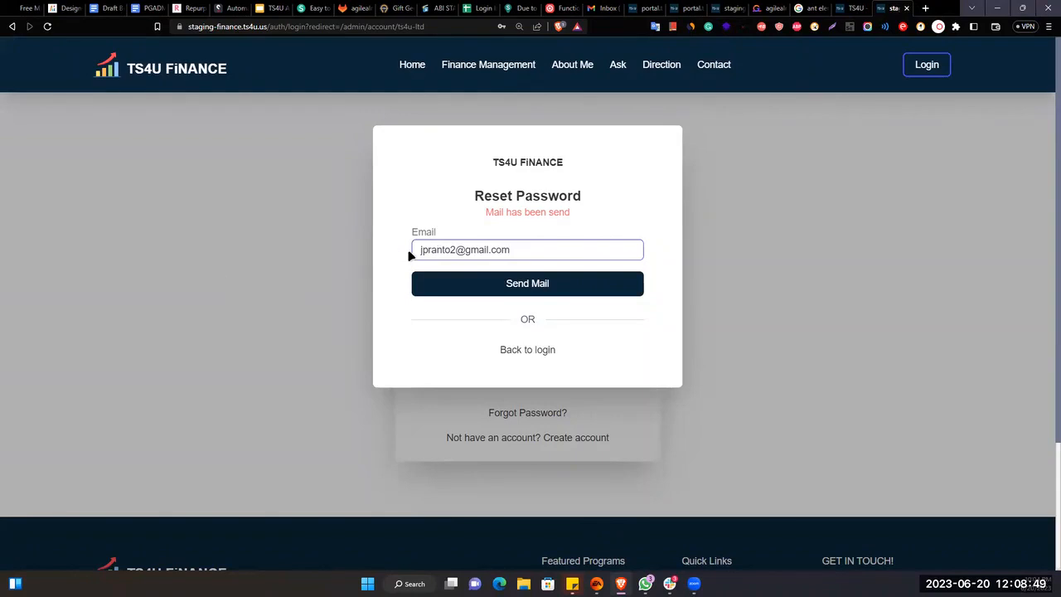
mouse_move(527, 300)
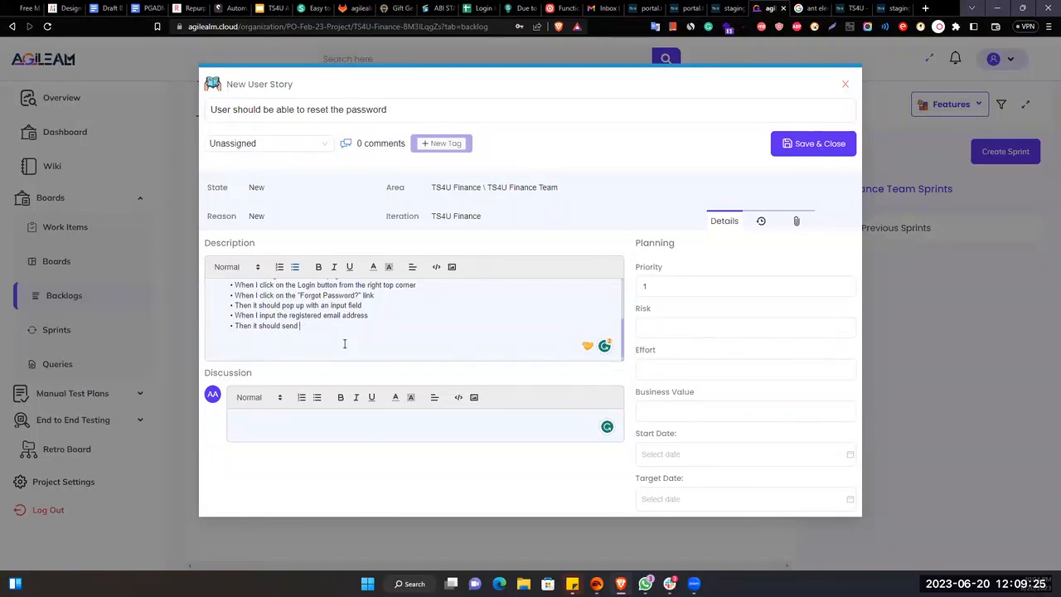
Add criteria that a link is sent to my email and "When I click on the" link.
type("a link to change the password on the")
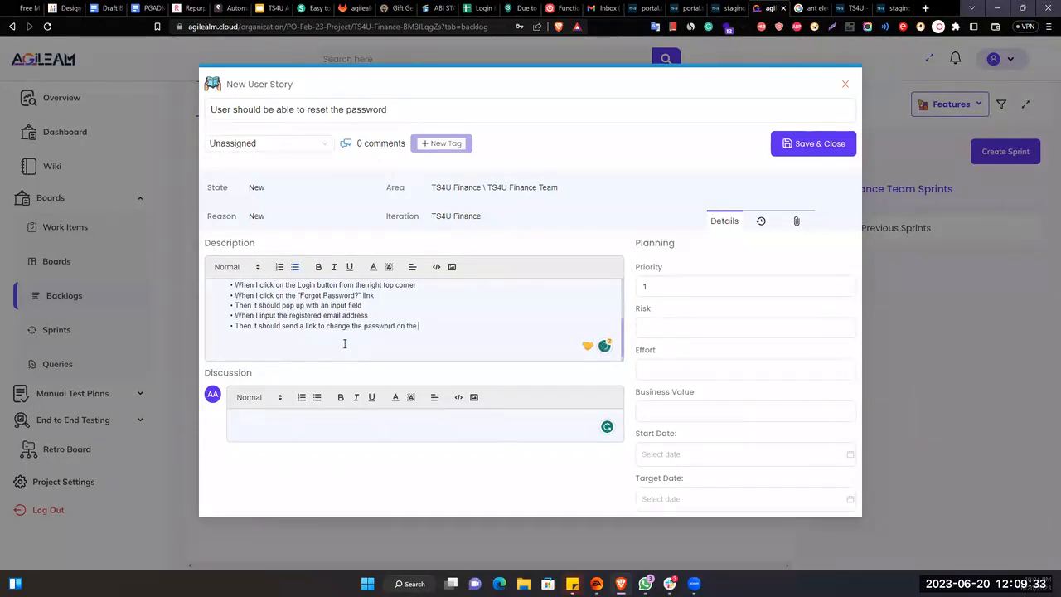
type("my given email address")
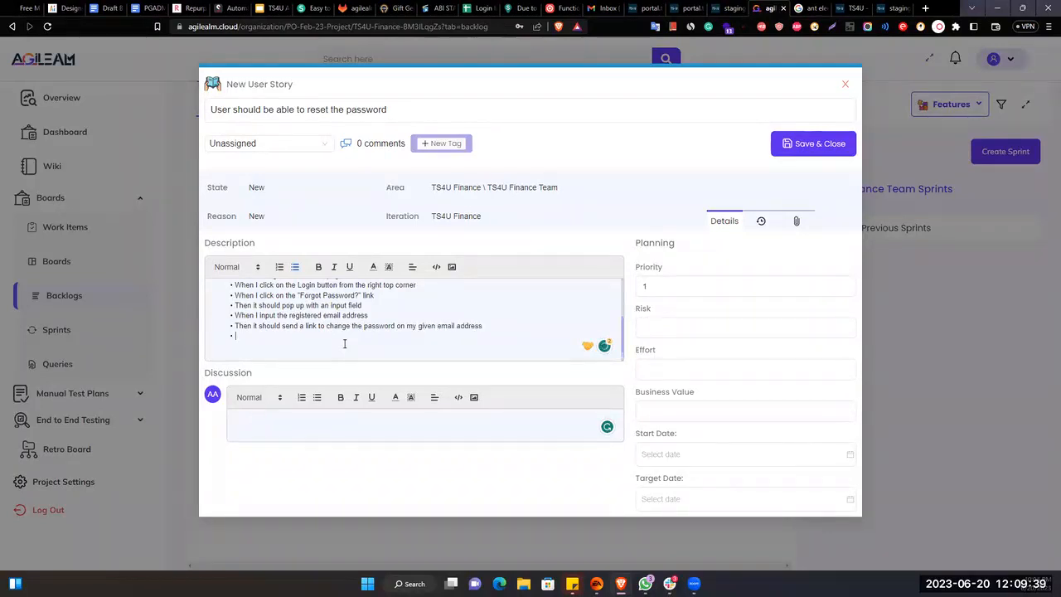
type("When I")
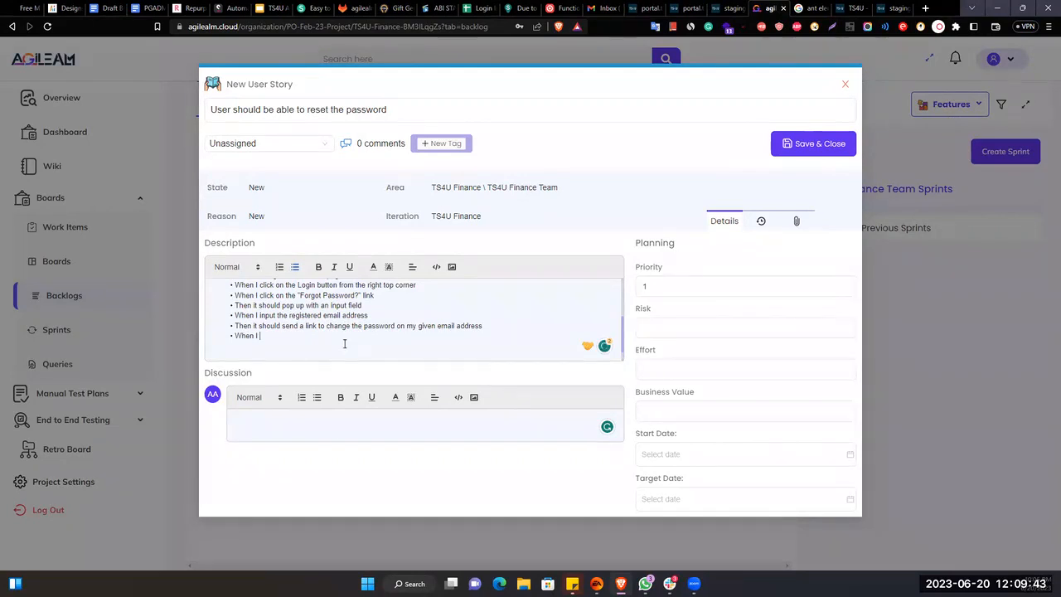
type("click on the")
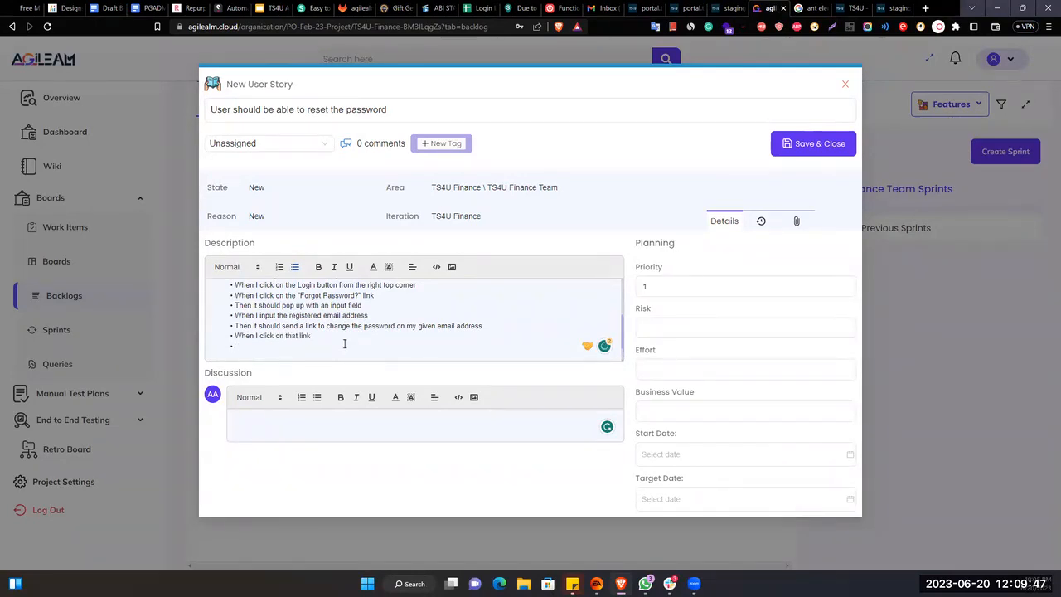
type("And")
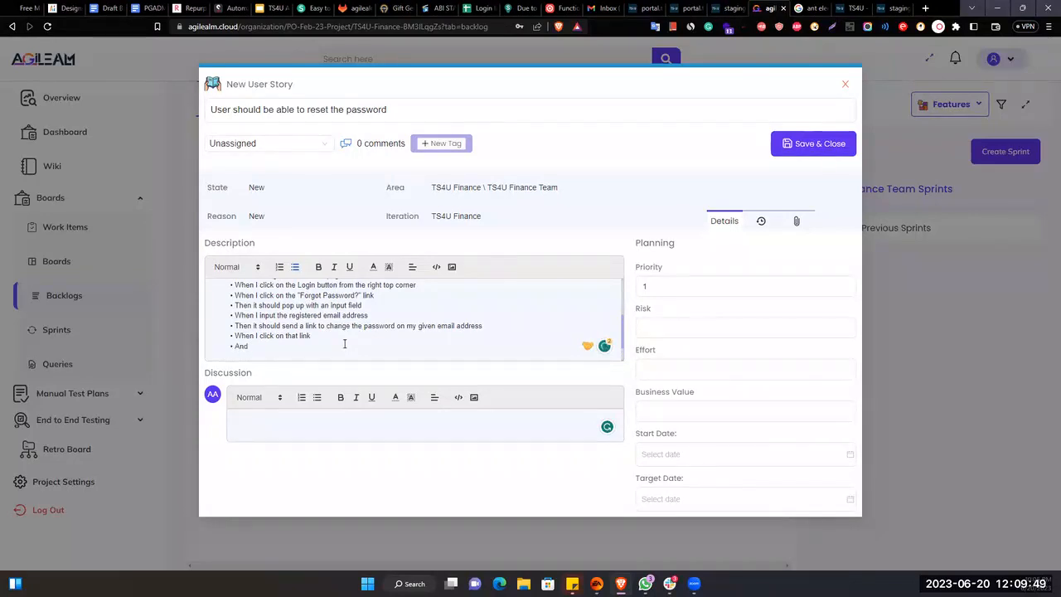
type("Then")
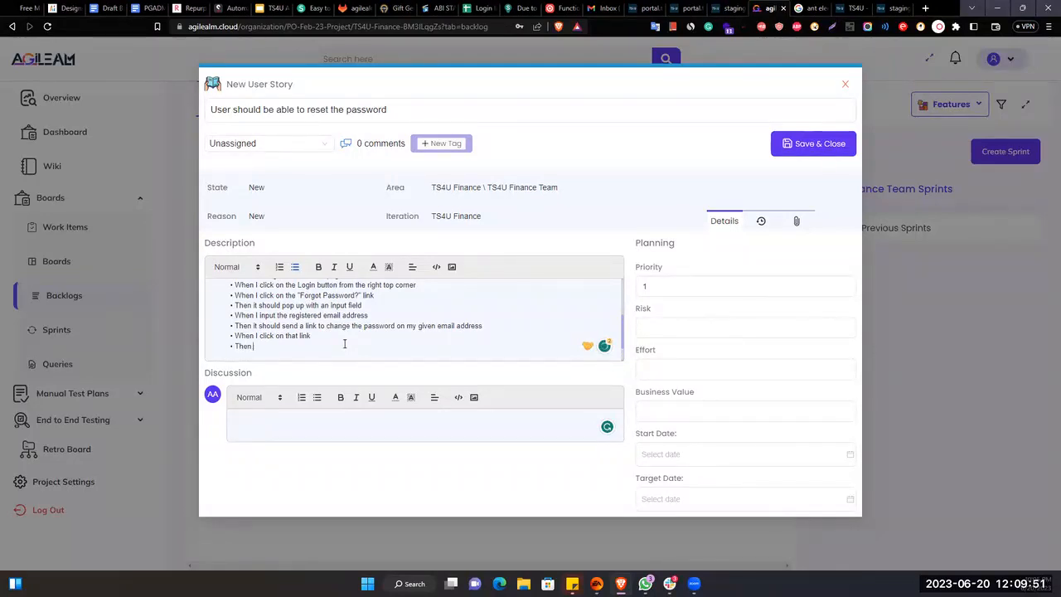
type("it naviga")
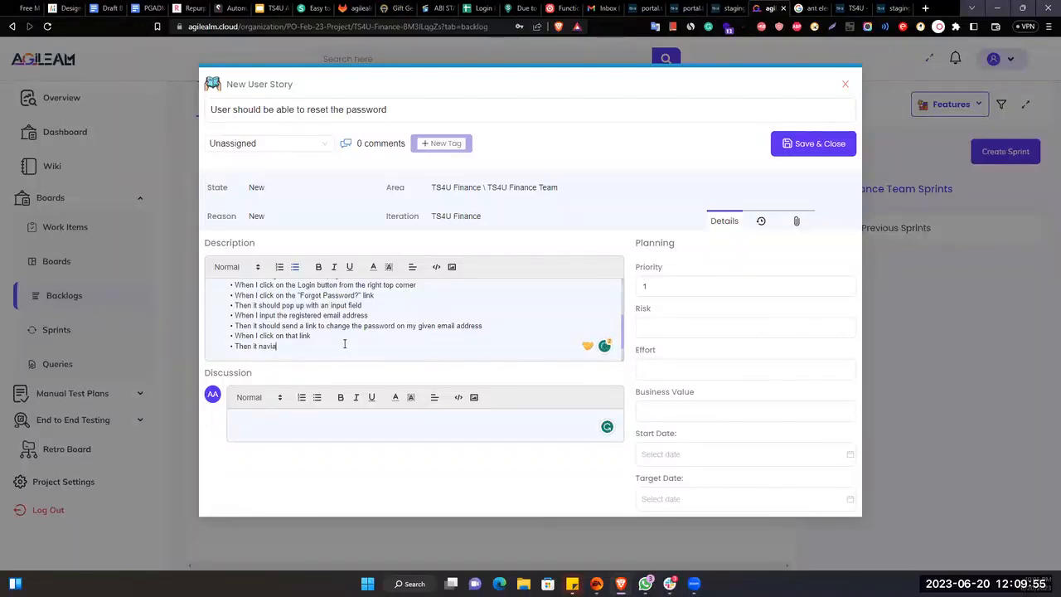
type("sho")
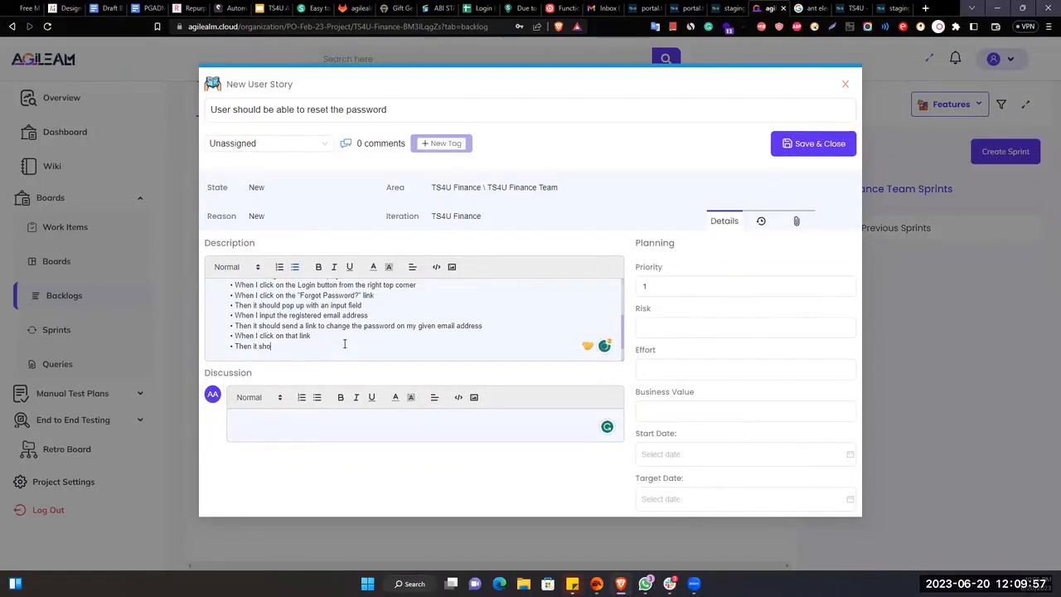
type("uld naviage")
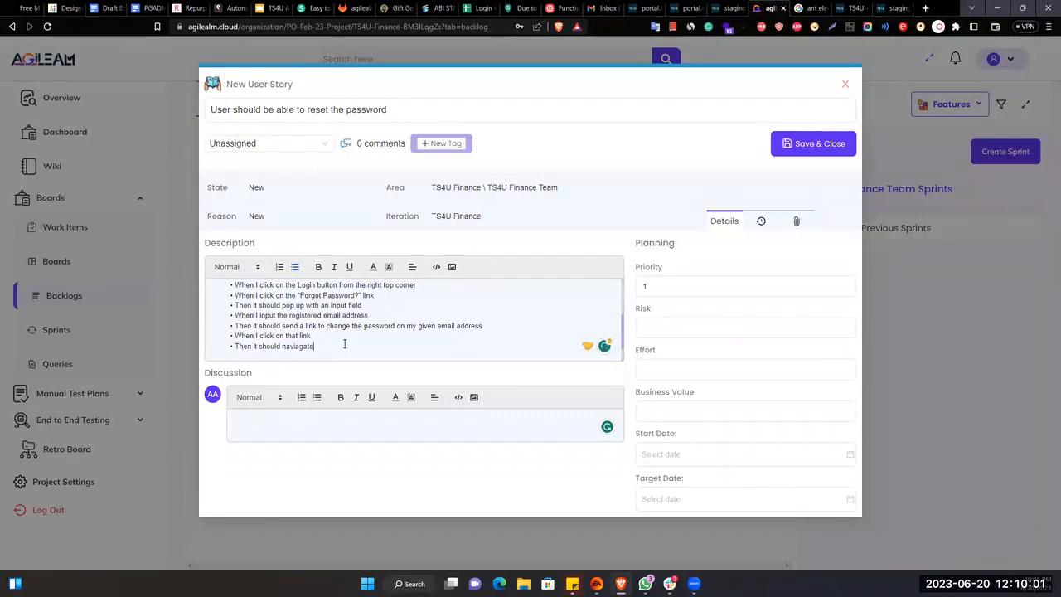
key("Backspace")
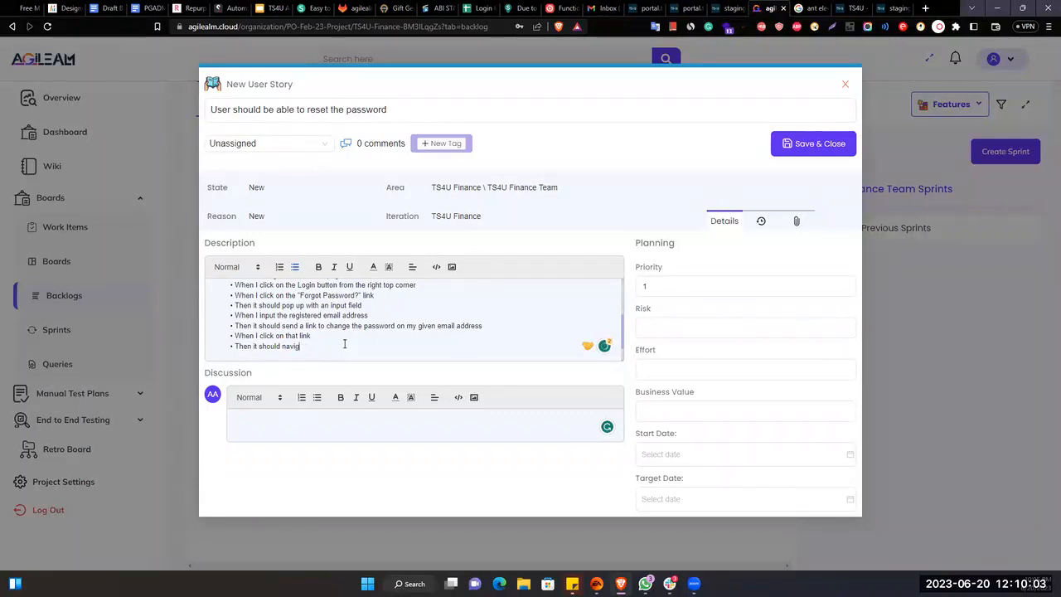
Write "Then it should navigate me to another page with a form to input the new password and Confirm" password.
type("navigate me to")
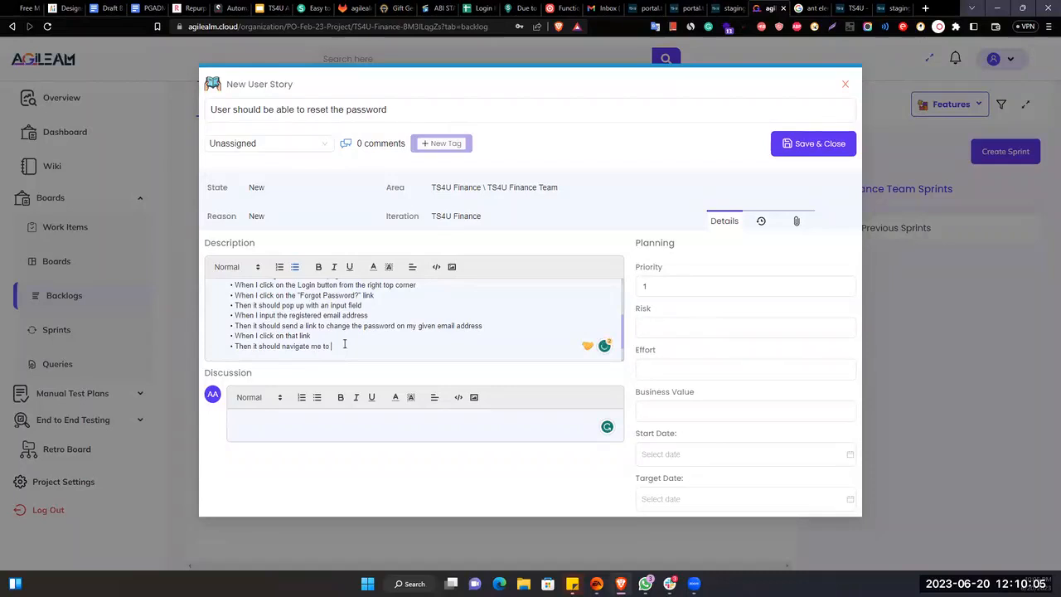
type("the")
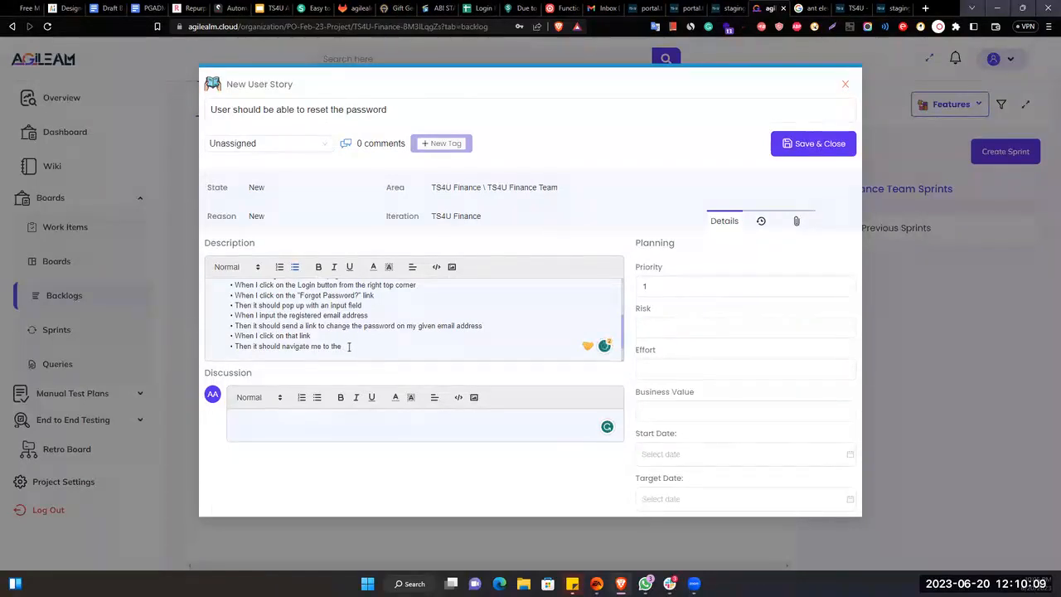
type("another page")
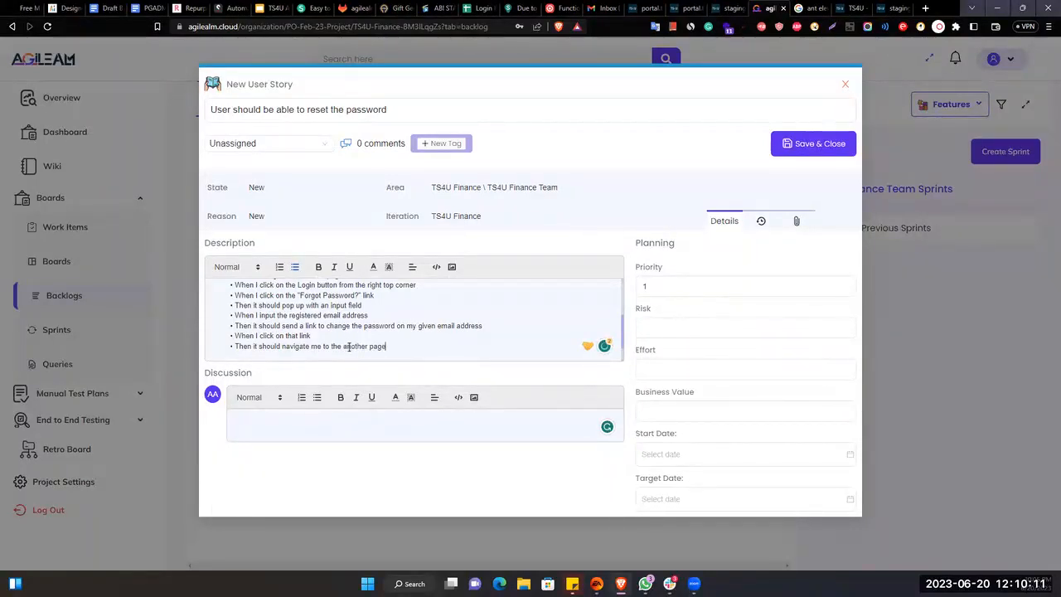
type("where")
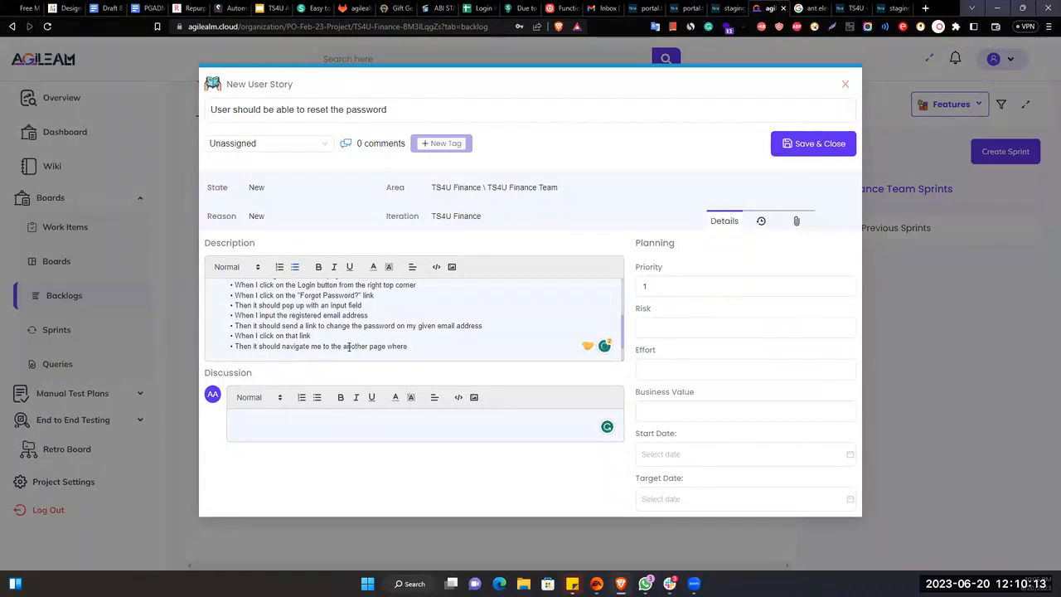
key("Backspace")
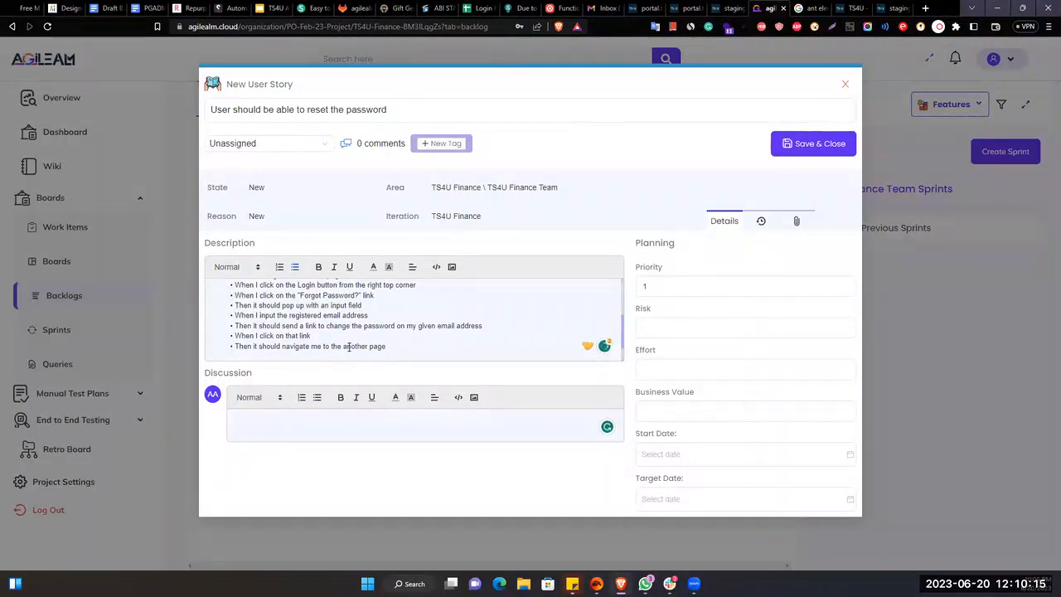
type("with a form")
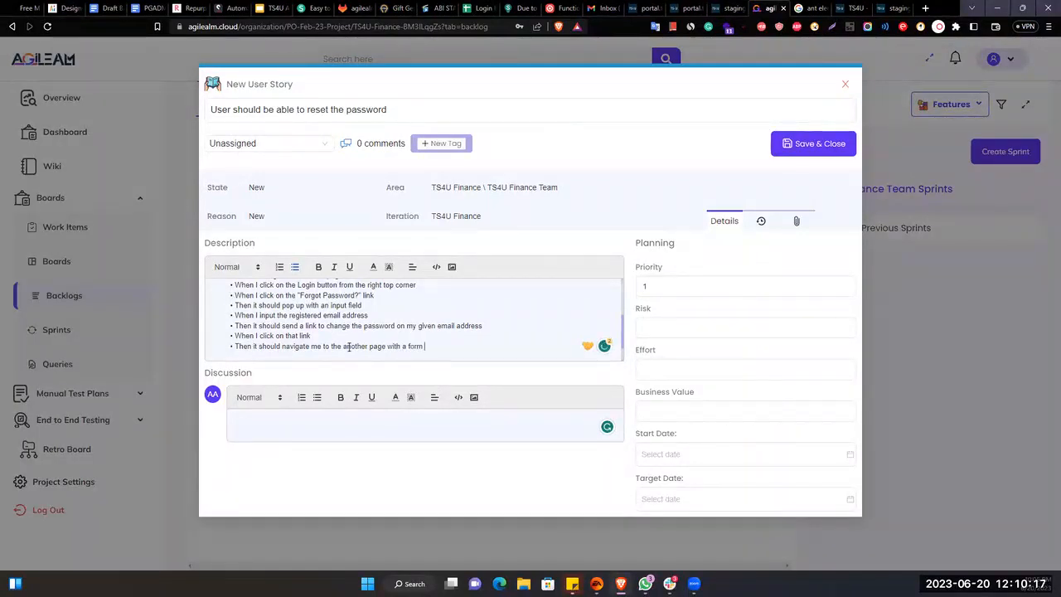
type("to input the New Passwo")
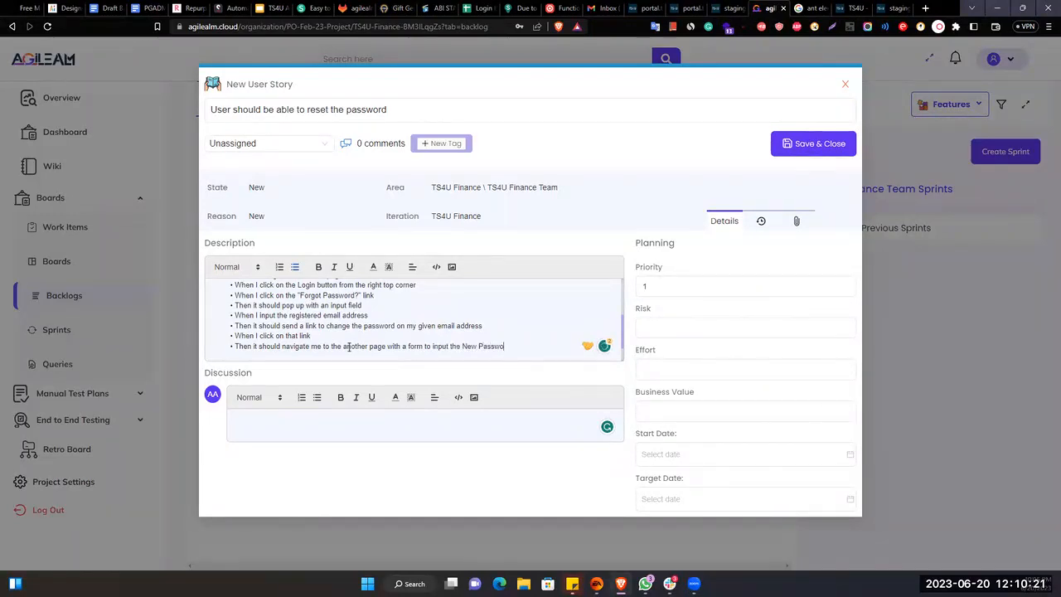
type("rd")
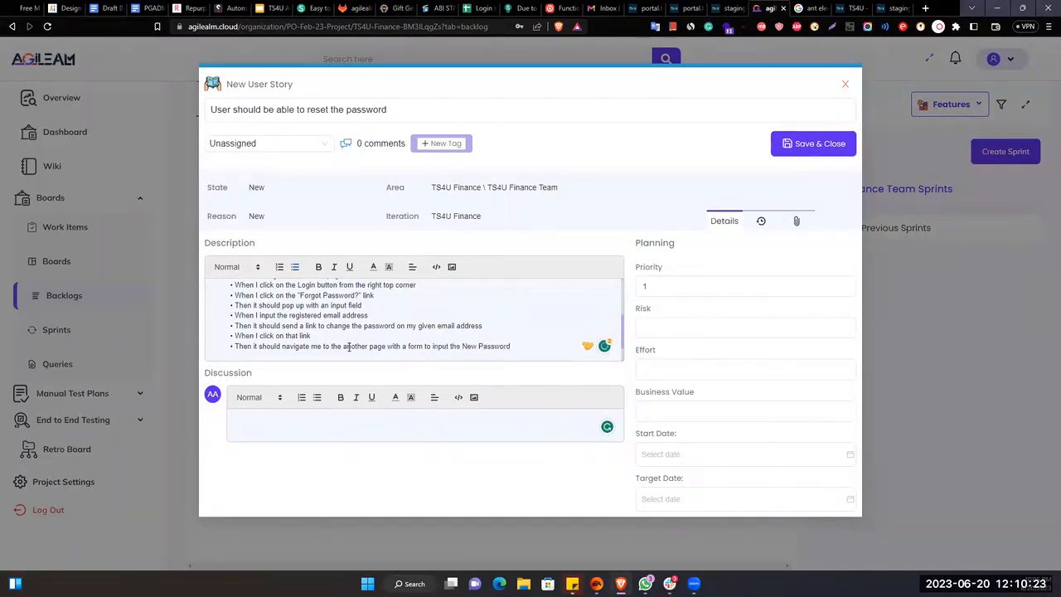
type("and Confirm New Password")
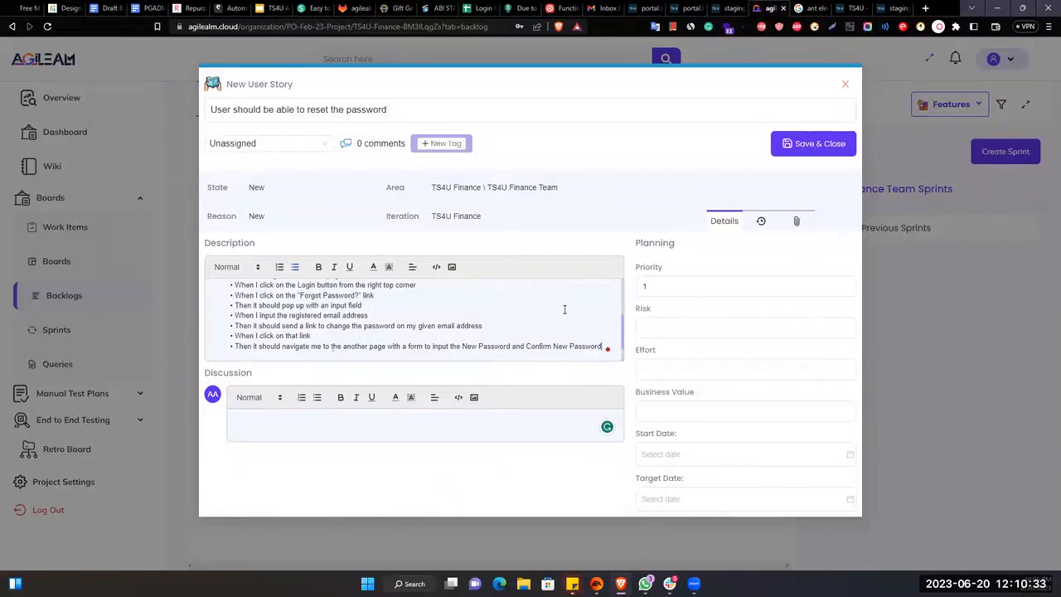
left_click(350, 346)
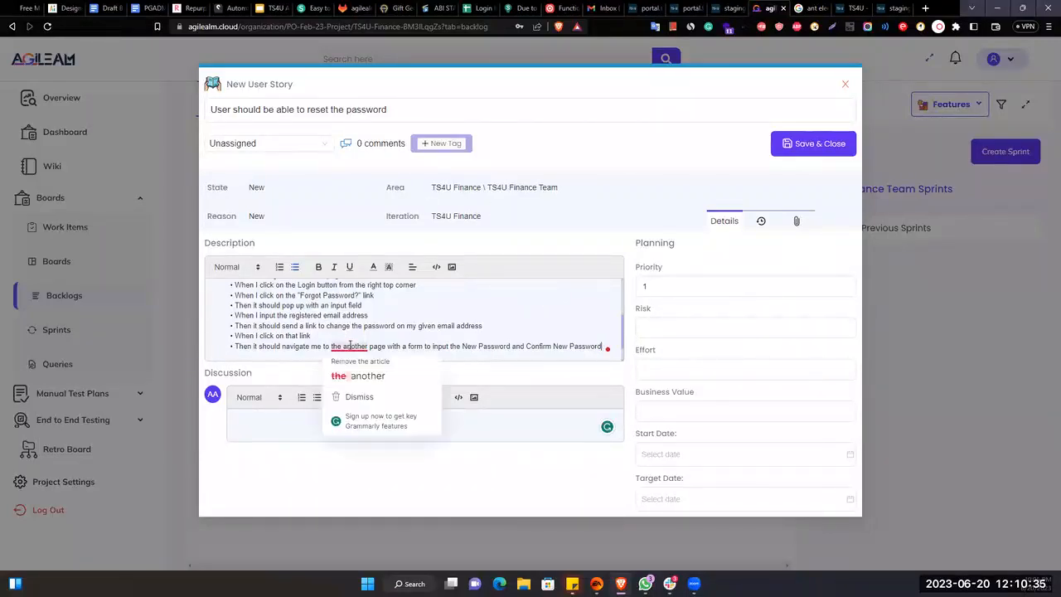
Accept Grammarly's fix for "another" and start a Then bullet about the Submit button.
left_click(338, 374)
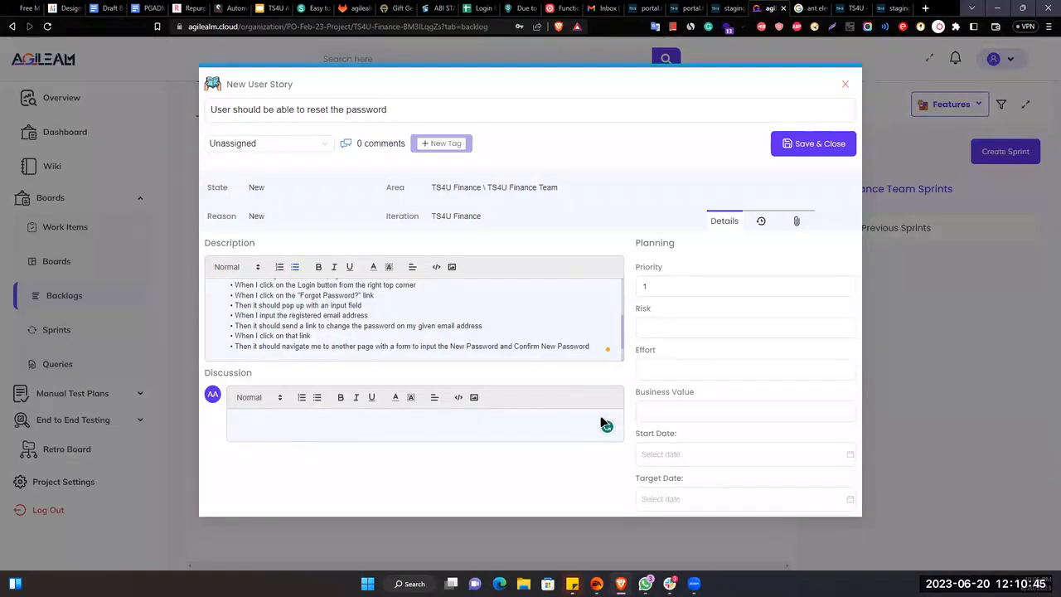
key("Enter")
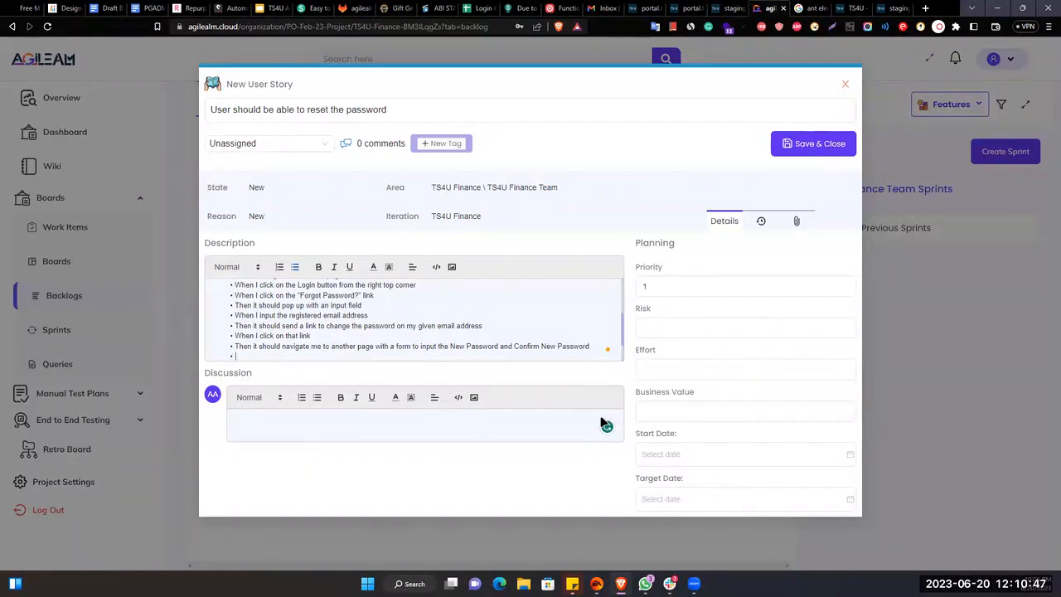
type("Then I click on the s")
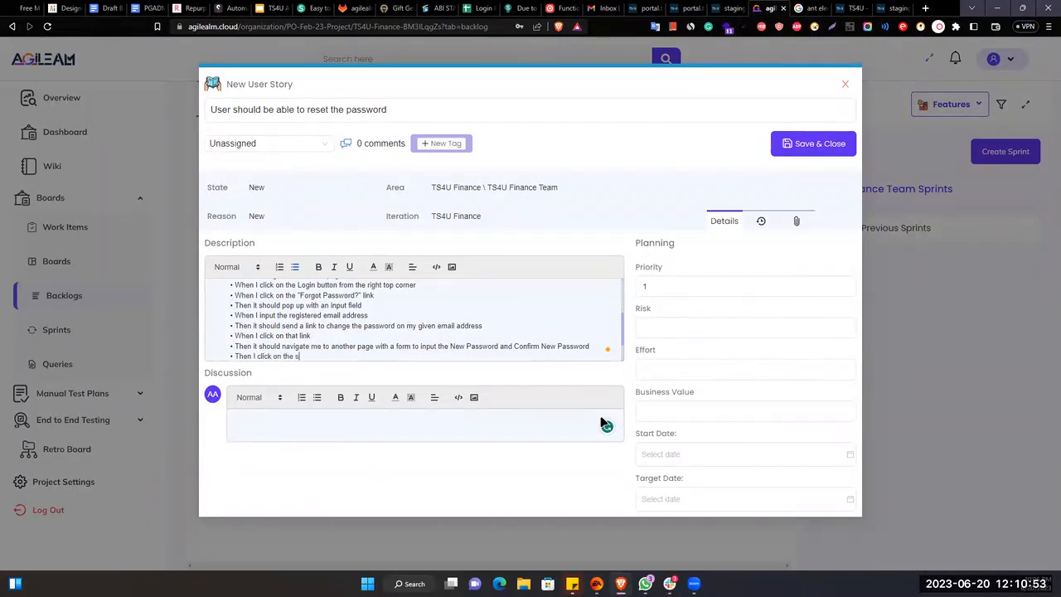
type("ubmit button")
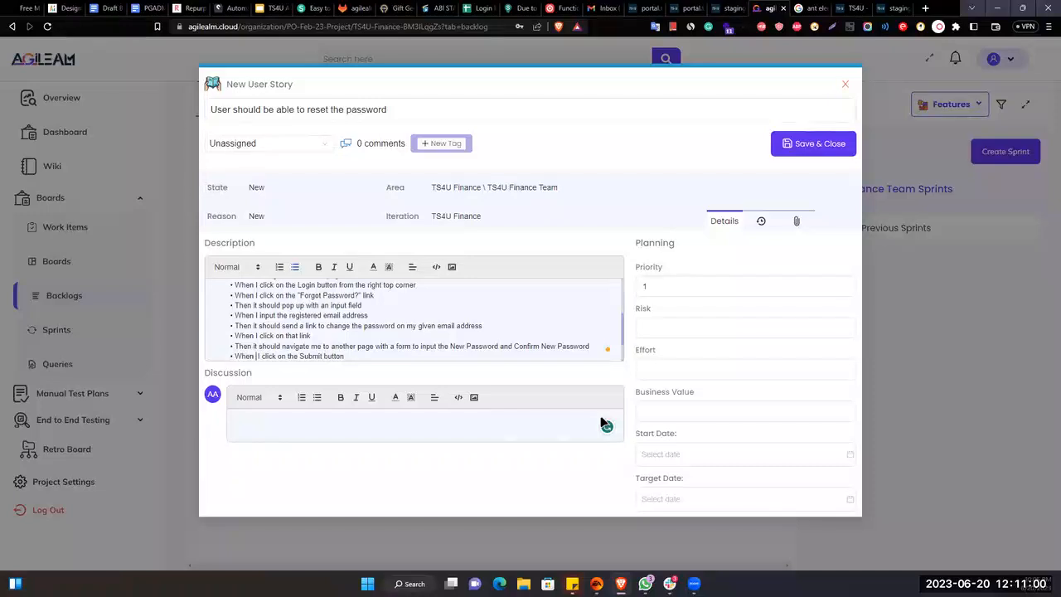
double_click(266, 354)
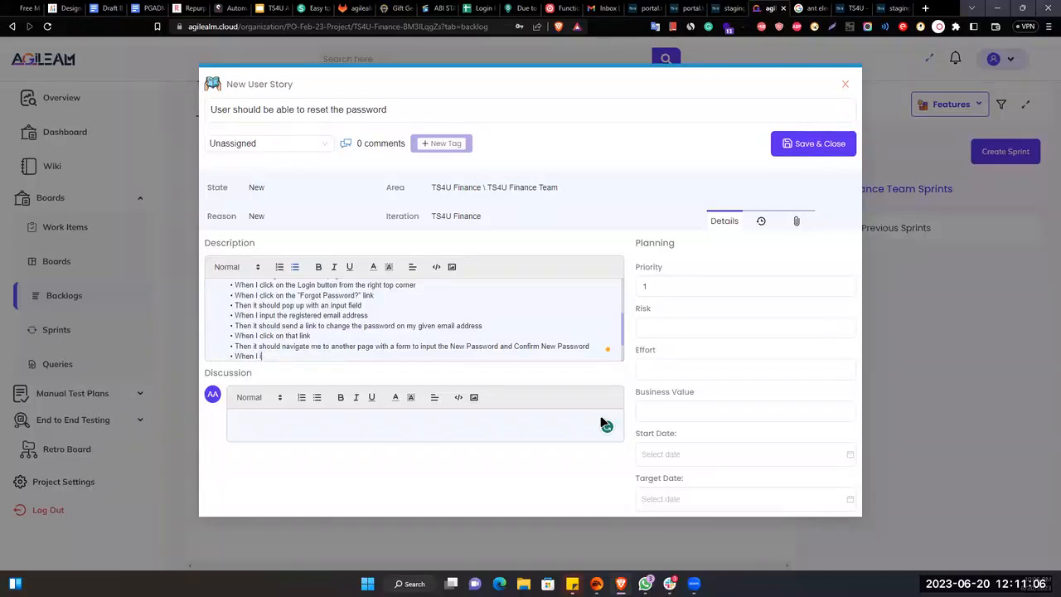
Rewrite as: input the new password in both fields, And I click on the Submit button, Then navigate to the Login page.
type("input the new passo")
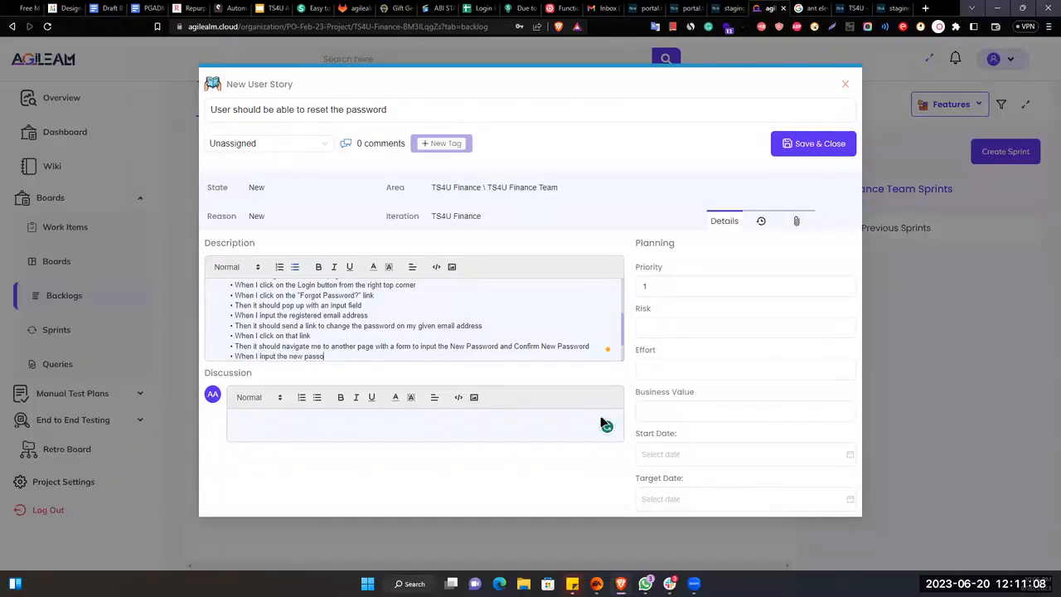
type("word in")
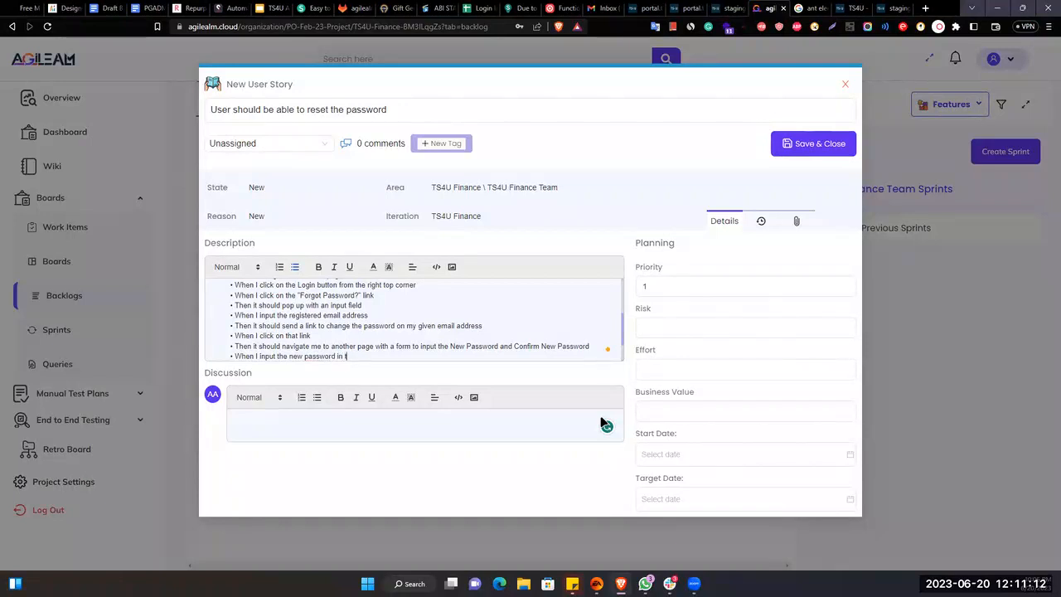
type("th")
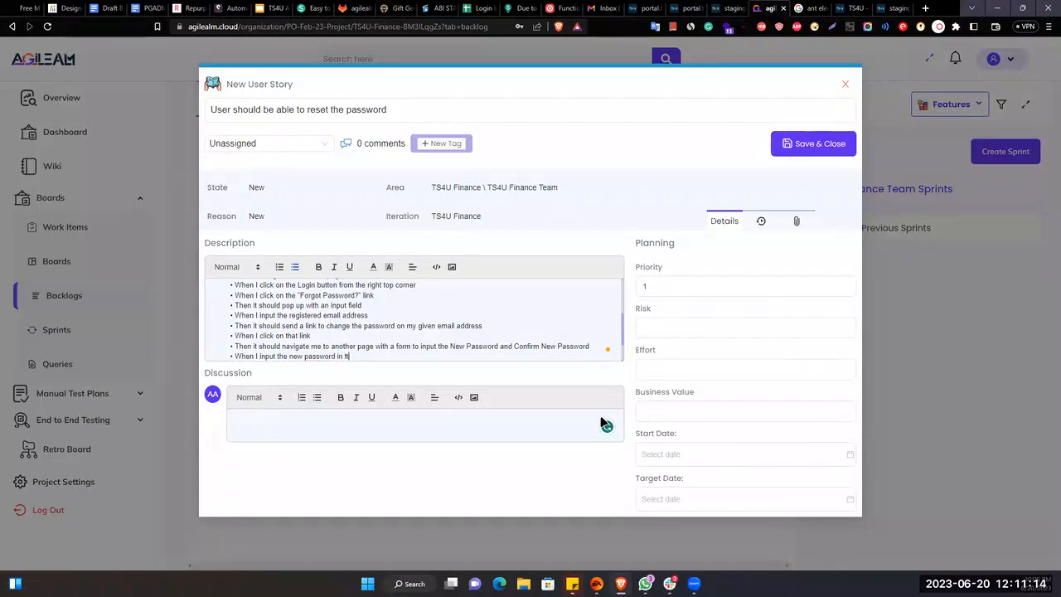
type("he both")
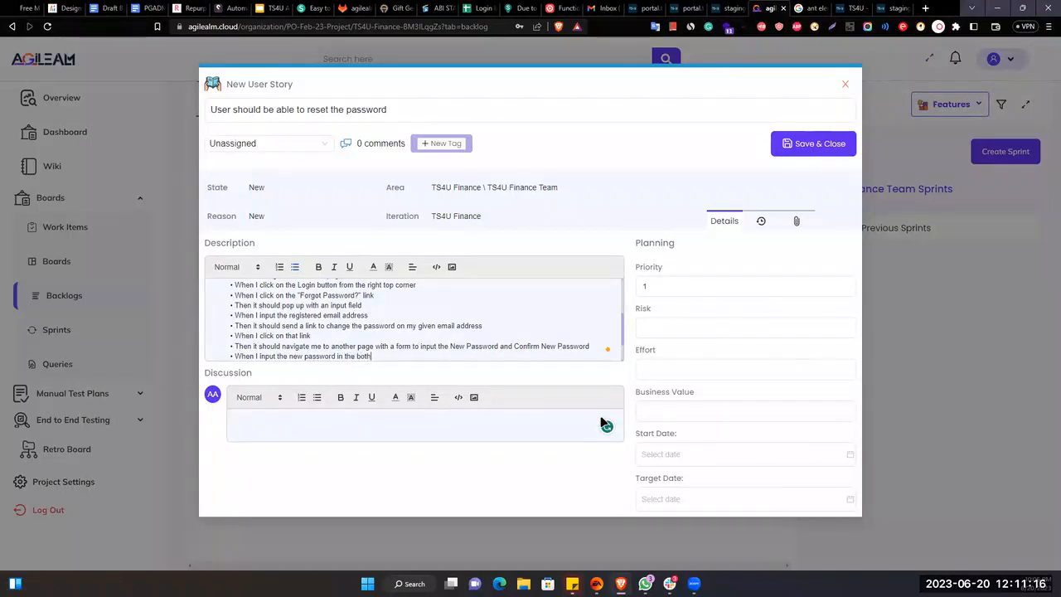
type("fields")
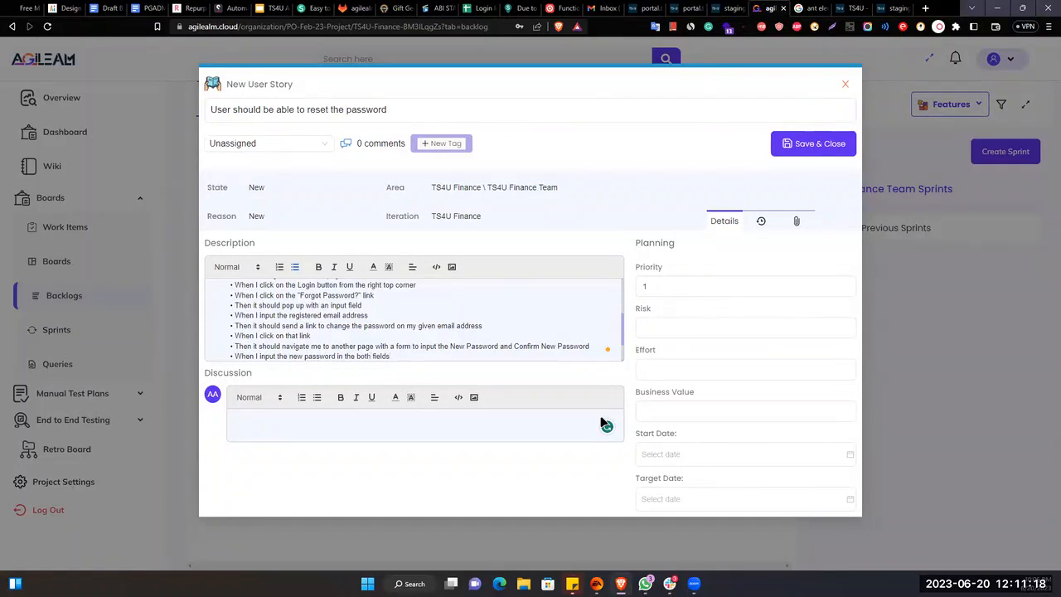
type("When")
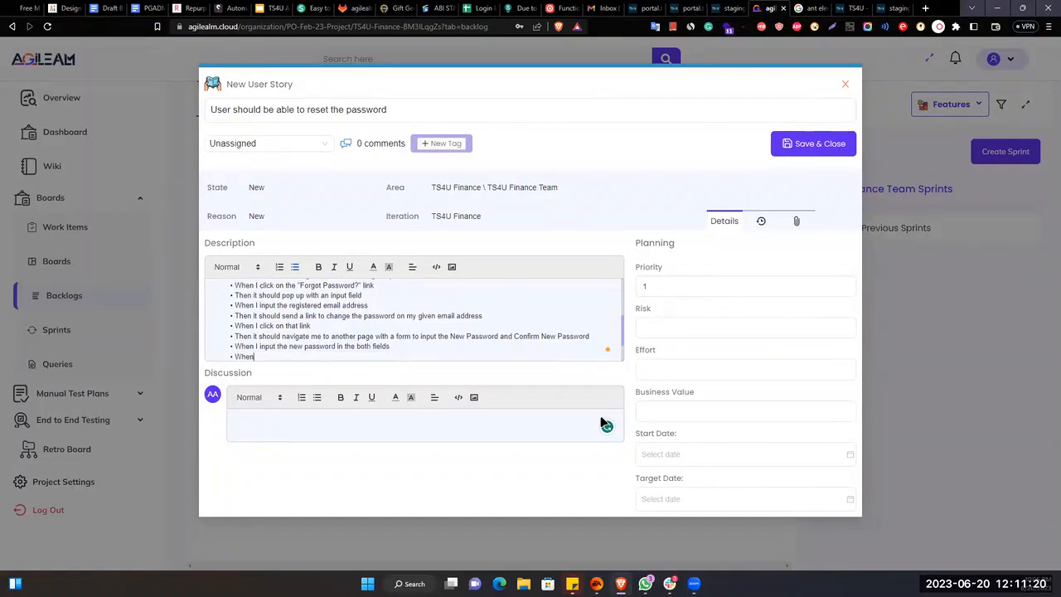
type("And I")
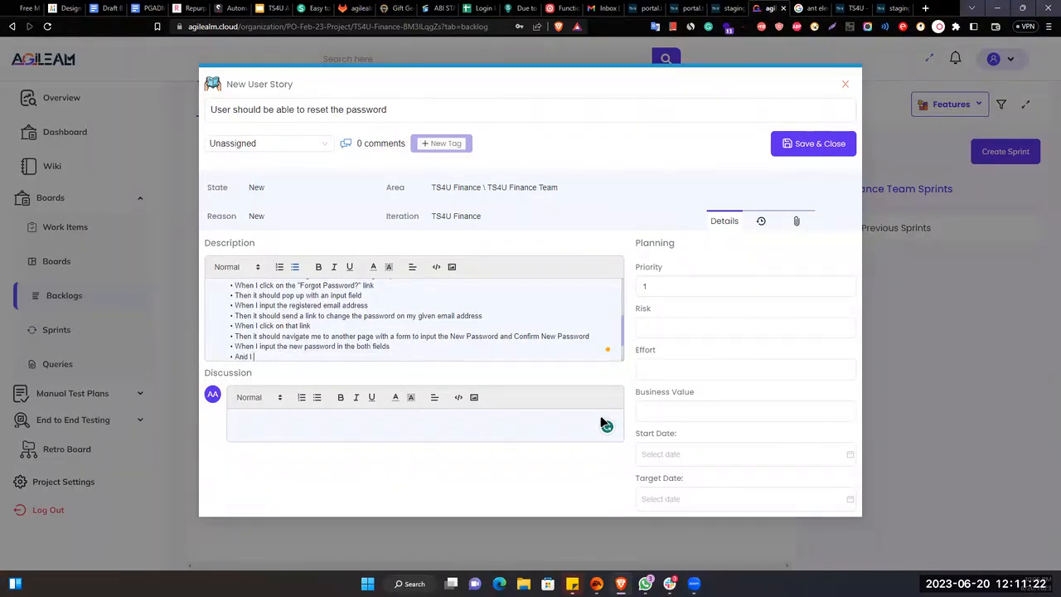
type("click on the Submit button")
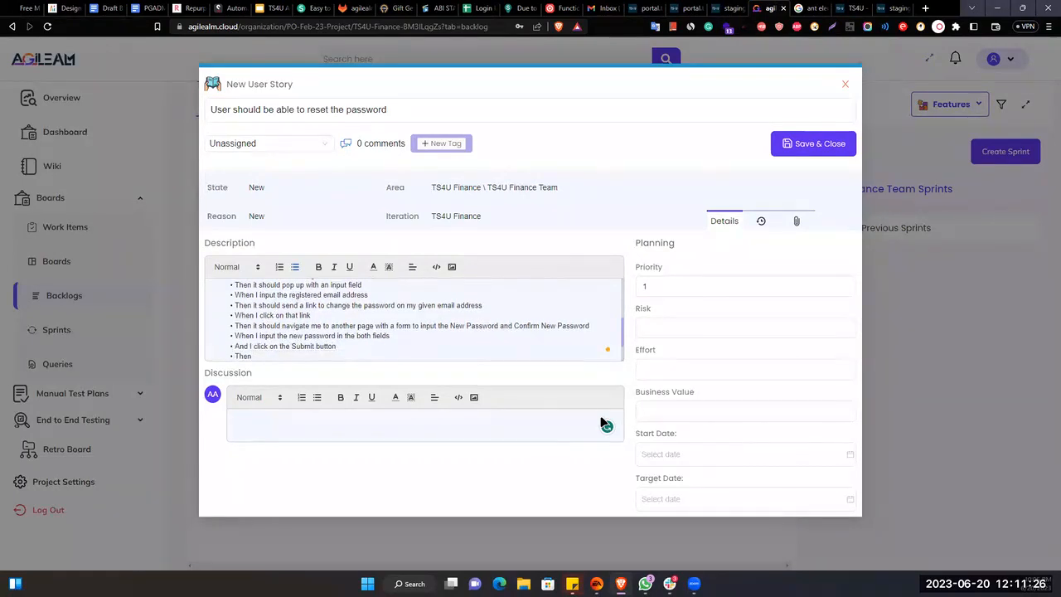
left_click(252, 355)
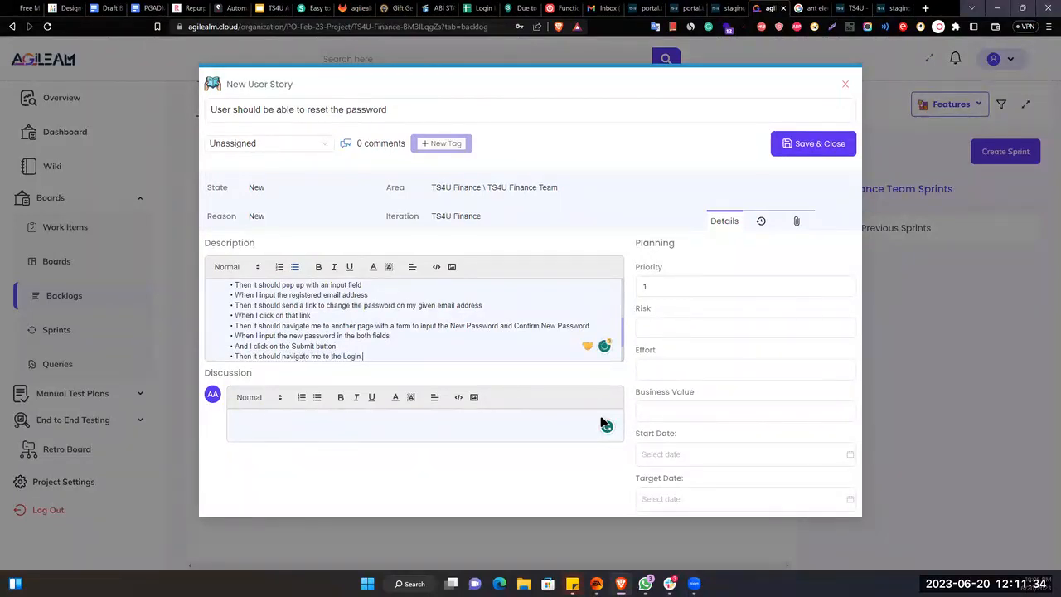
type("page.")
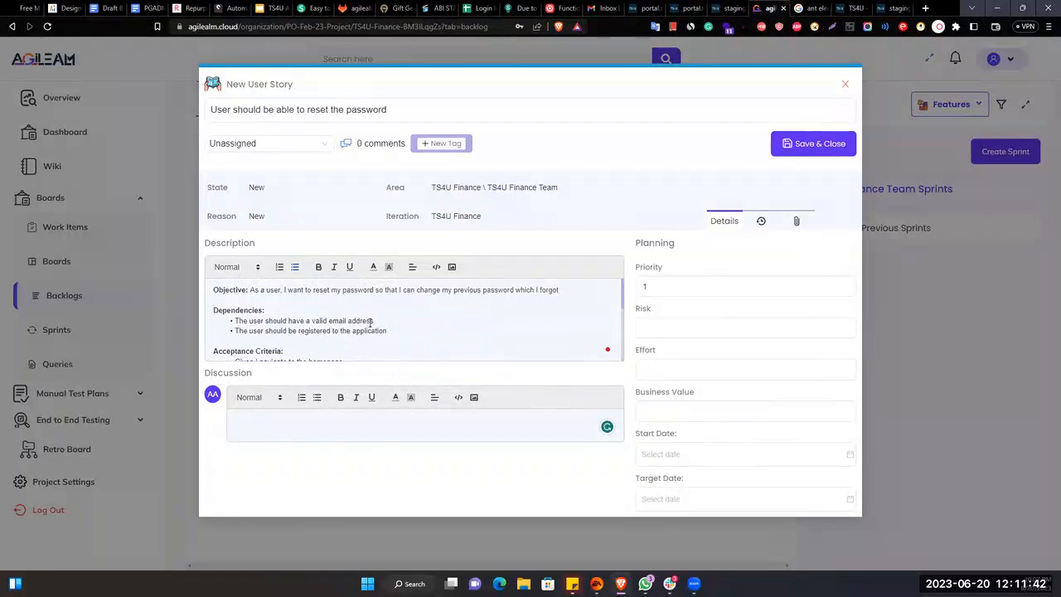
Pick a team member from the Unassigned assignee dropdown for the story.
left_click(265, 143)
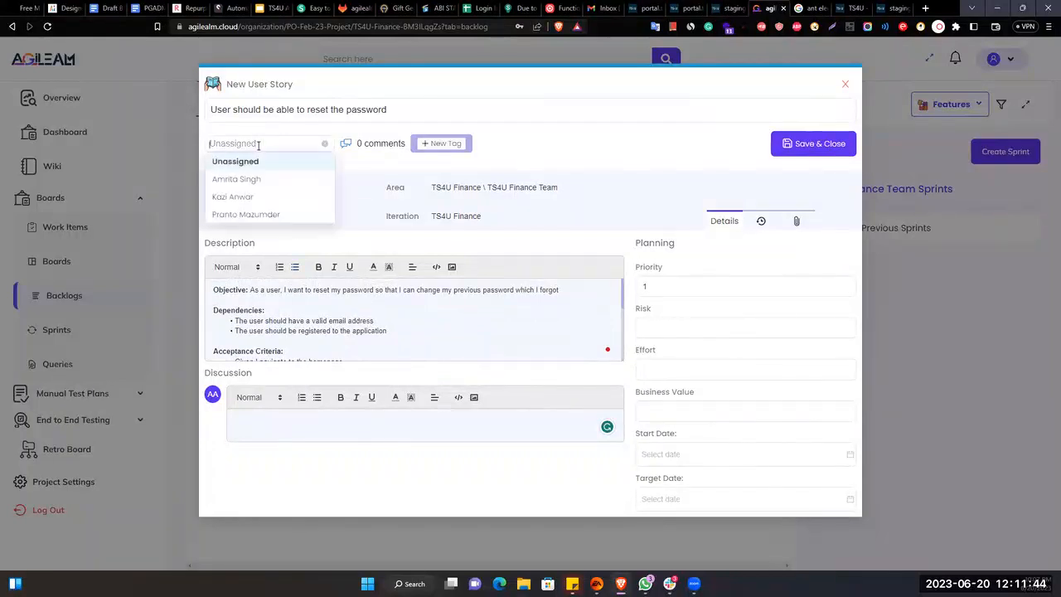
left_click(245, 214)
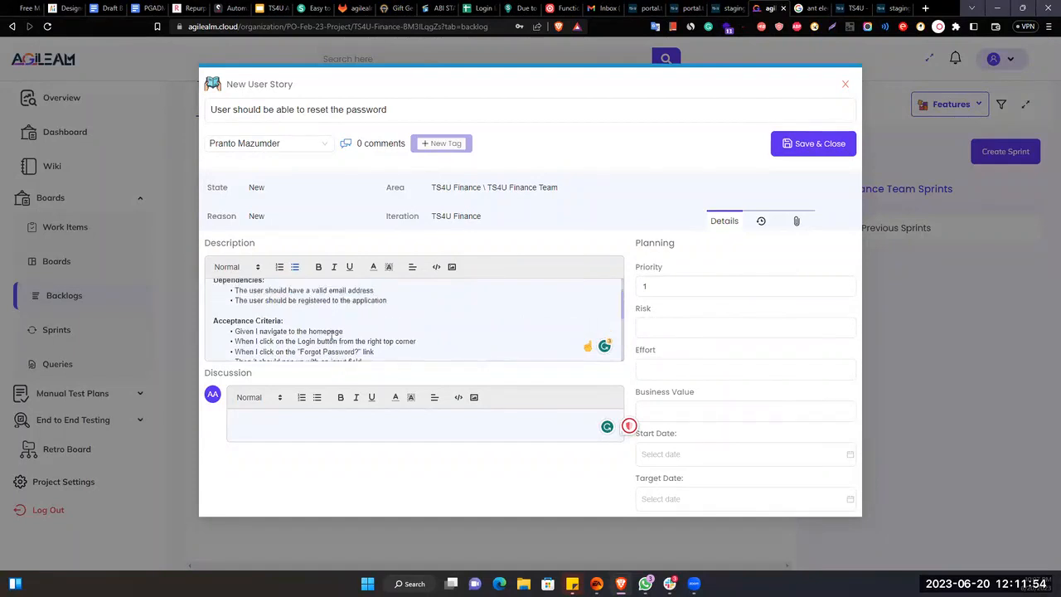
scroll("down", 3)
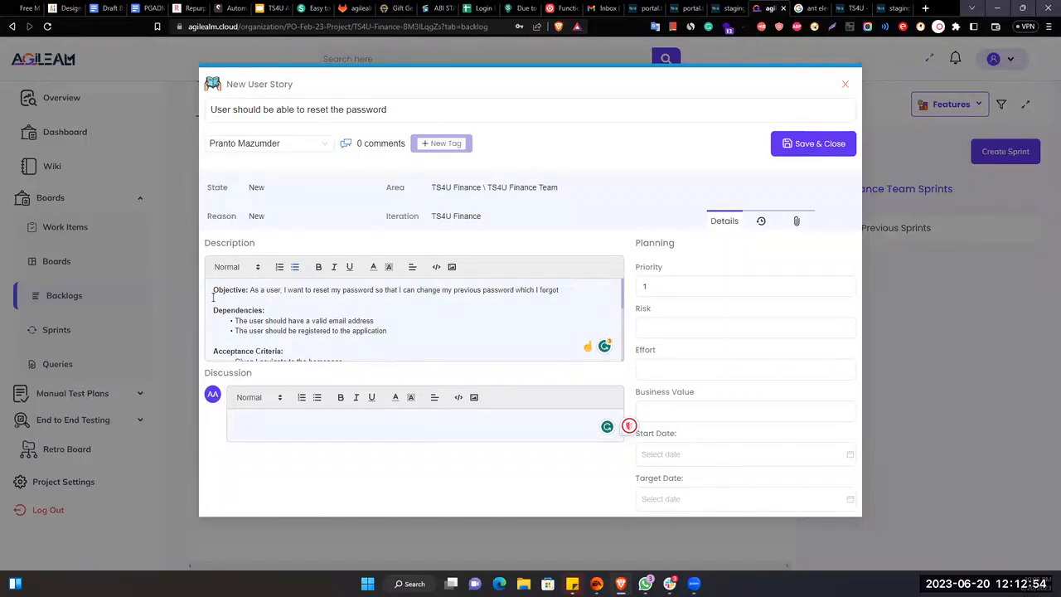
mouse_move(543, 316)
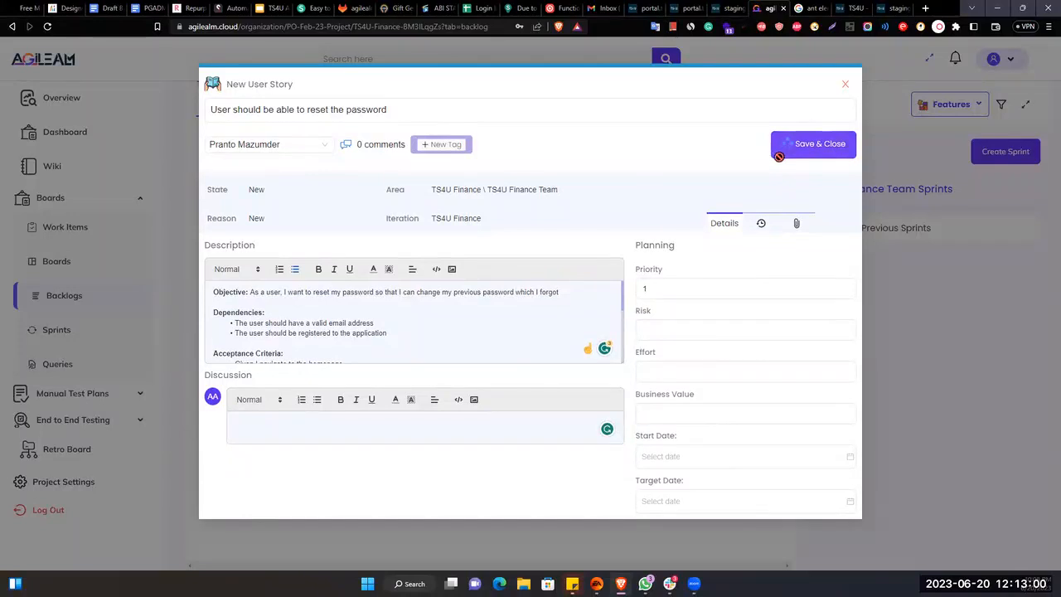
Save & Close the reset-password story so it lands in the backlog as item #9.
left_click(813, 142)
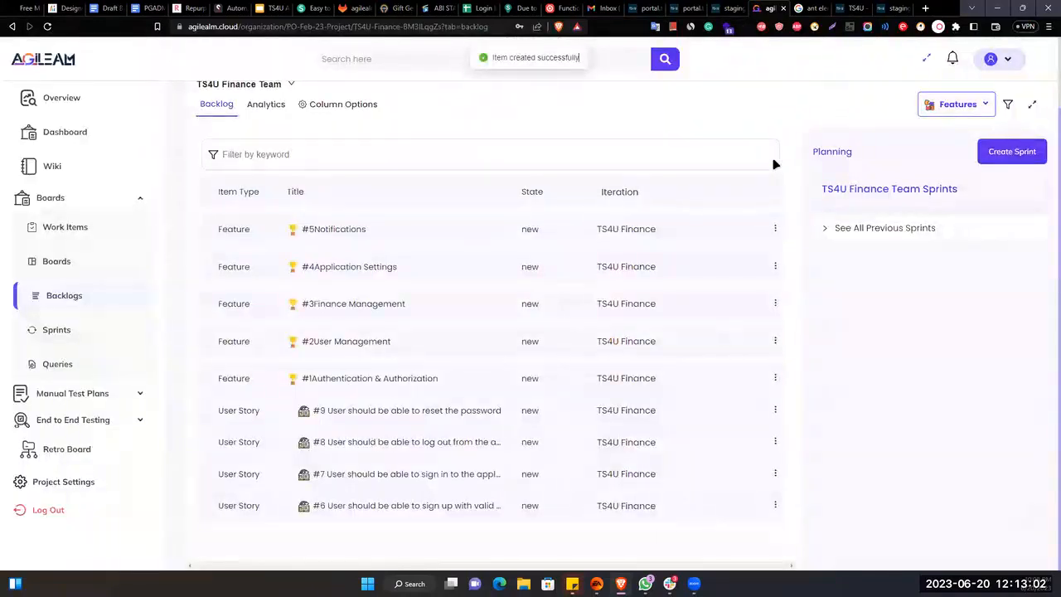
mouse_move(733, 212)
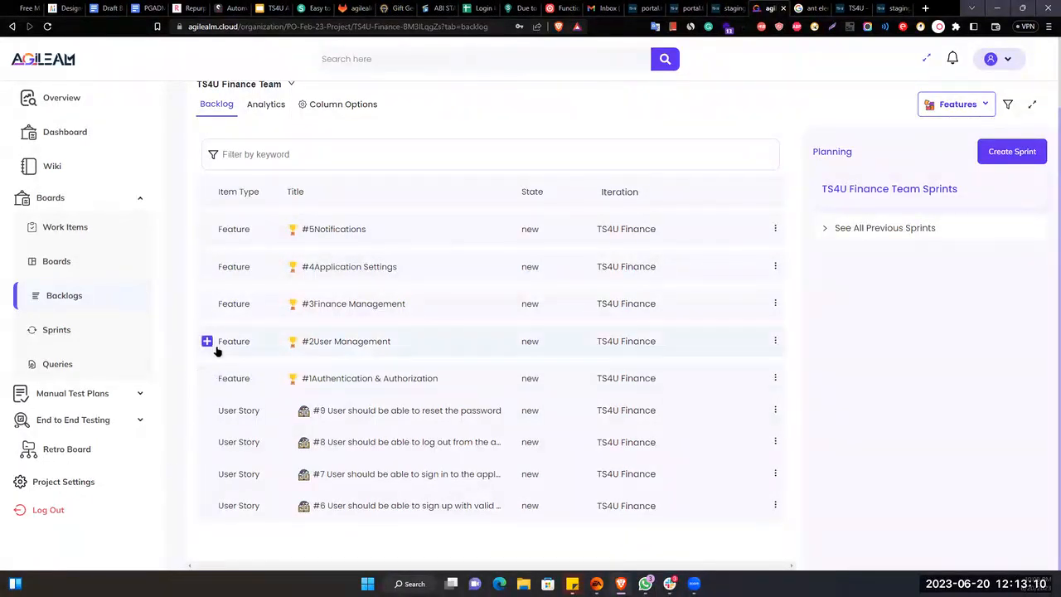
Add a backlog User Story titled 'User should be able to update the name', correcting 'email address' to 'name'.
left_click(205, 342)
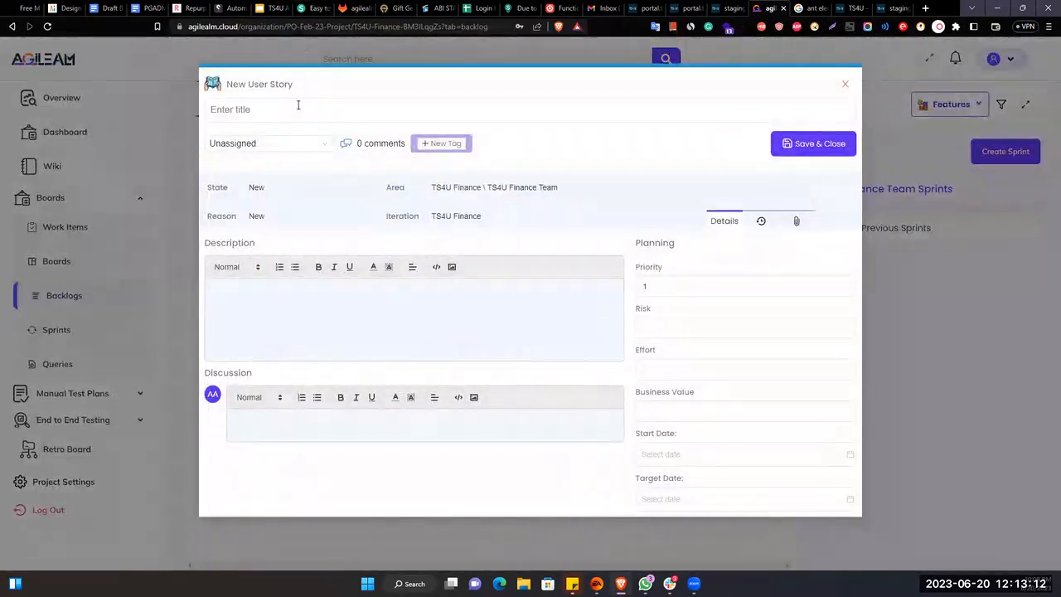
type("User should be able to")
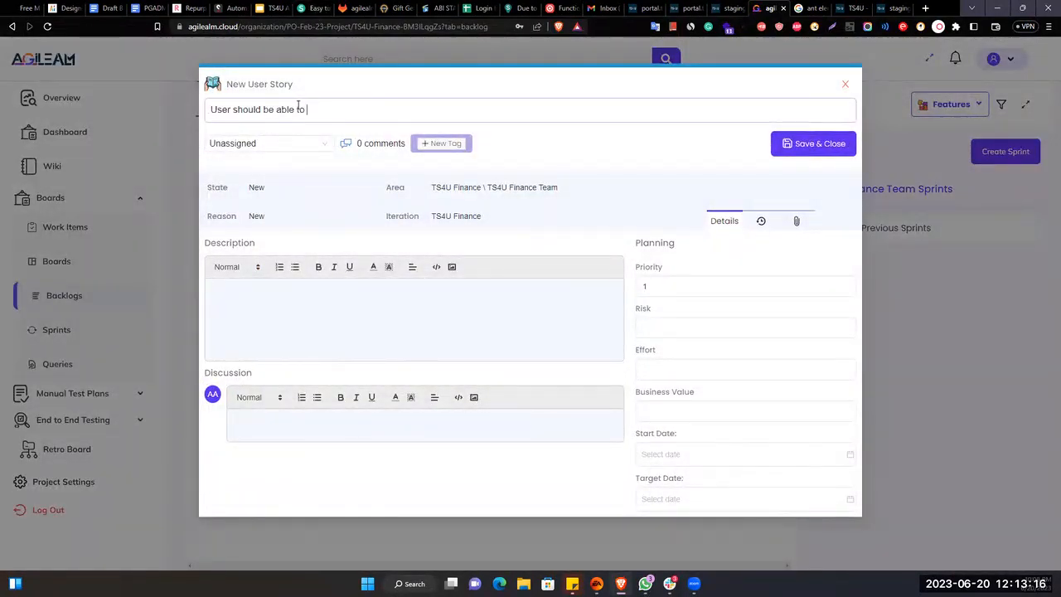
type("update")
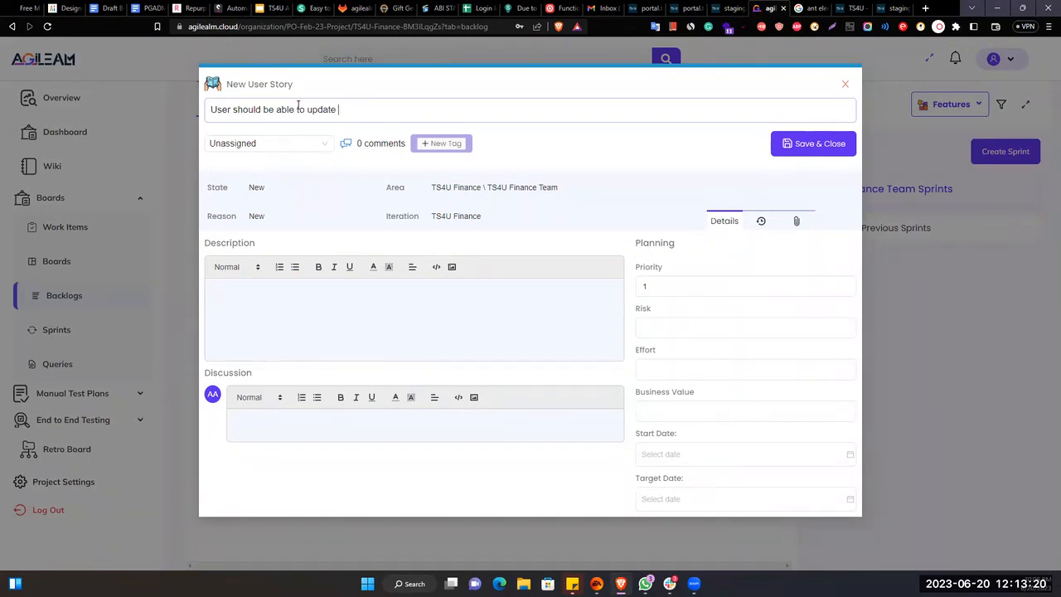
type("the email addre")
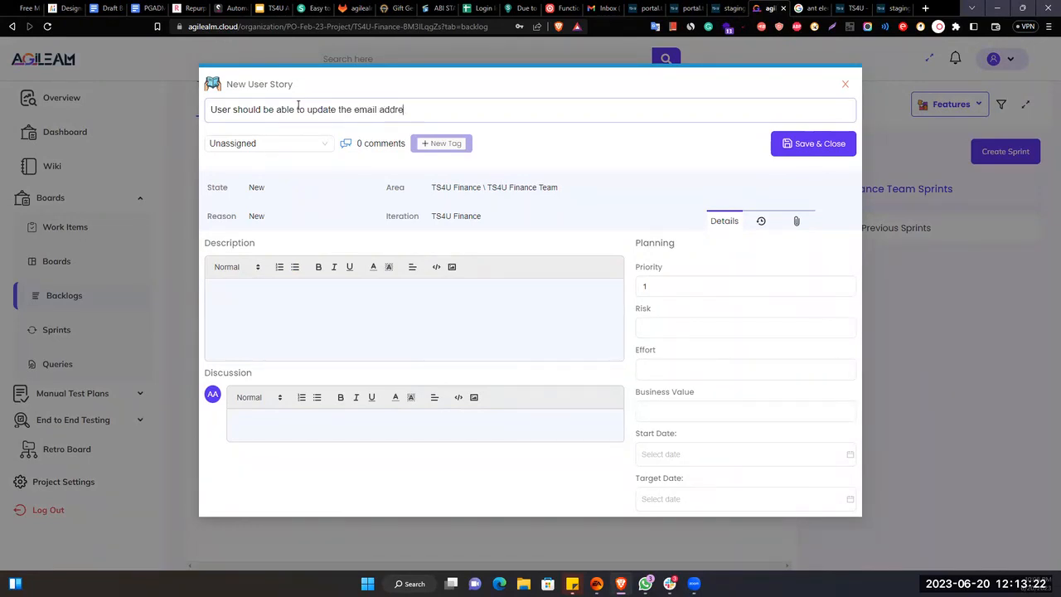
type("ss")
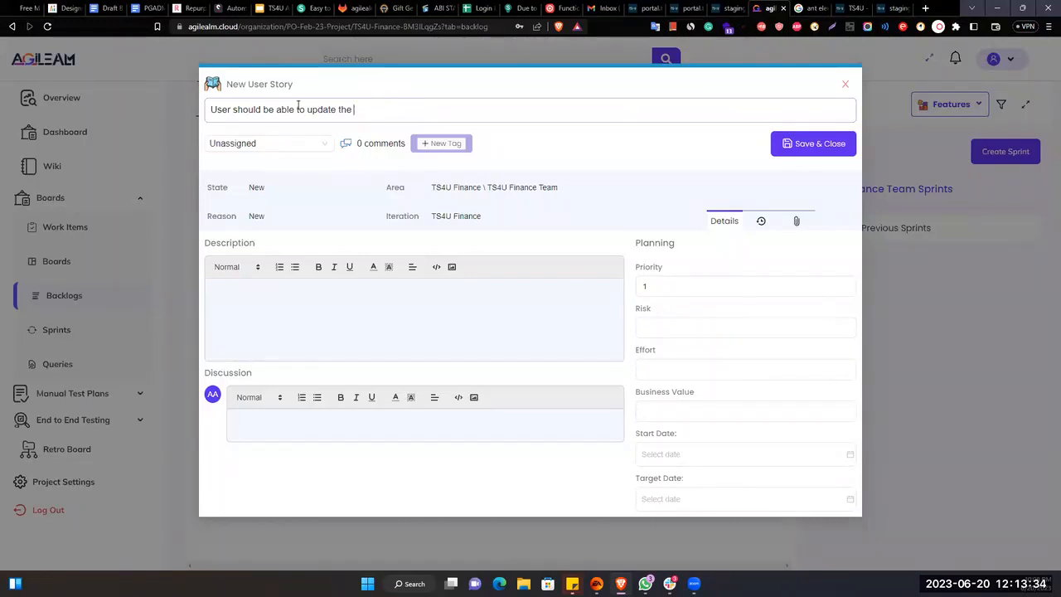
type("nam")
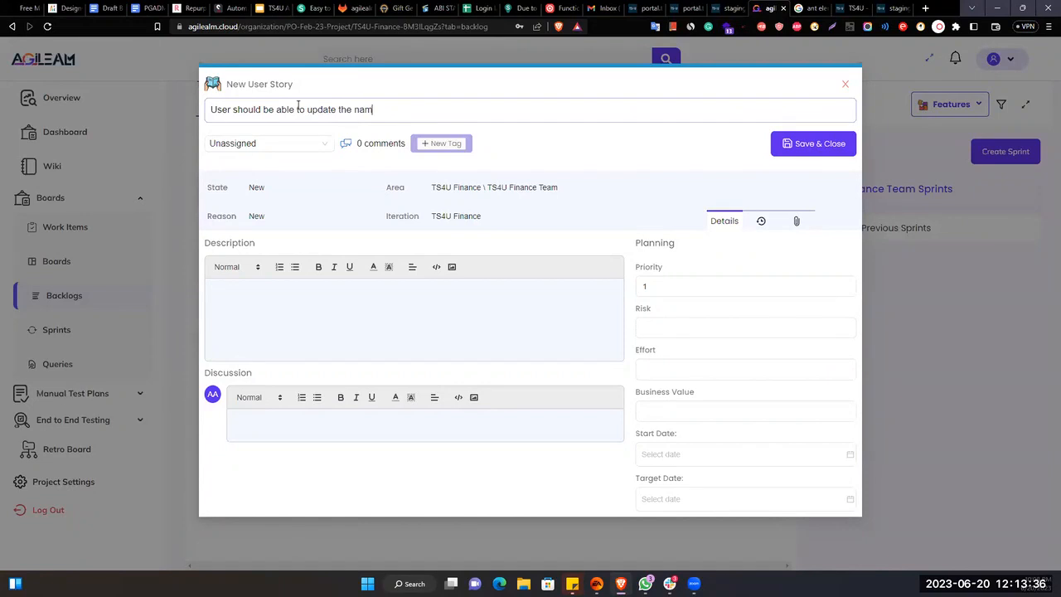
type("e")
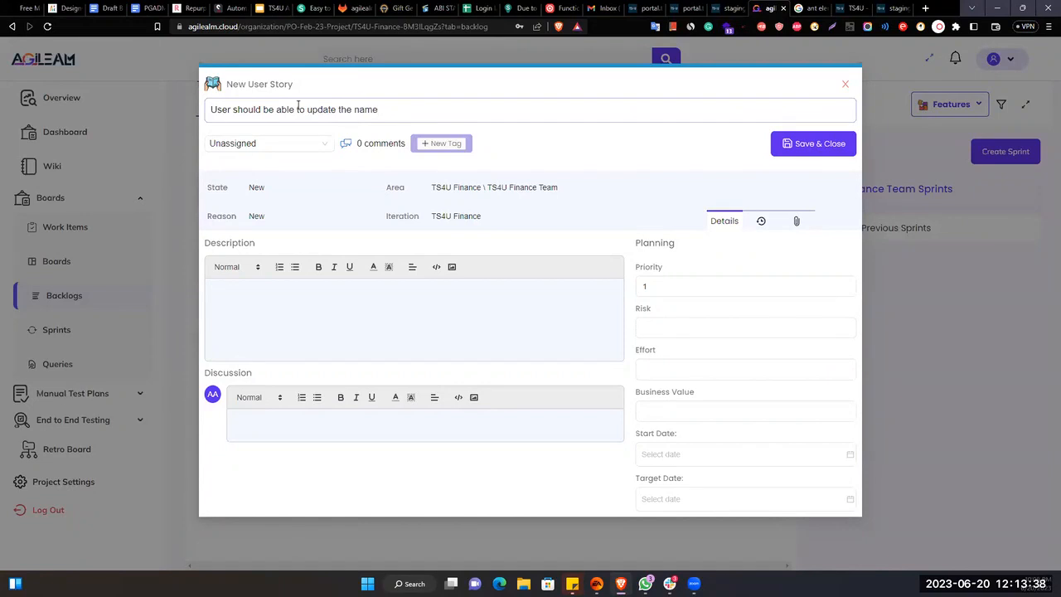